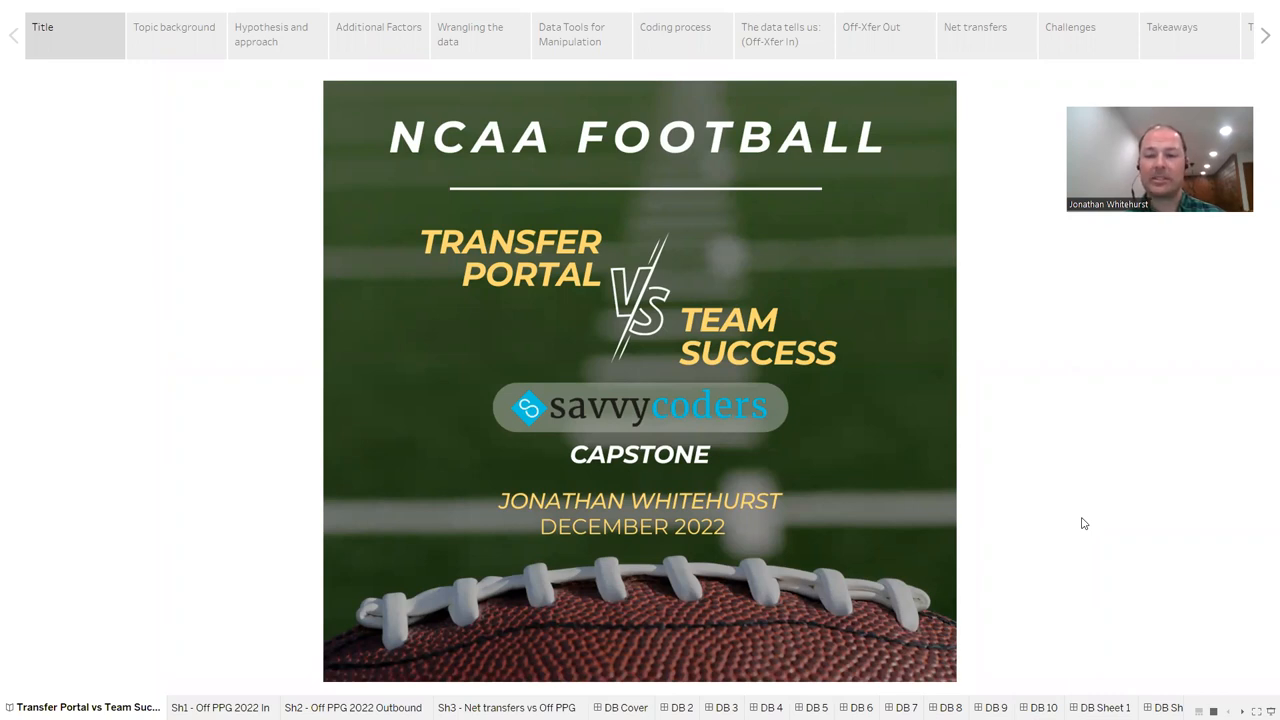
Show the Topic background story point, The Transfer Portal, with its two questions.
left_click(174, 34)
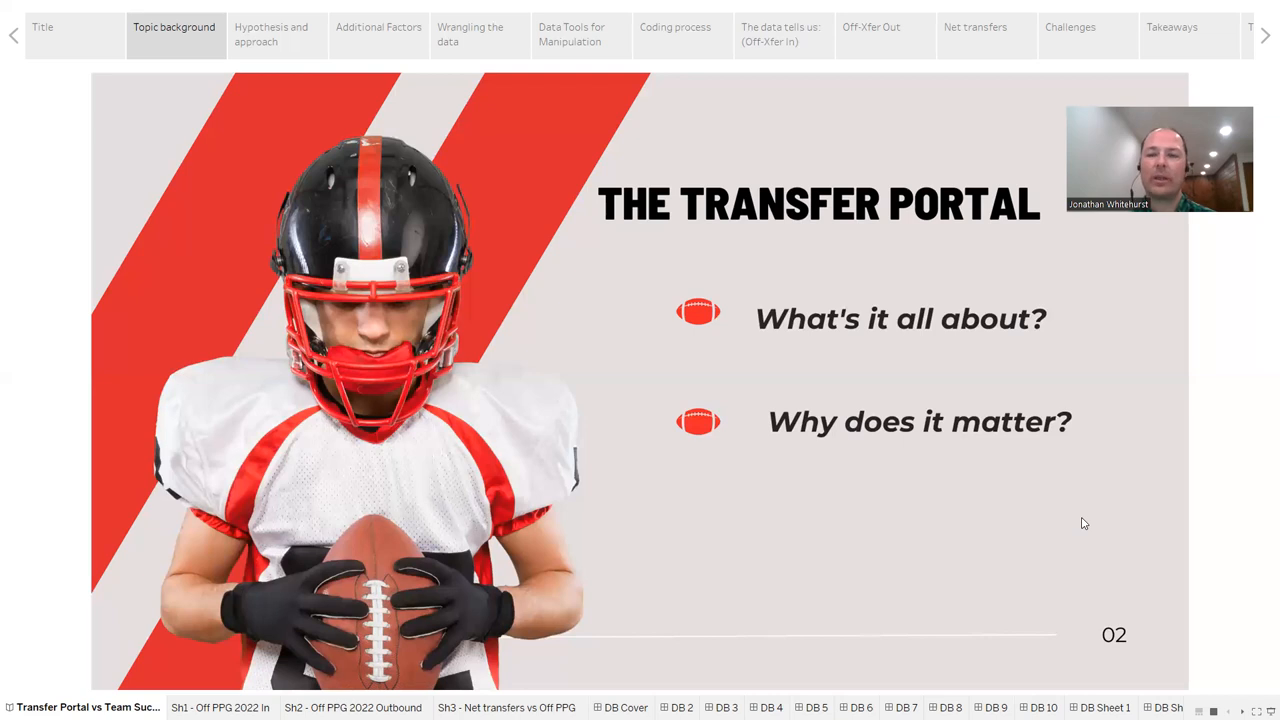
mouse_move(939, 567)
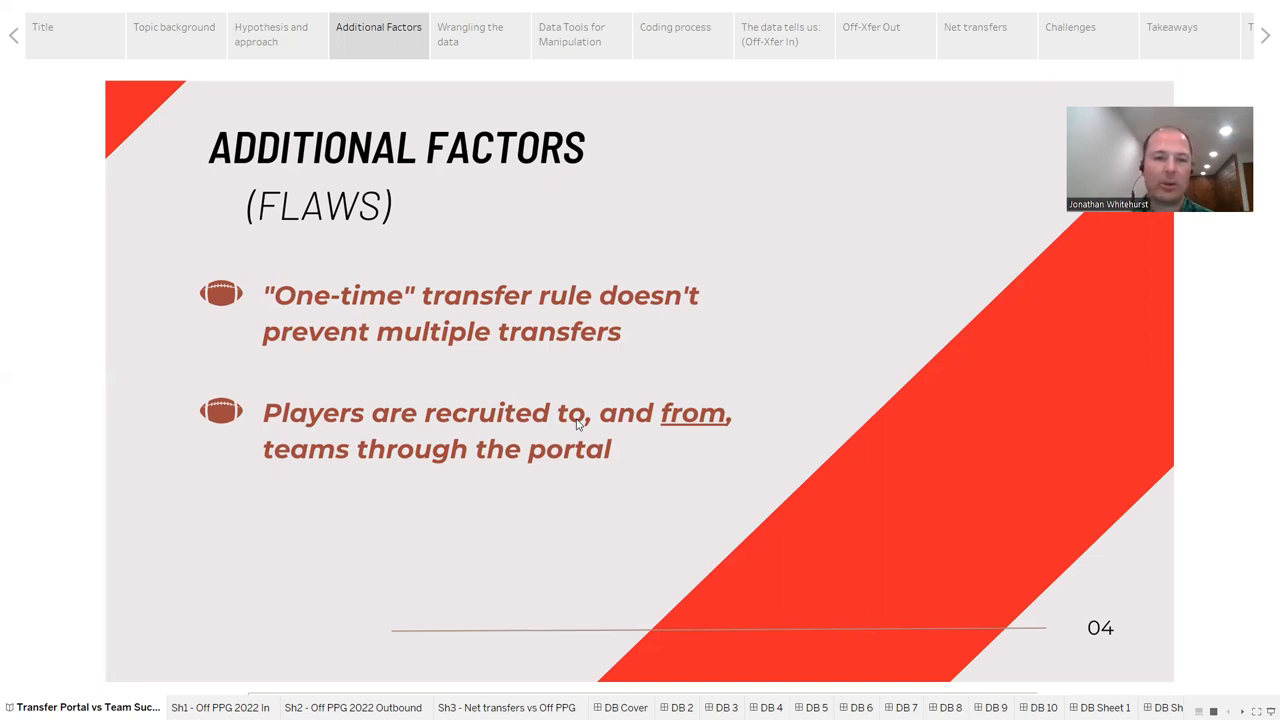
mouse_move(643, 374)
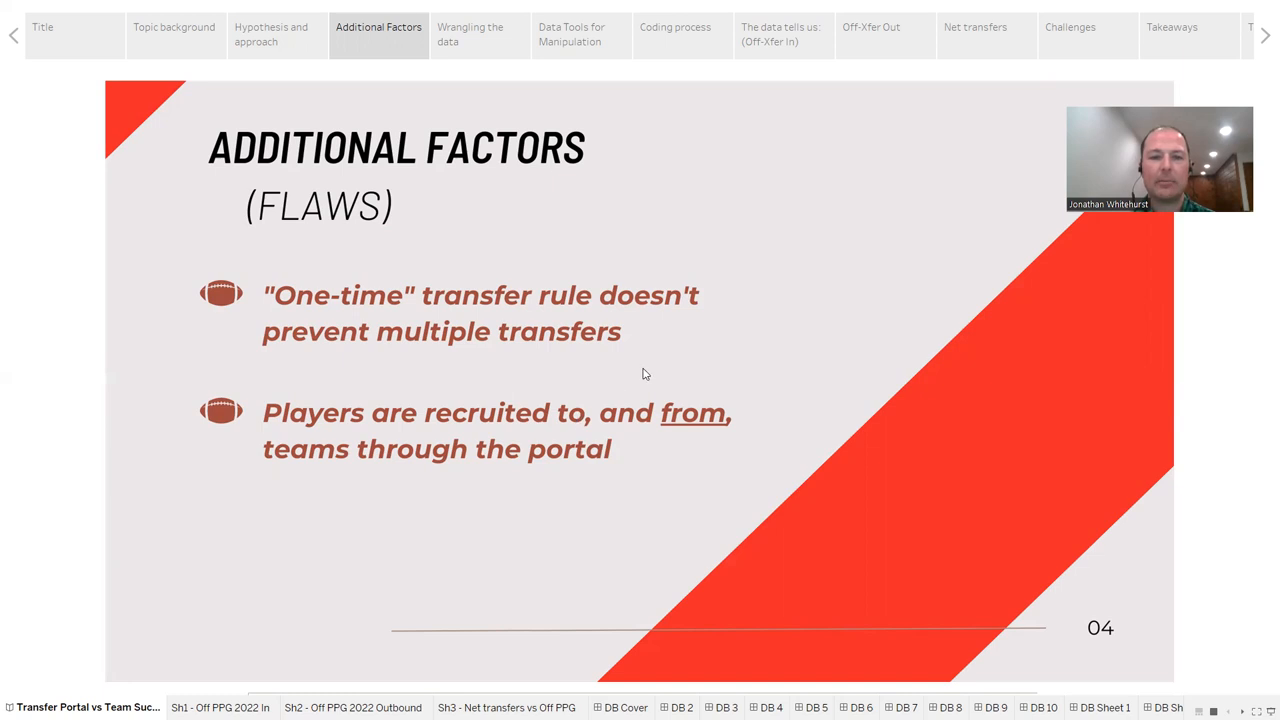
mouse_move(798, 433)
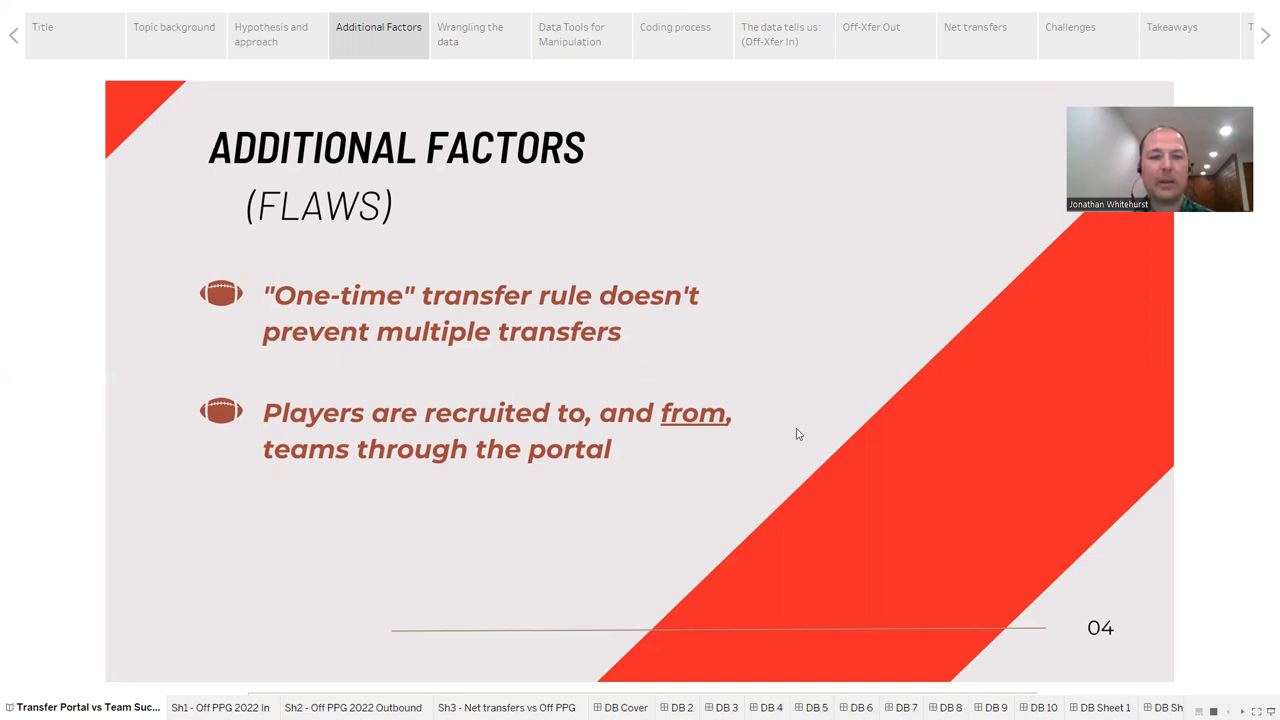
mouse_move(681, 467)
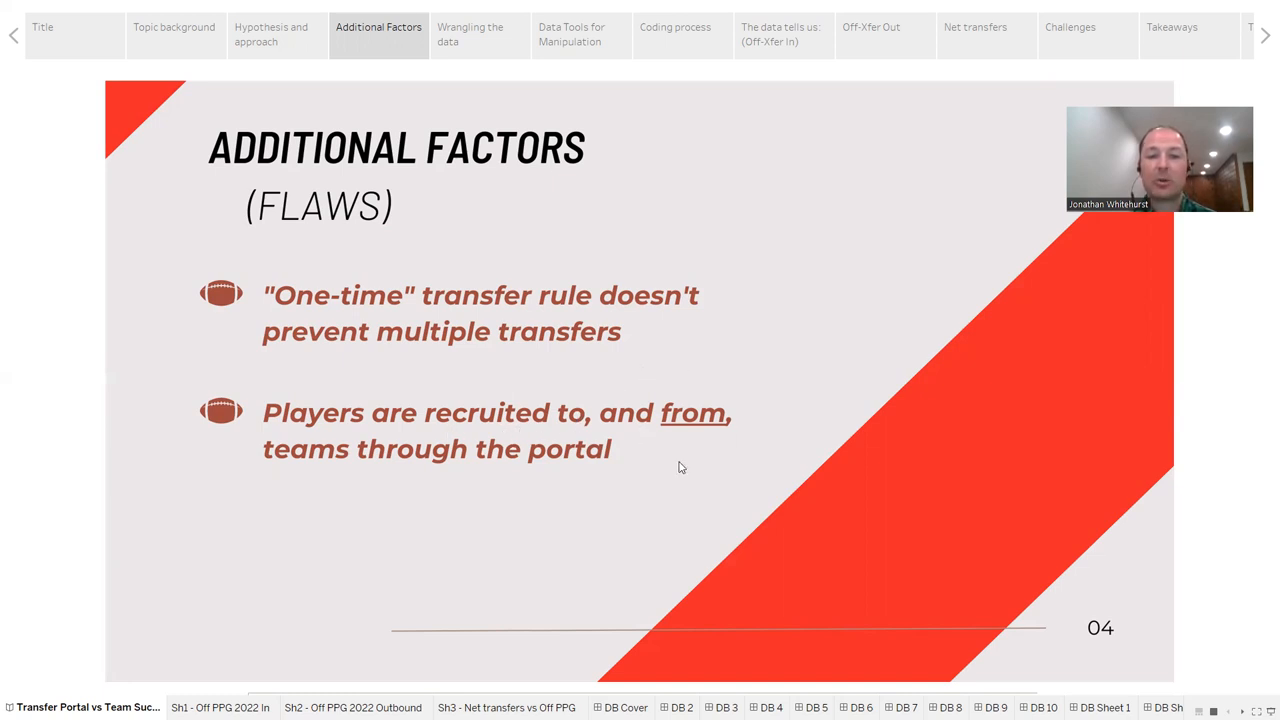
mouse_move(700, 483)
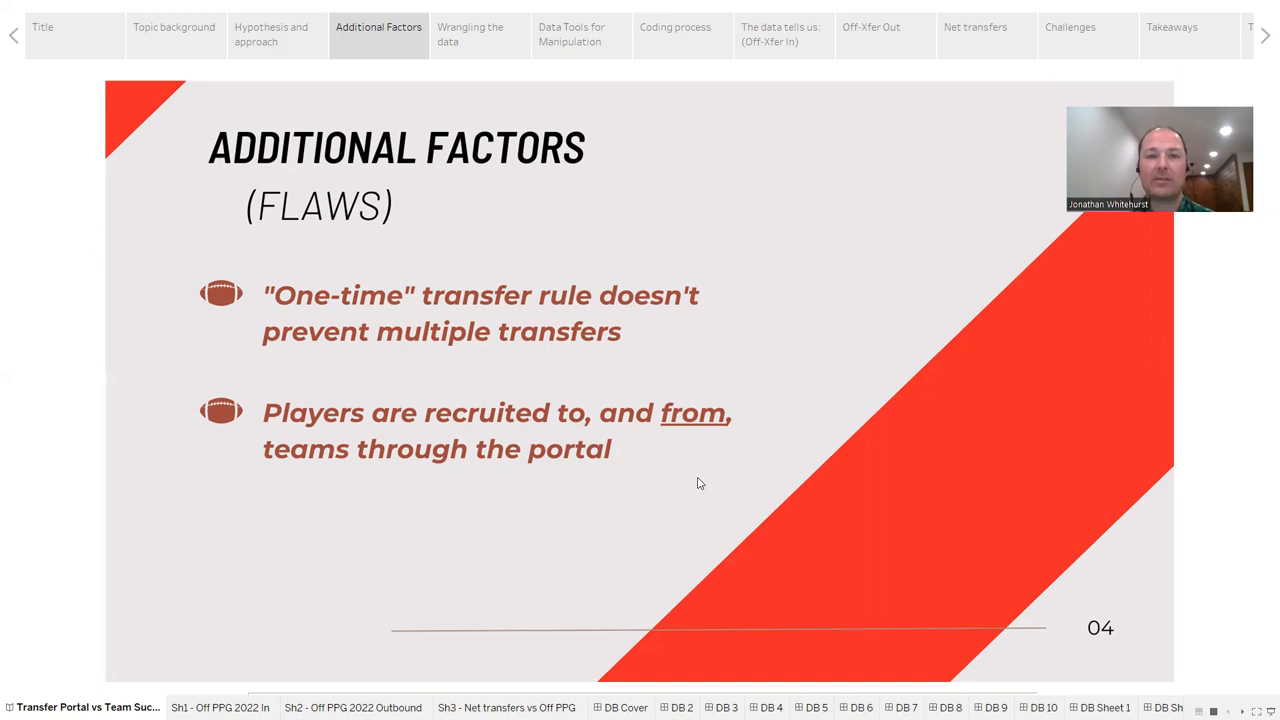
Advance the story to the Wrangling the Data slide with the offense stats and transfer list.
left_click(479, 34)
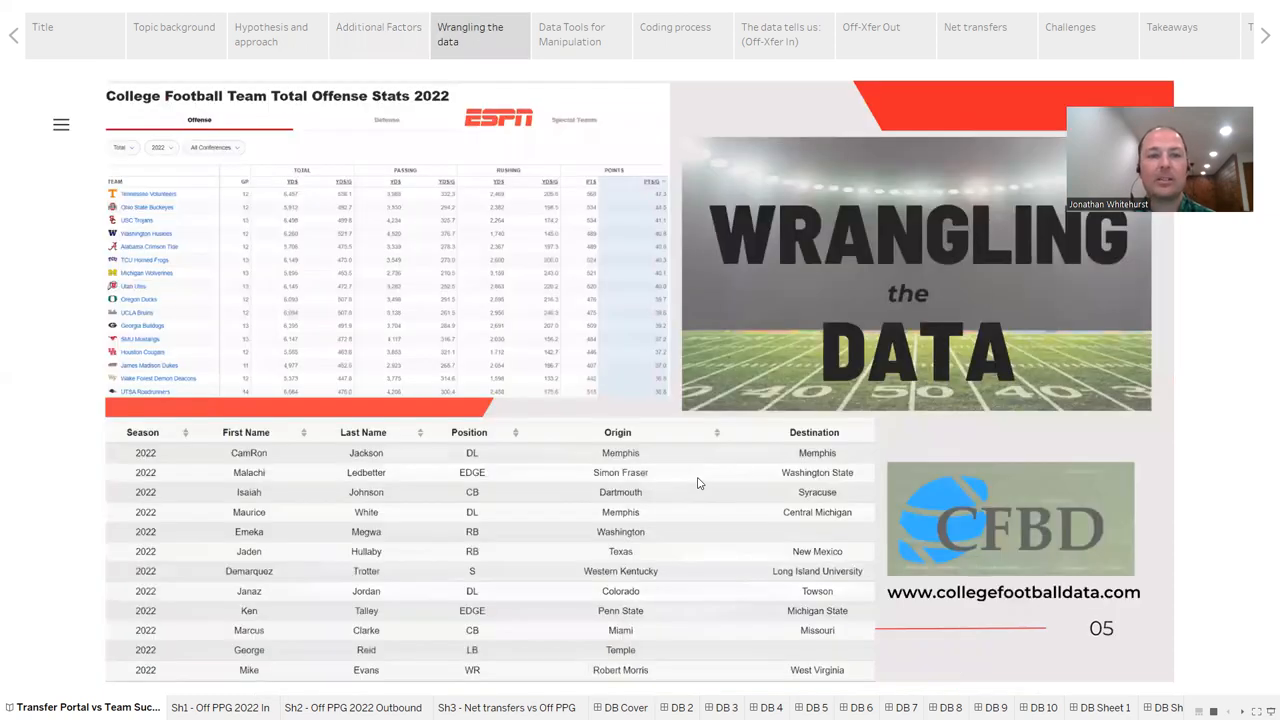
mouse_move(617, 446)
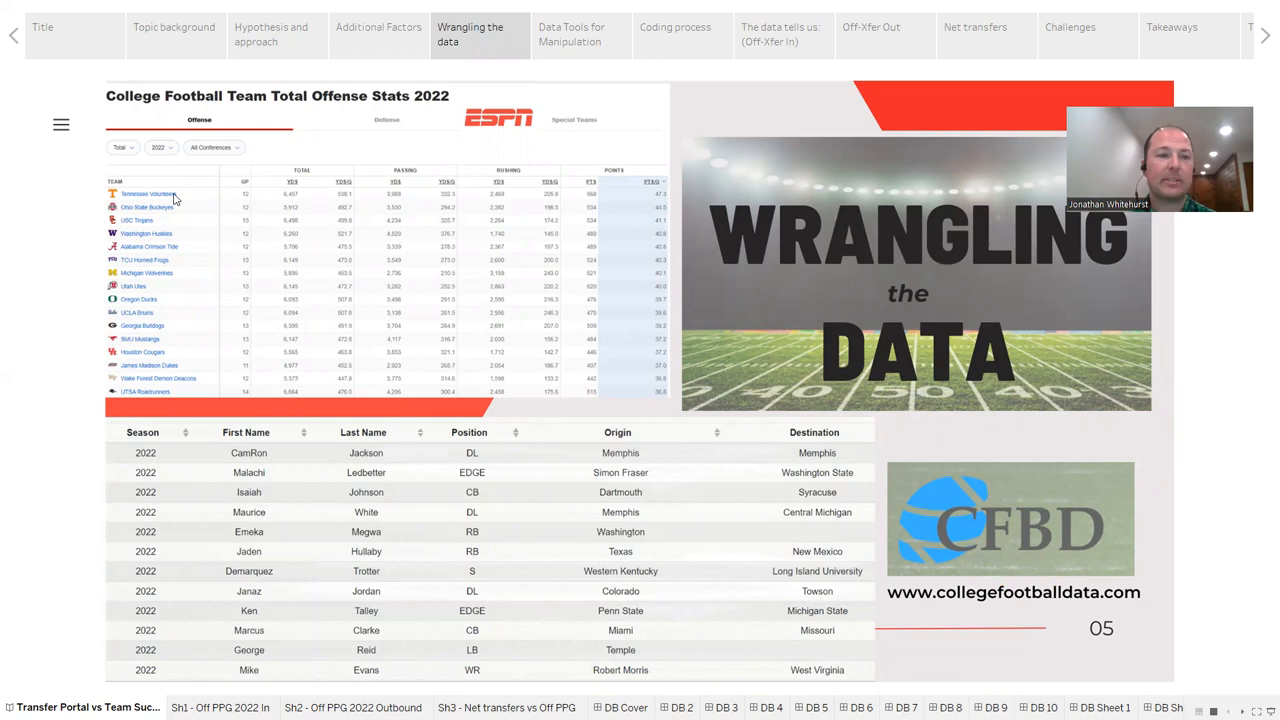
mouse_move(170, 393)
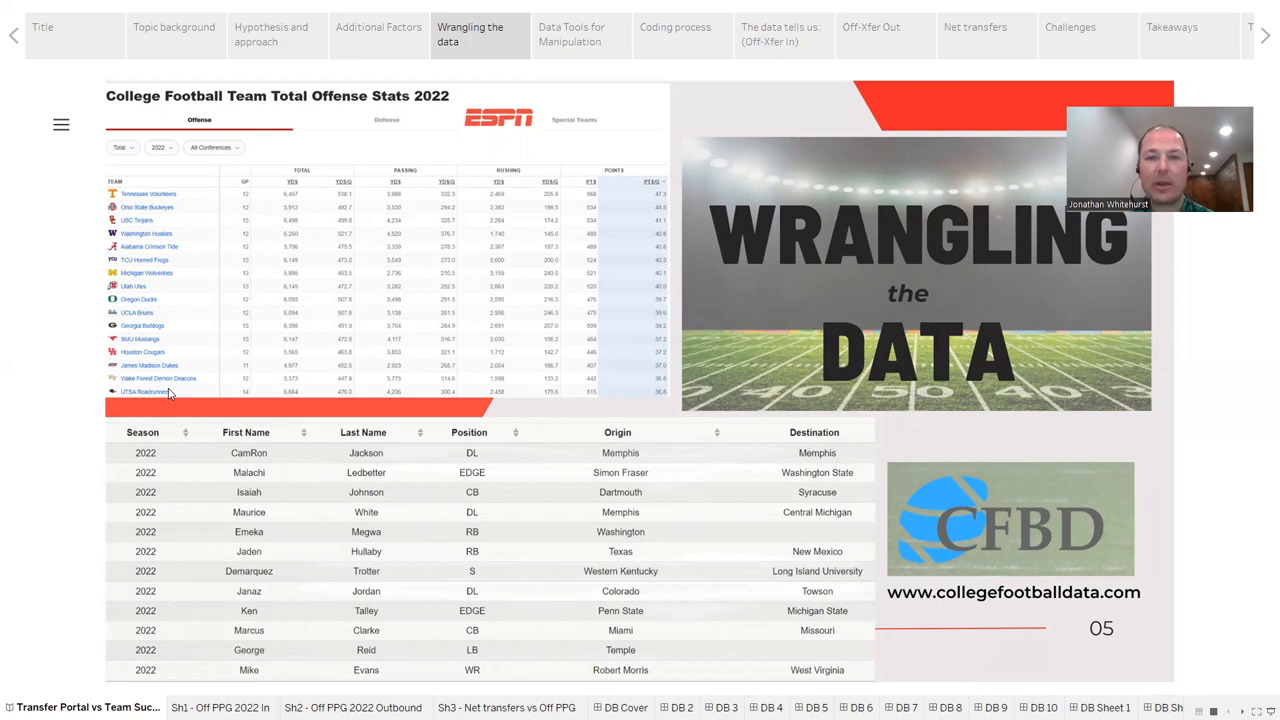
mouse_move(475, 193)
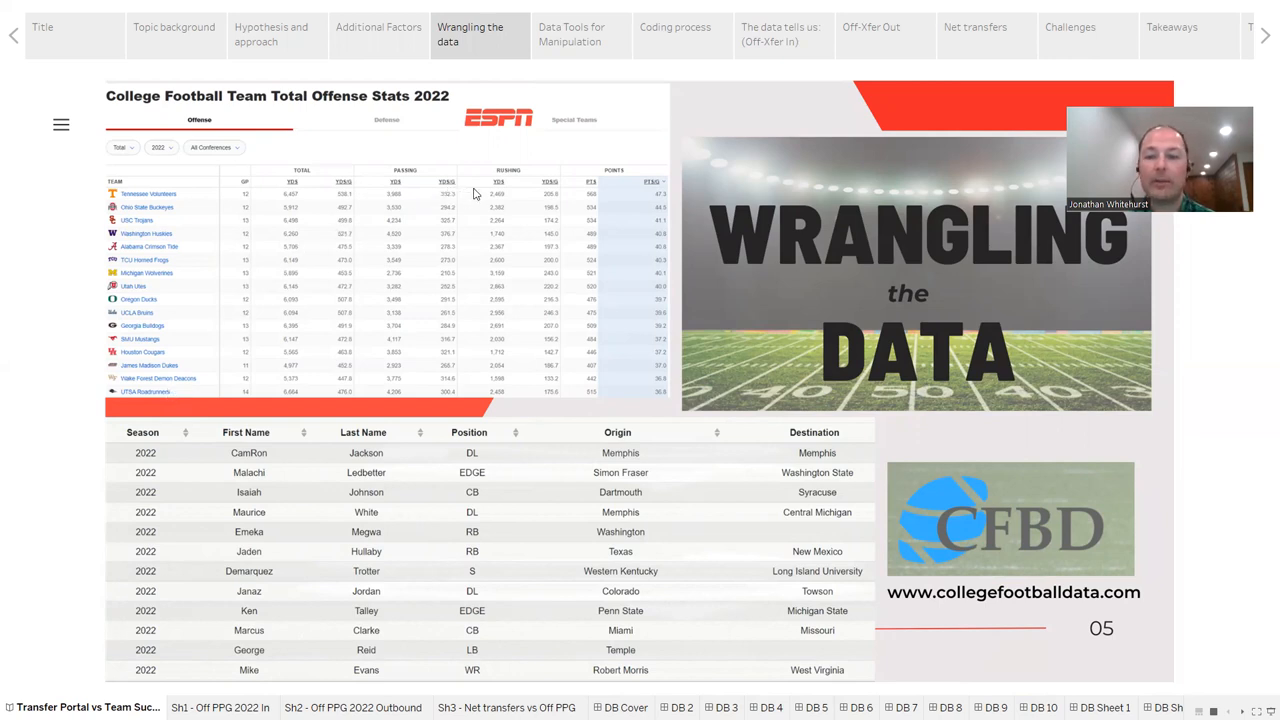
mouse_move(765, 517)
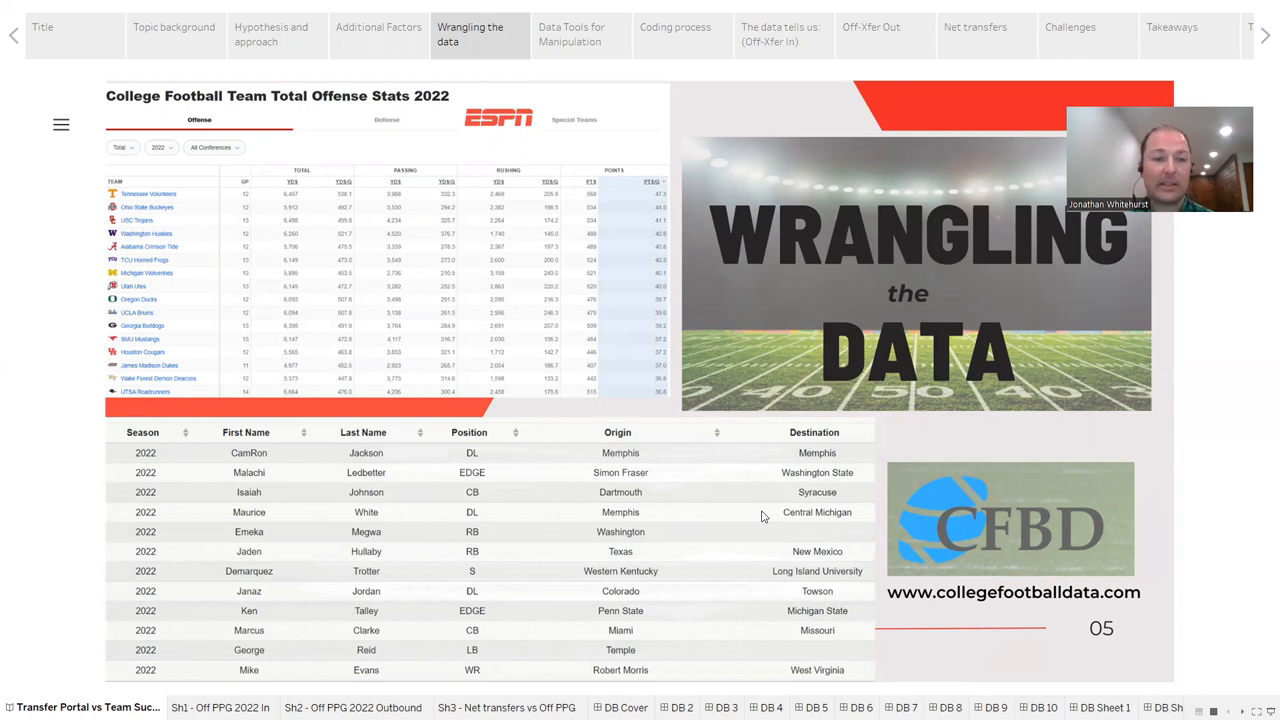
mouse_move(610, 459)
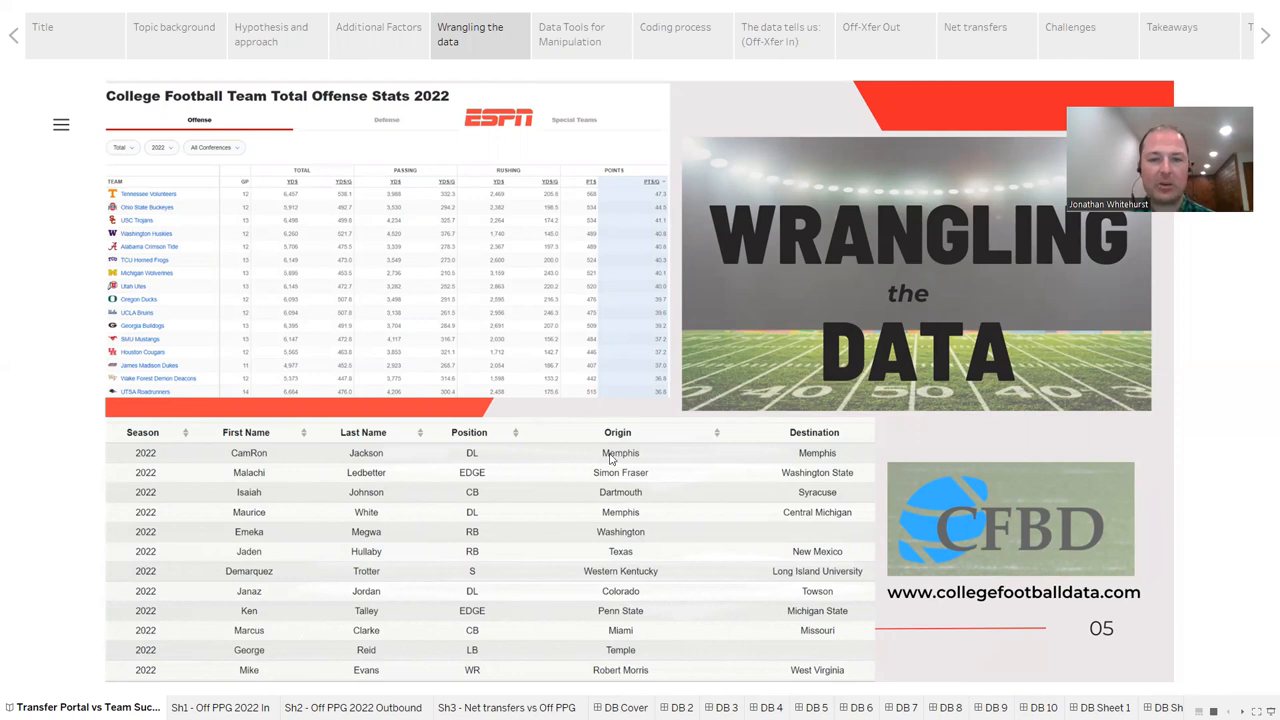
mouse_move(837, 554)
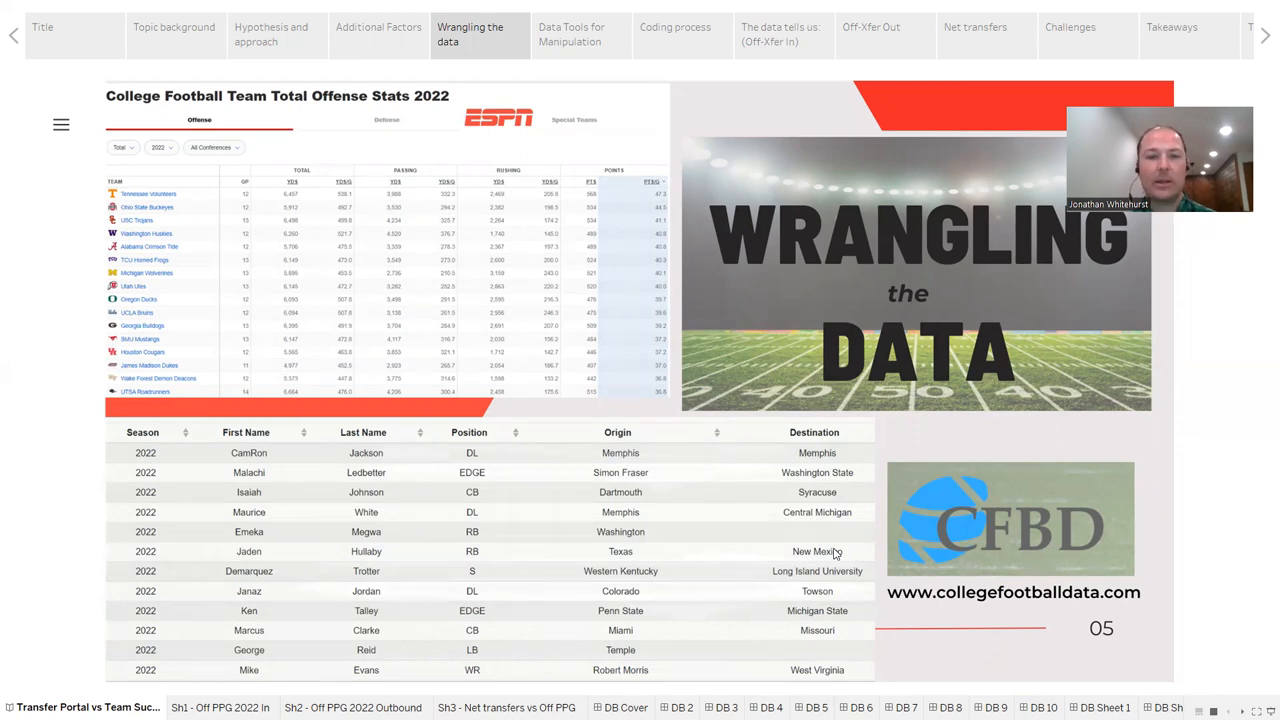
Present the Data Manipulation Tools slide, then bring up the overview of open windows.
left_click(581, 34)
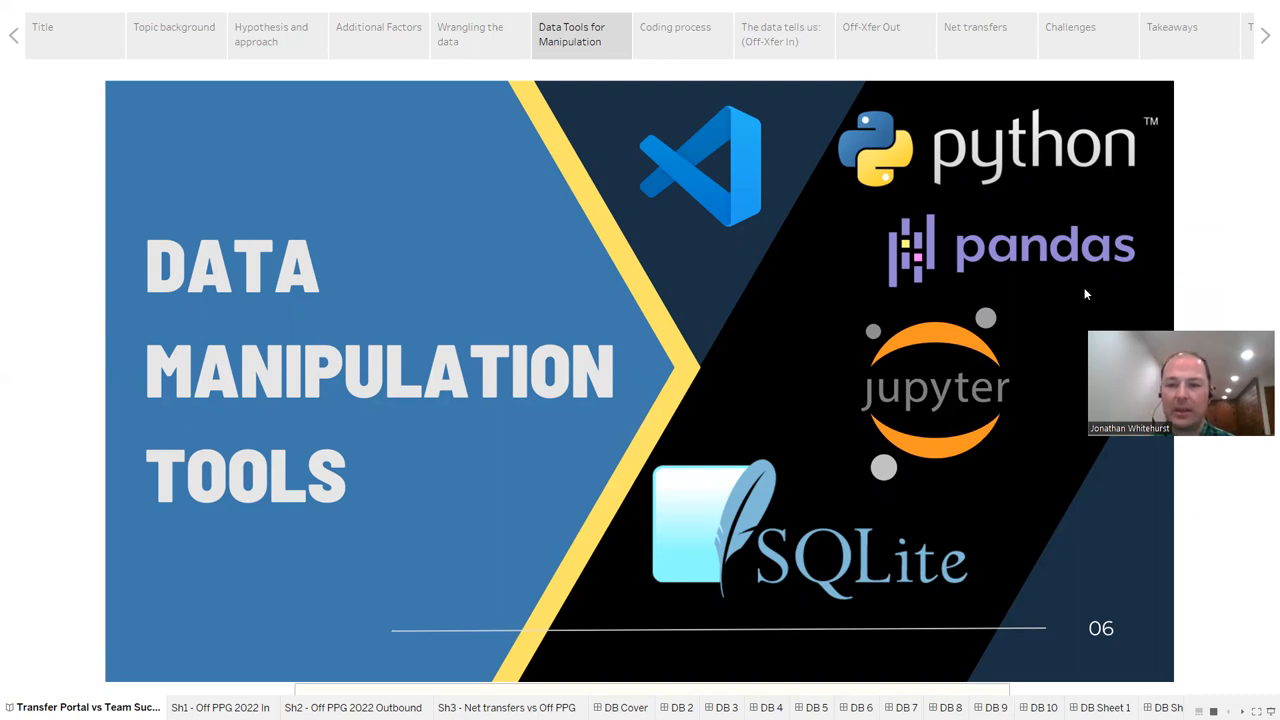
mouse_move(866, 375)
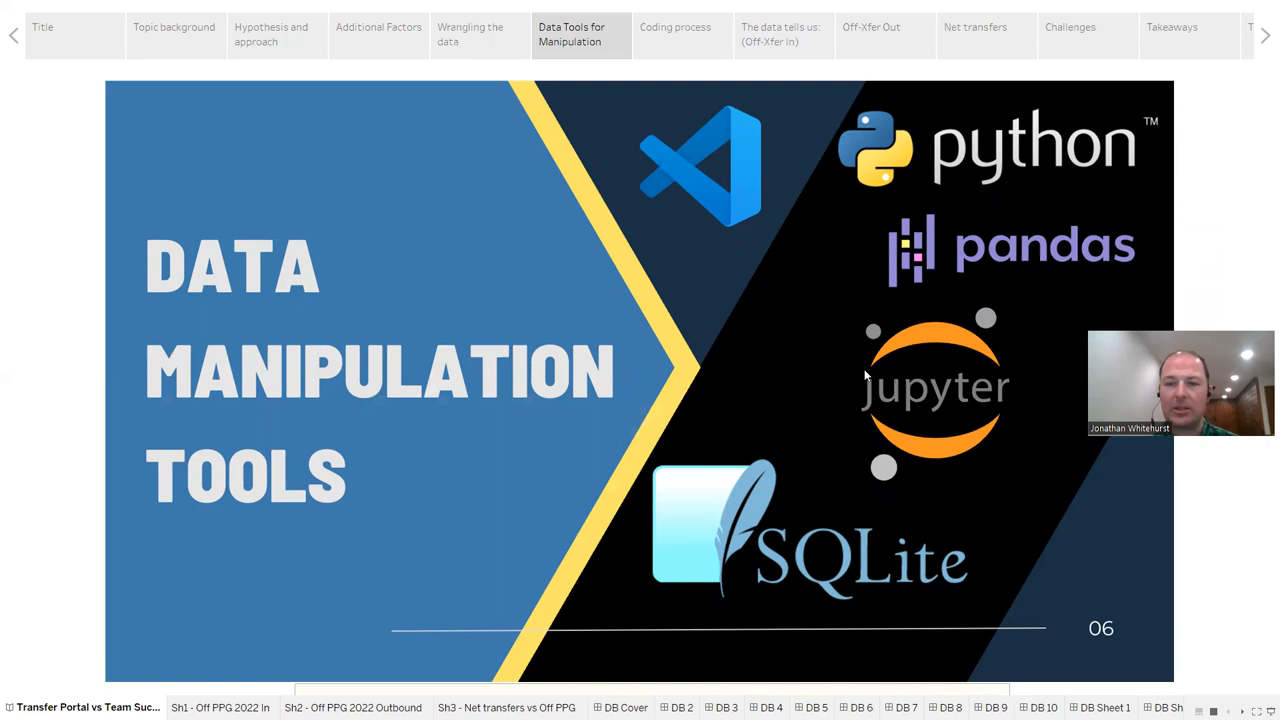
mouse_move(1010, 380)
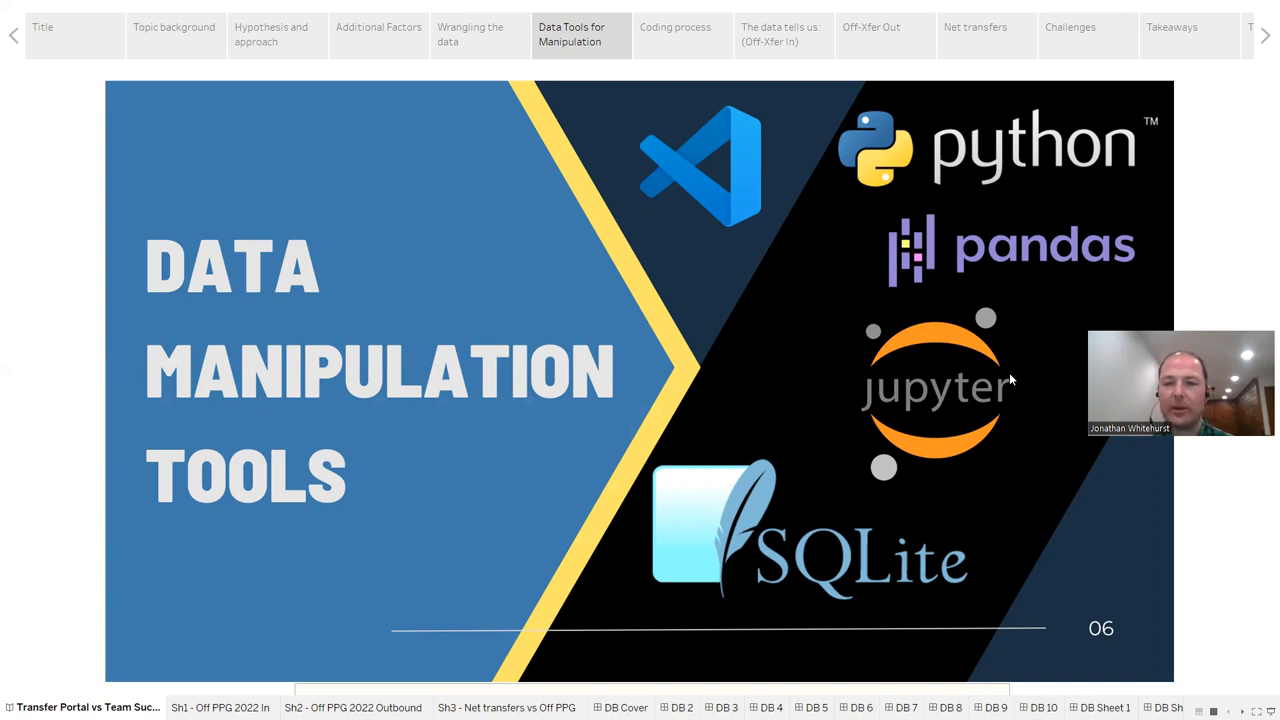
mouse_move(910, 530)
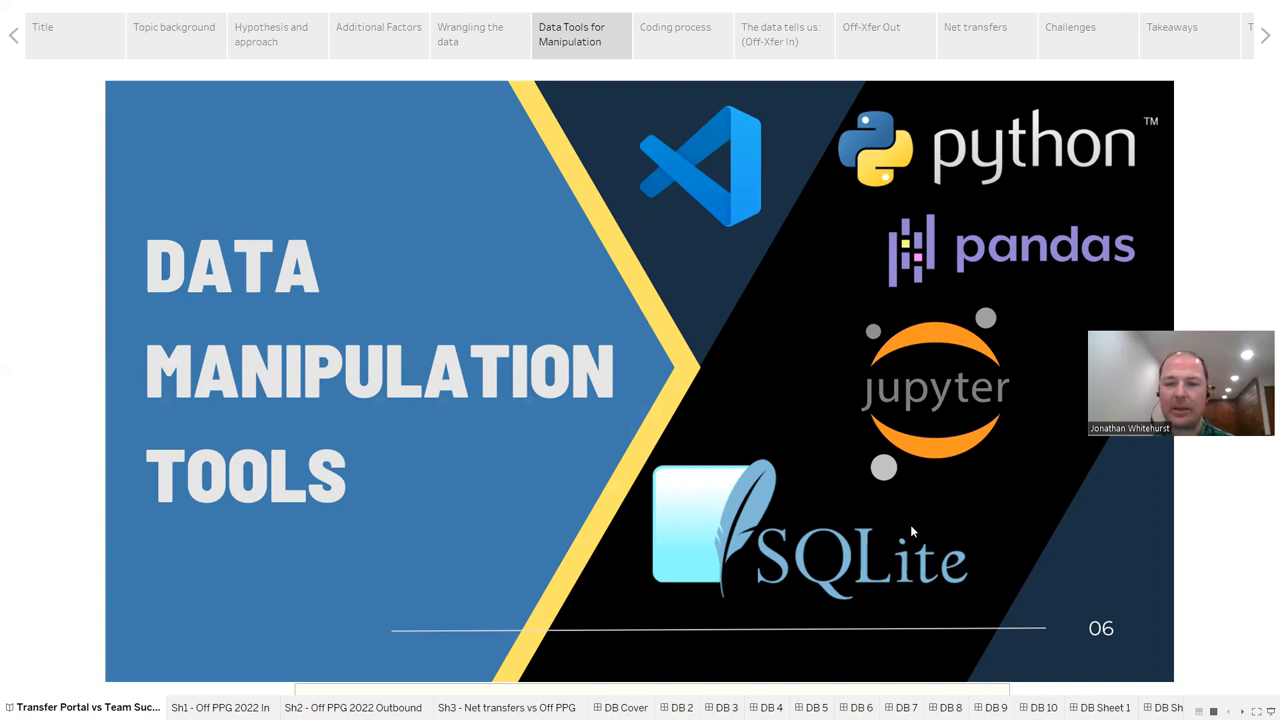
mouse_move(1040, 568)
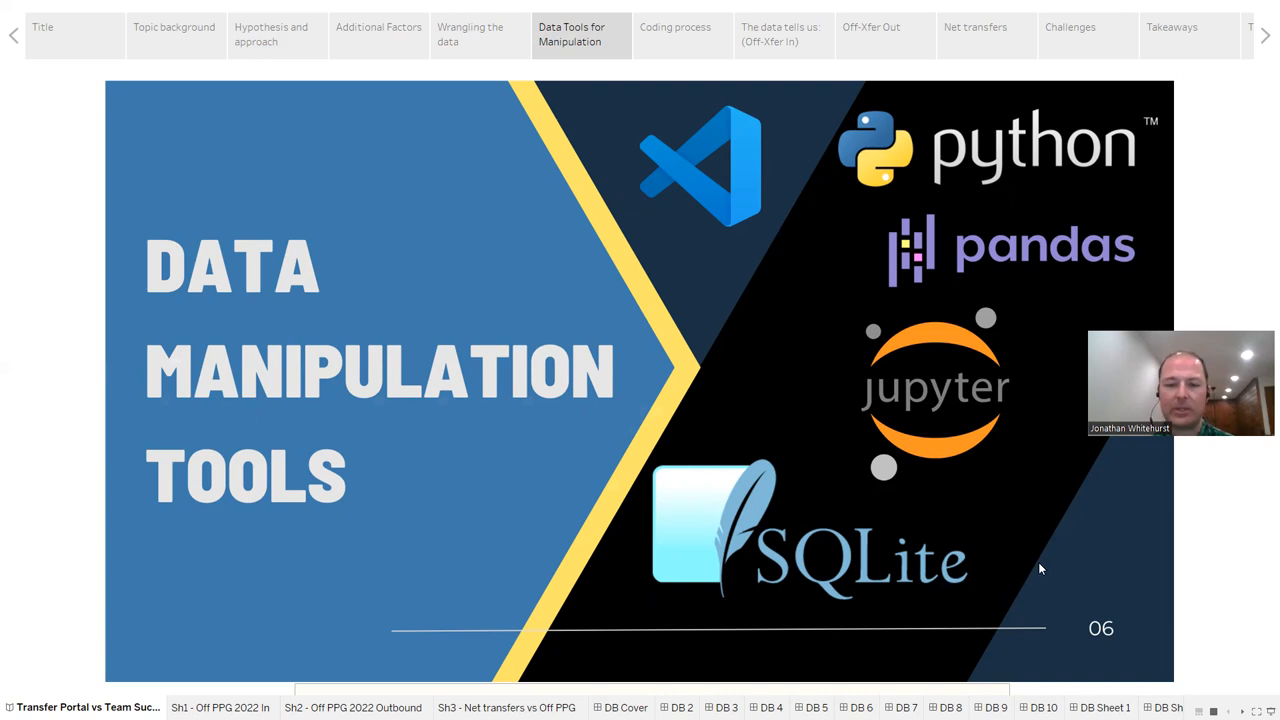
mouse_move(763, 182)
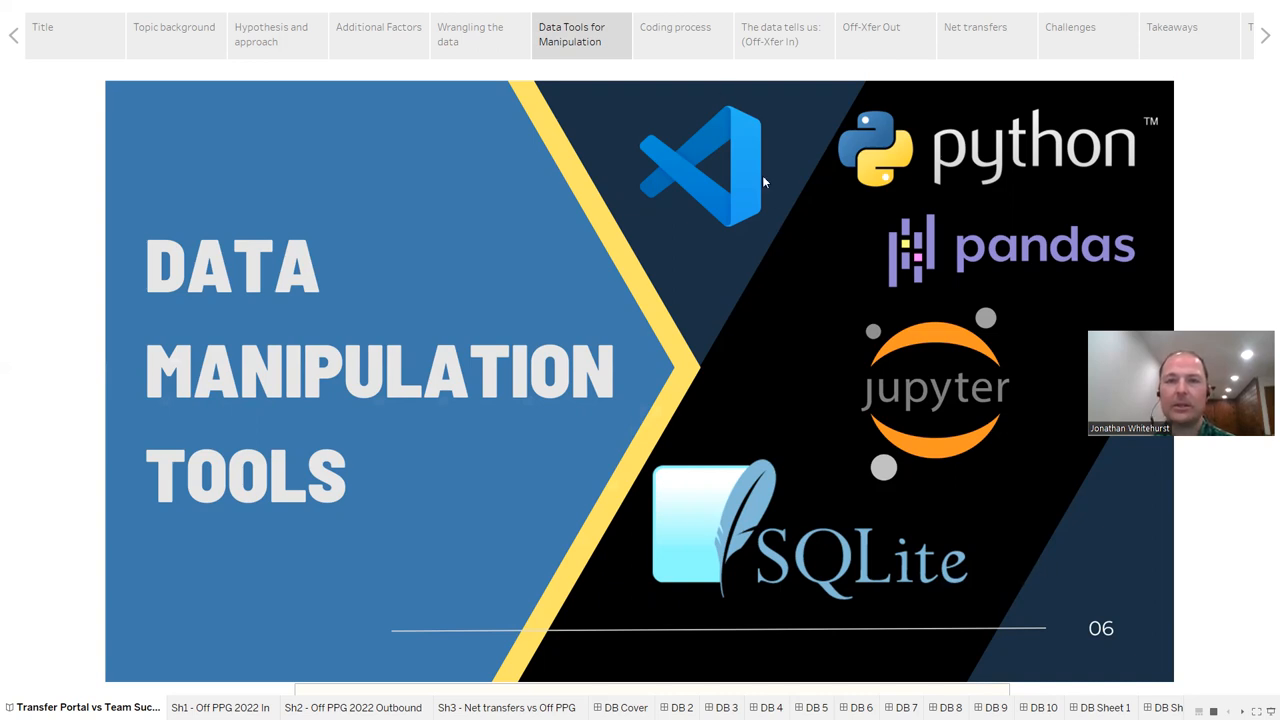
left_click(675, 34)
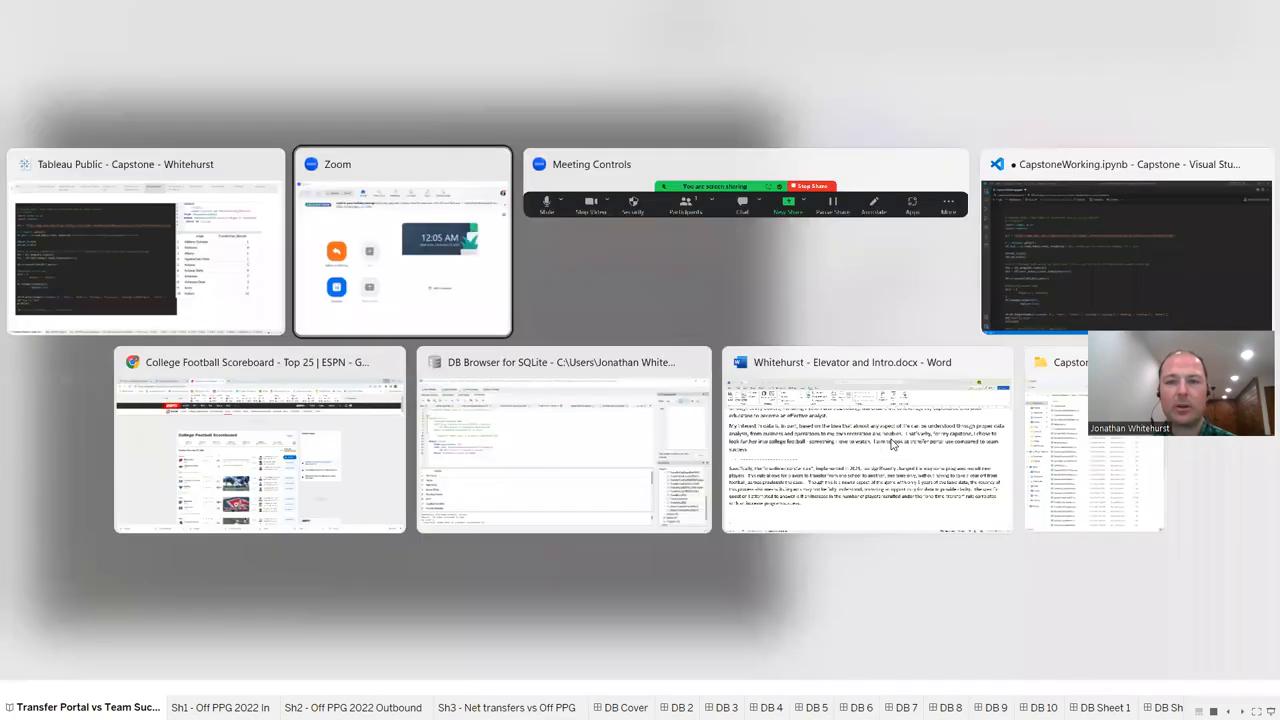
Switch to the CapstoneWorking notebook in VS Code and view the ESPN points-per-game scraping cell.
left_click(1125, 240)
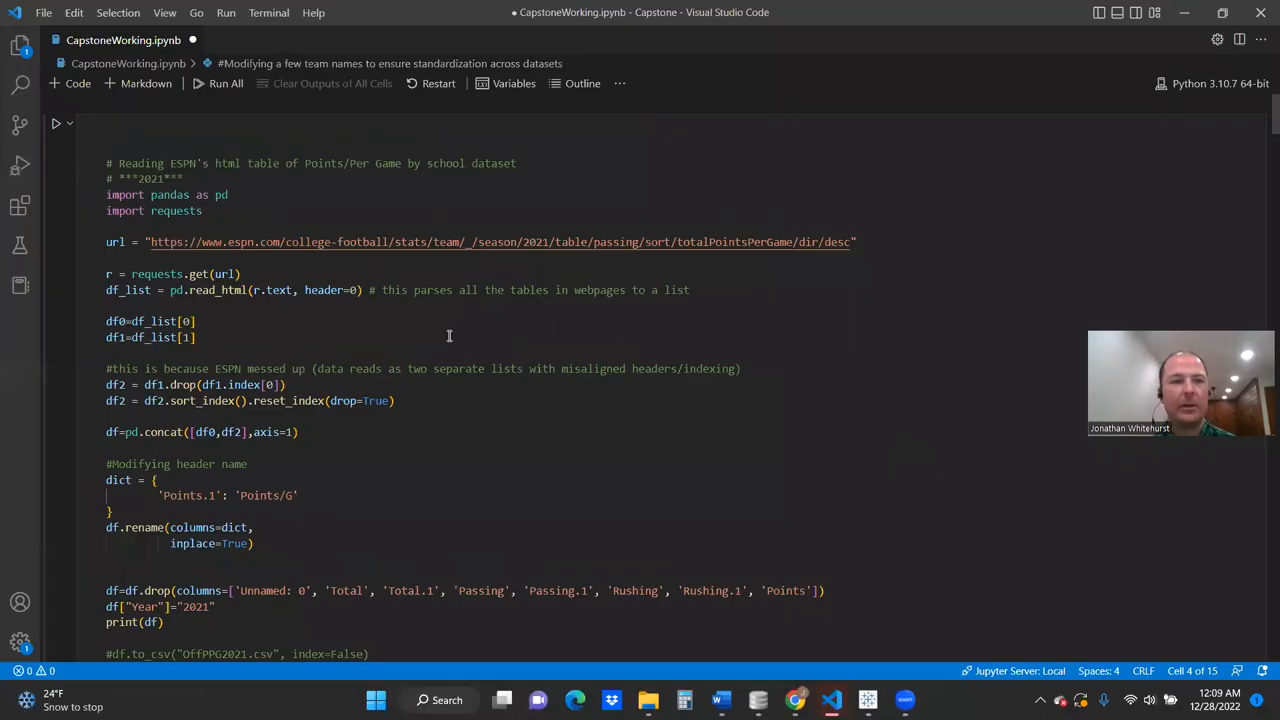
scroll("up", 3)
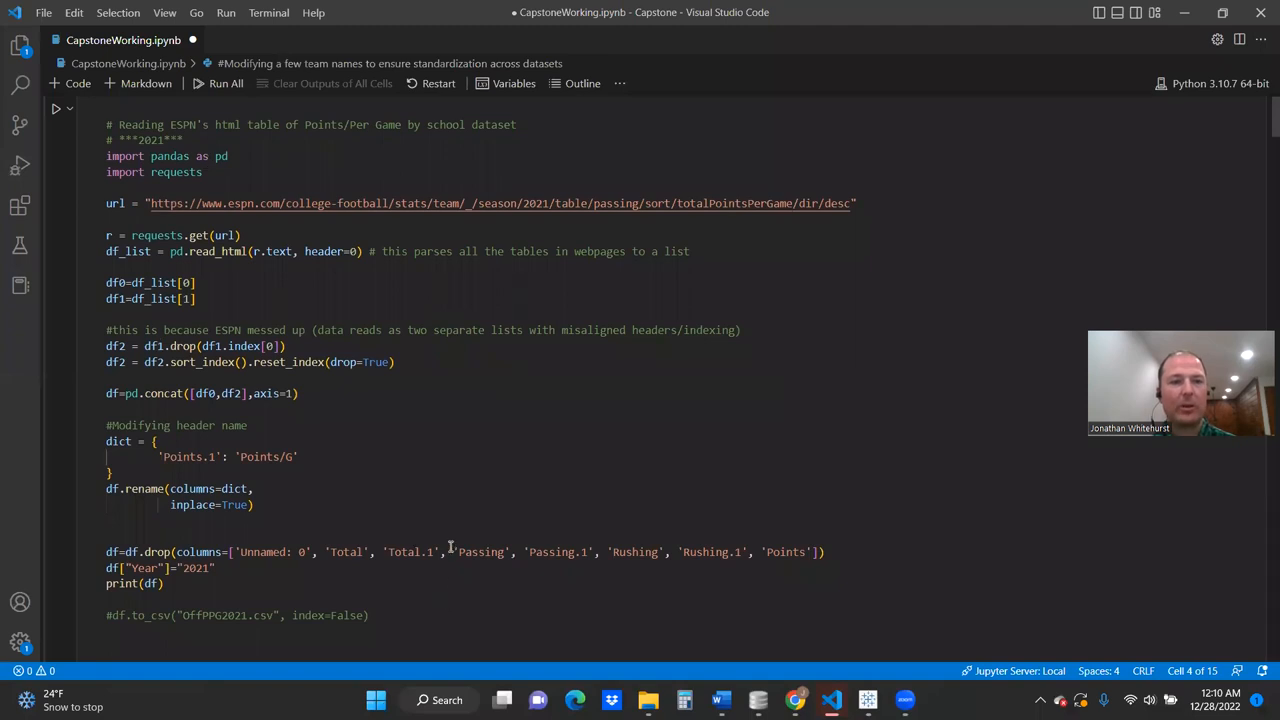
mouse_move(168, 185)
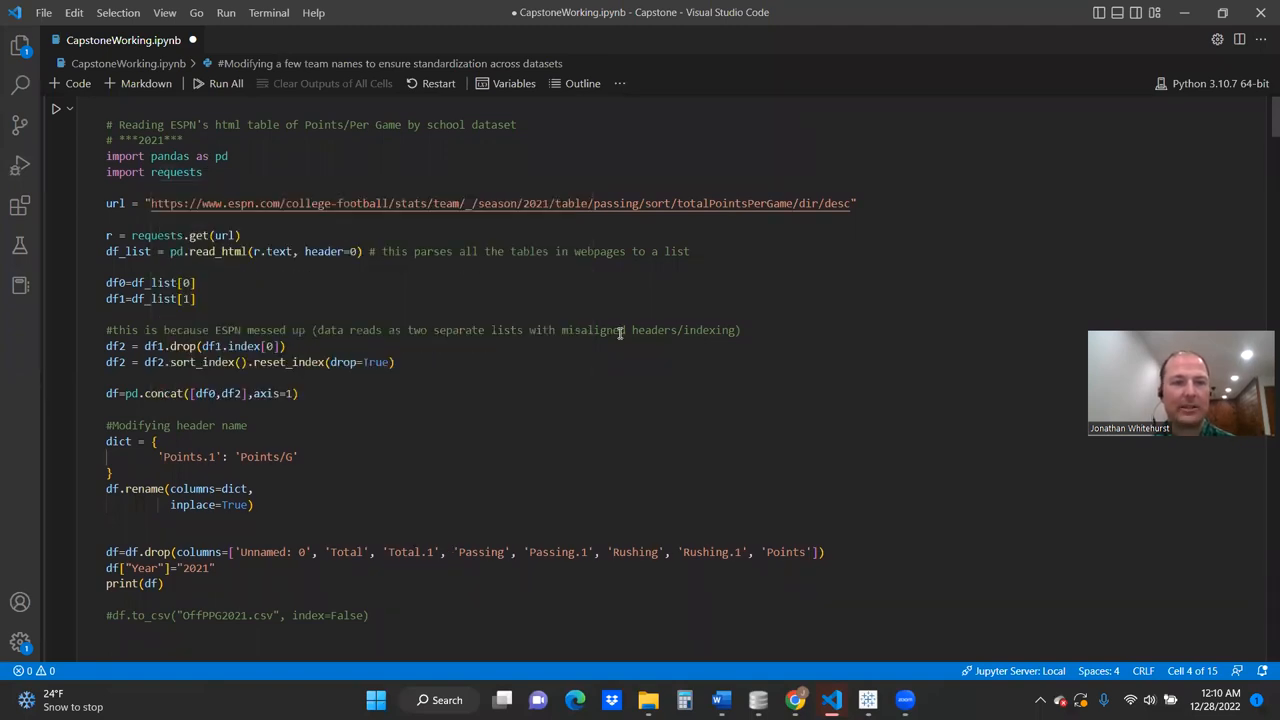
mouse_move(395, 250)
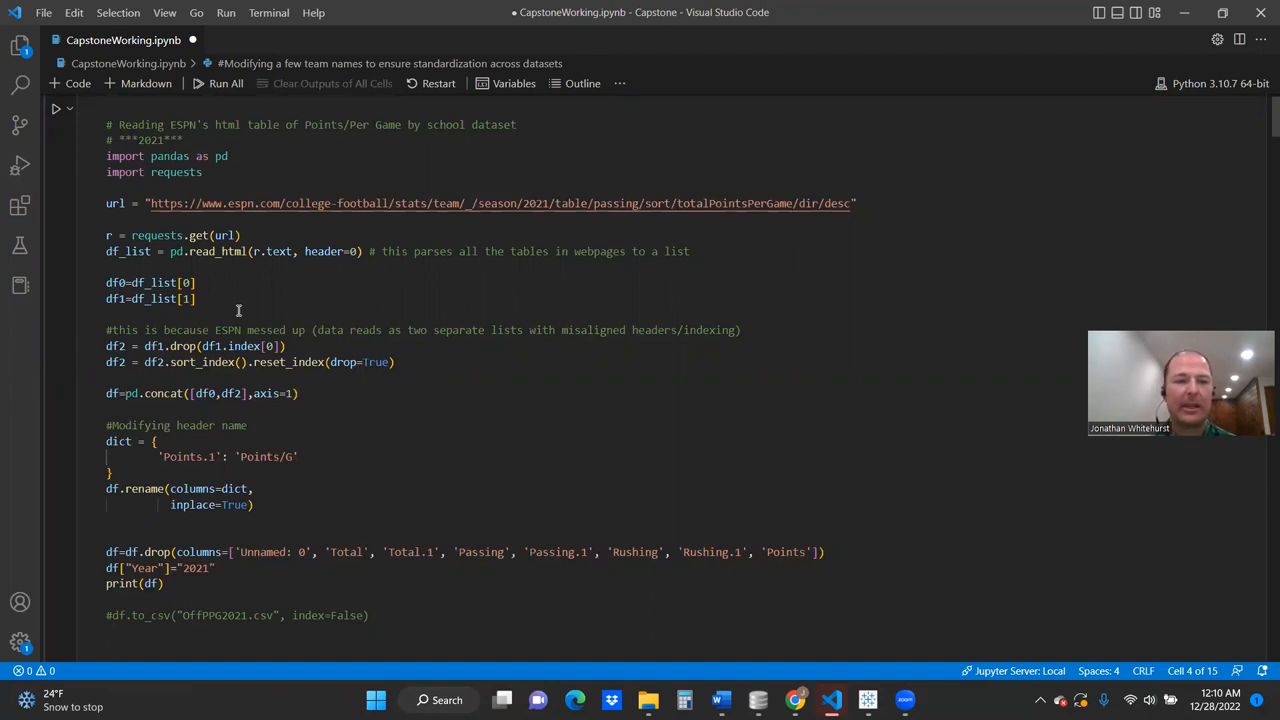
mouse_move(163, 393)
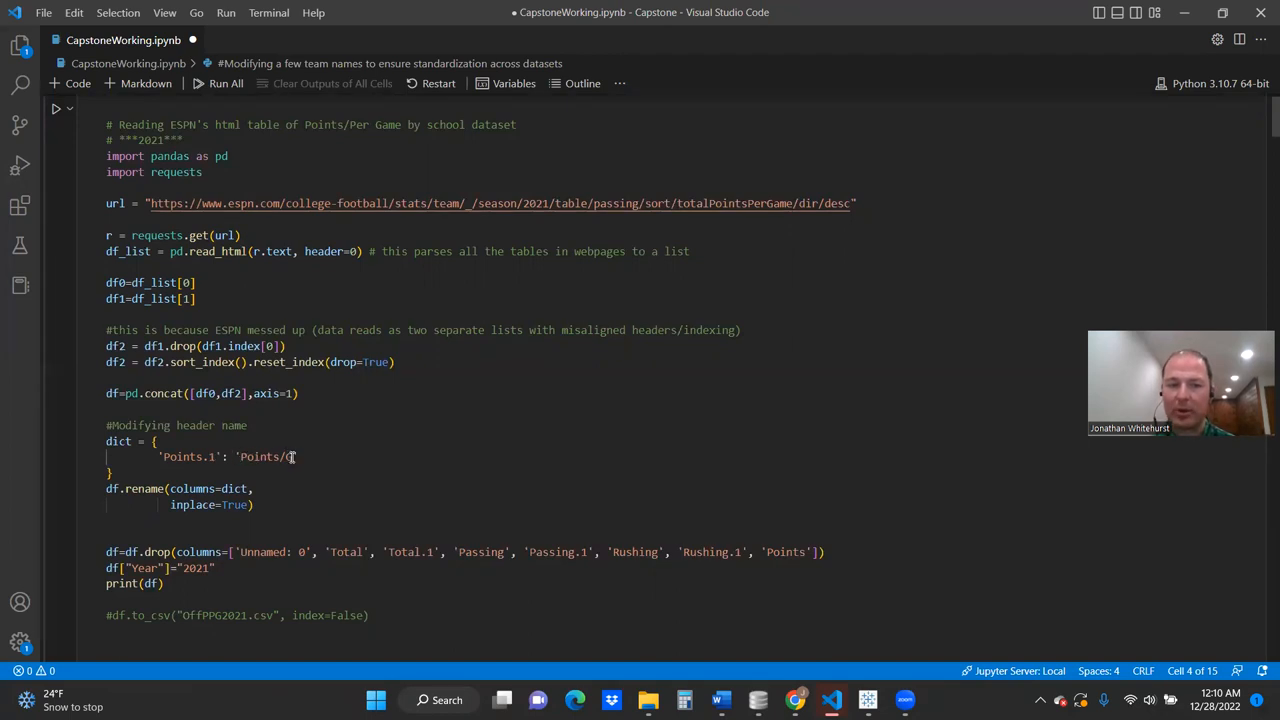
double_click(266, 456)
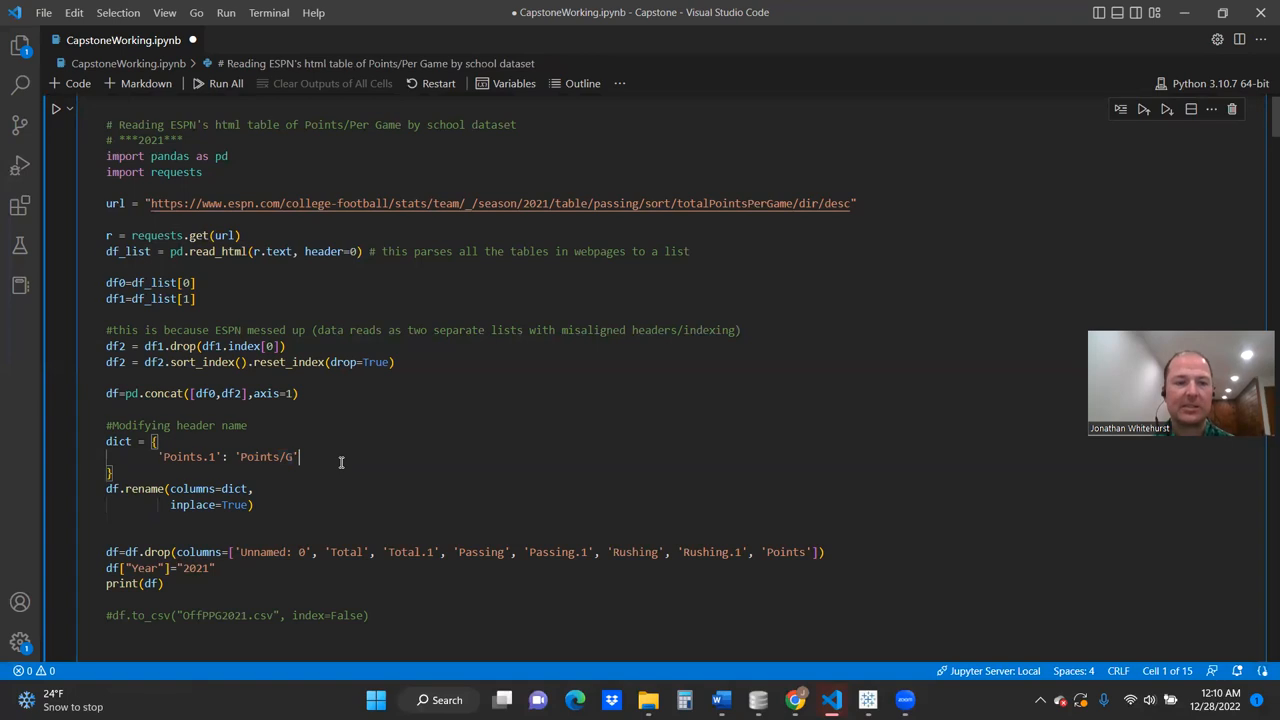
scroll("down", 3)
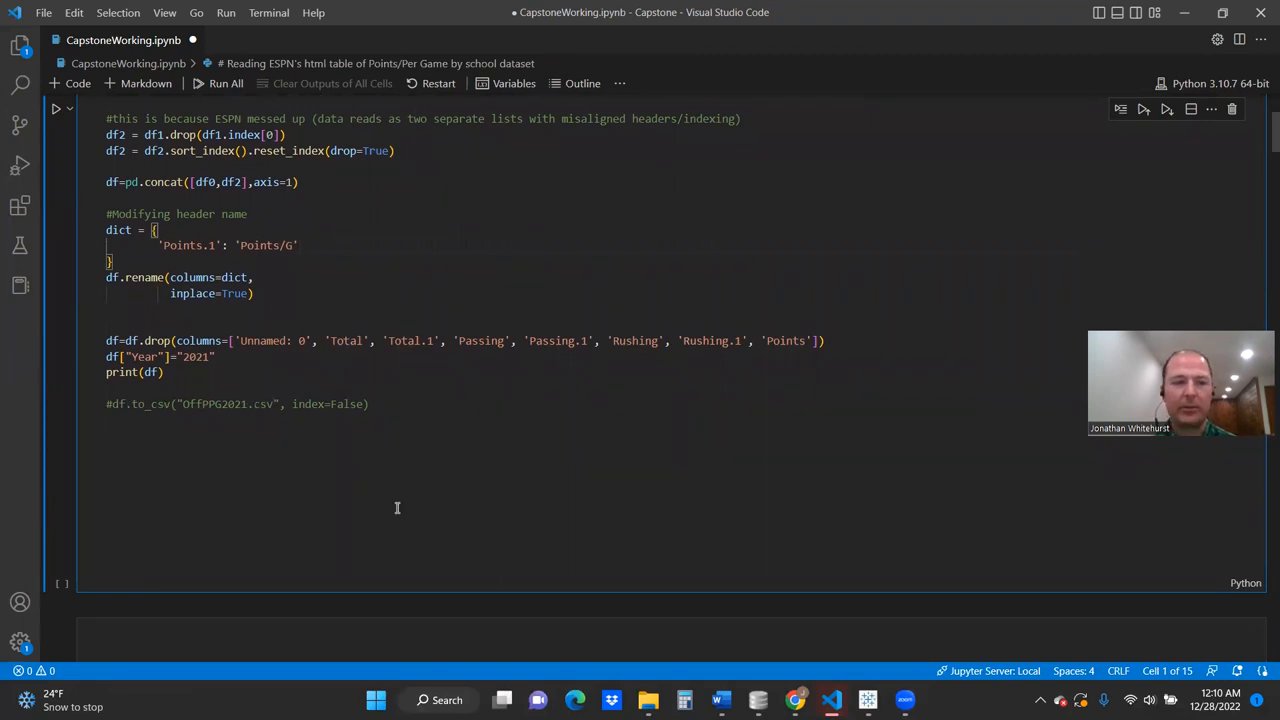
Walk through the team-name standardization and SQL cleanup cells, then return to the open-windows overview.
scroll("down", 3)
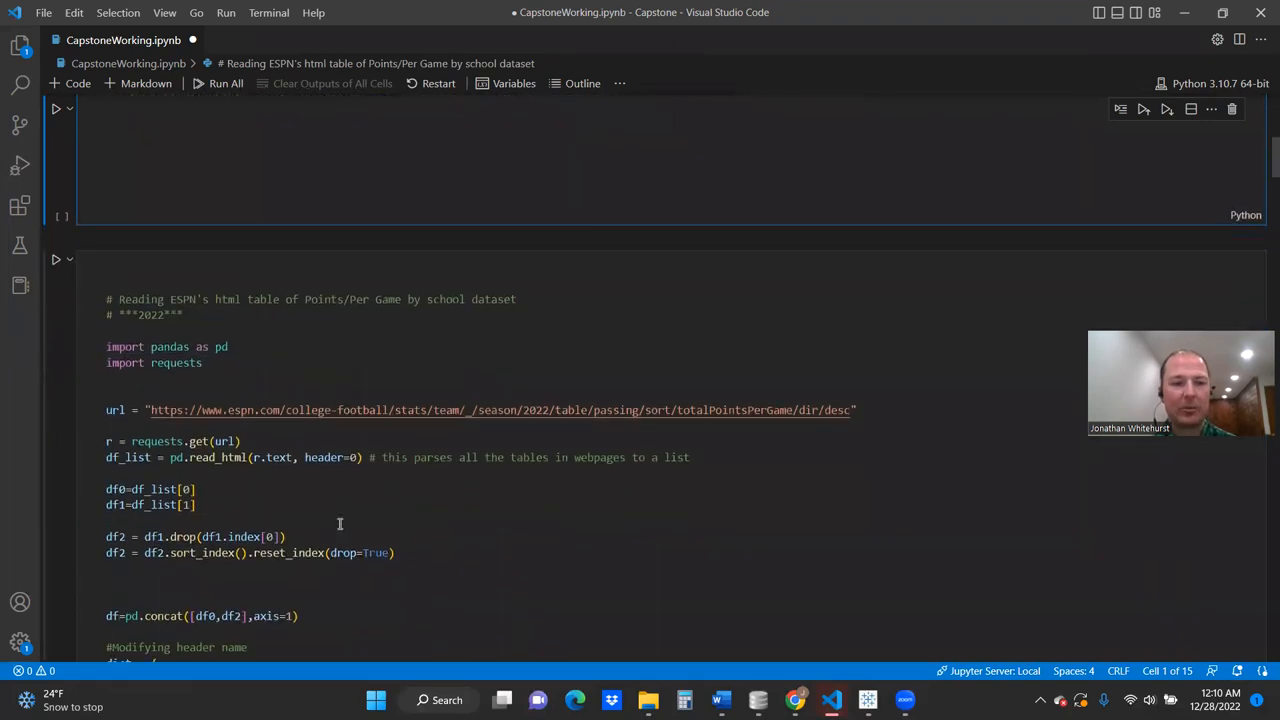
scroll("down", 3)
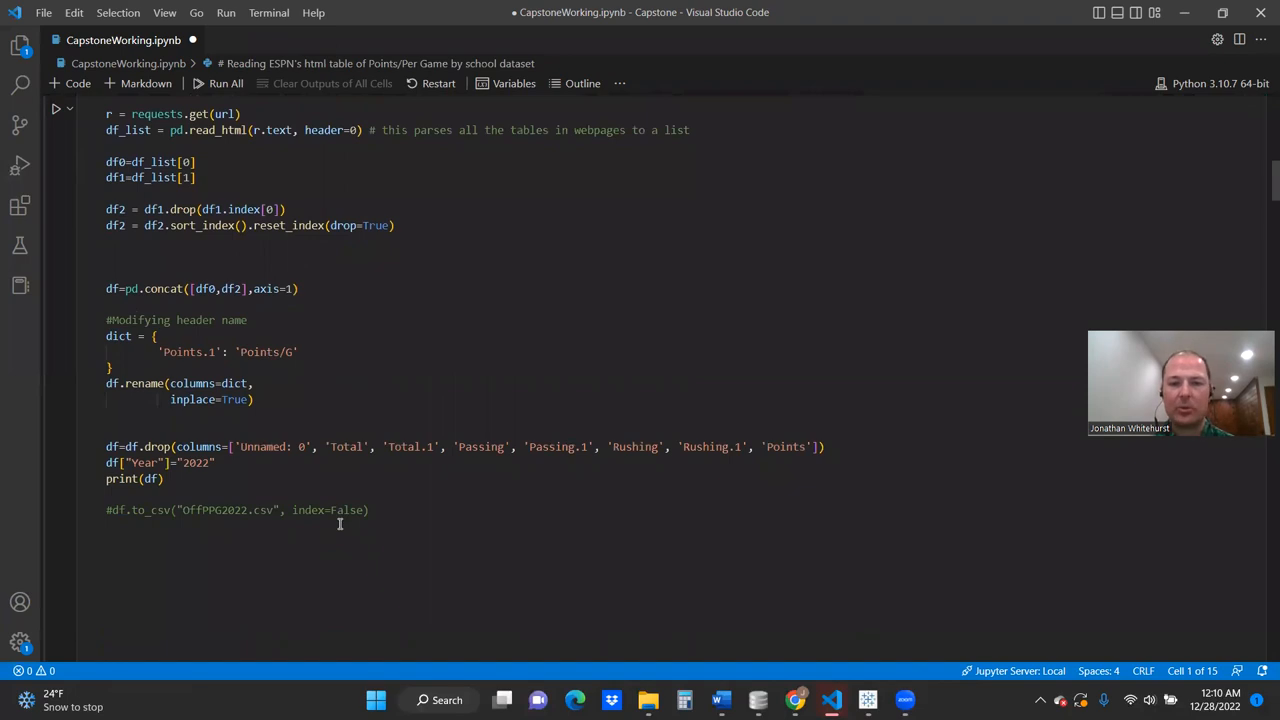
scroll("down", 3)
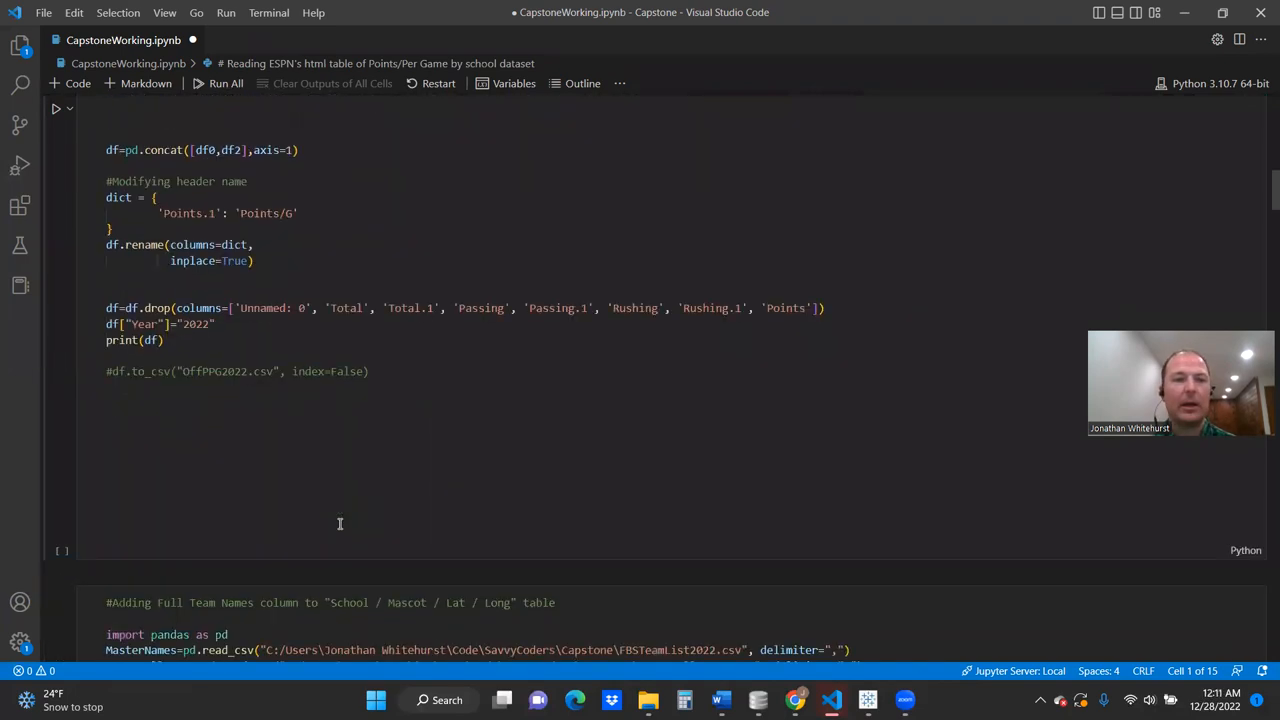
scroll("down", 3)
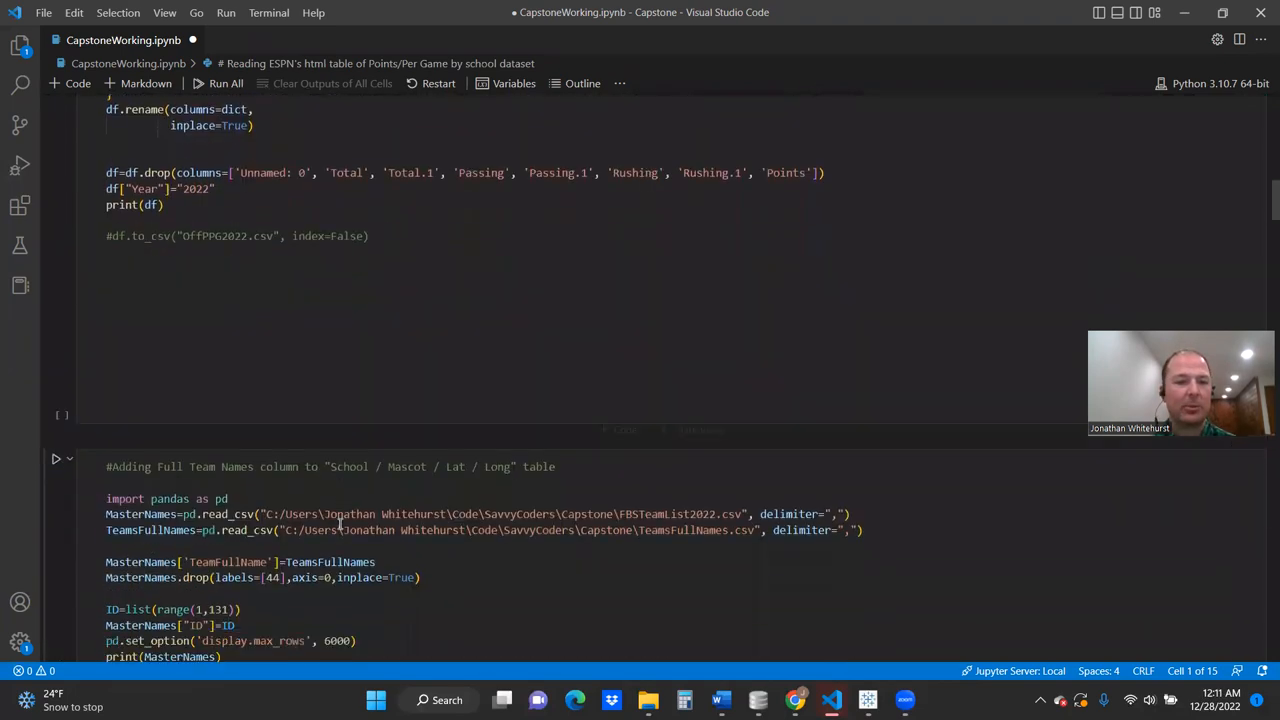
scroll("down", 3)
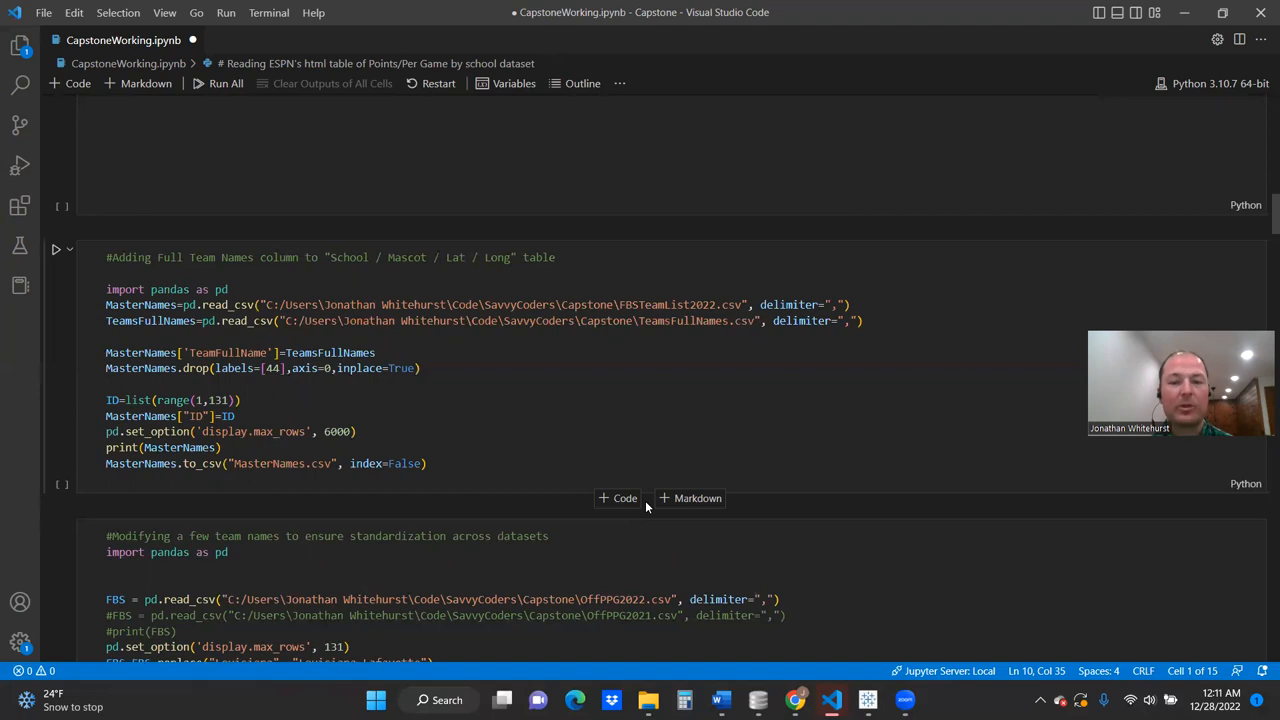
scroll("up", 3)
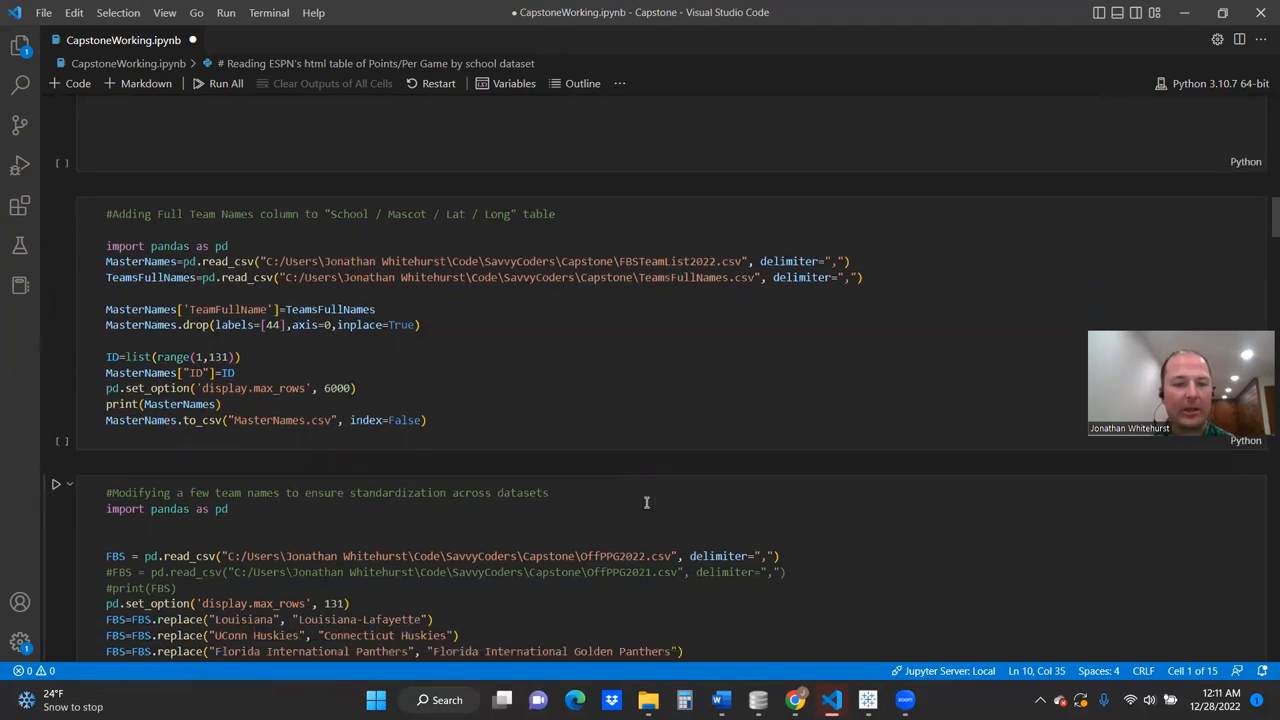
scroll("down", 3)
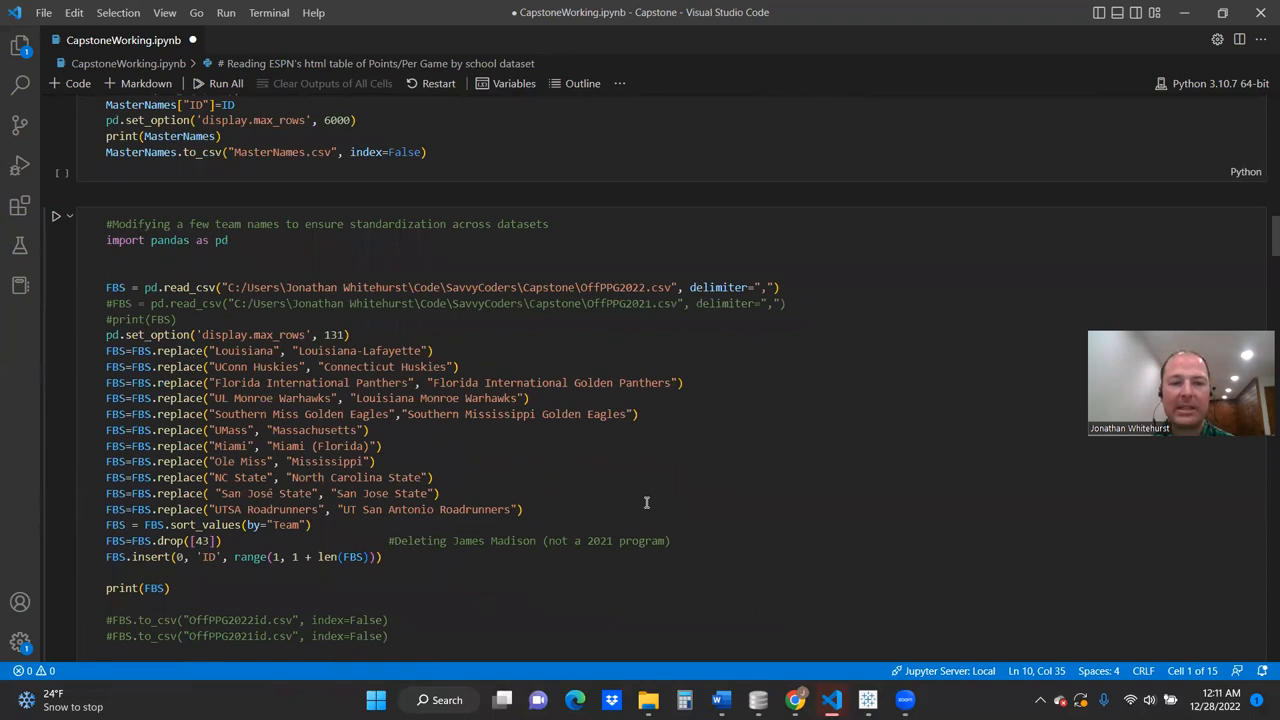
mouse_move(213, 367)
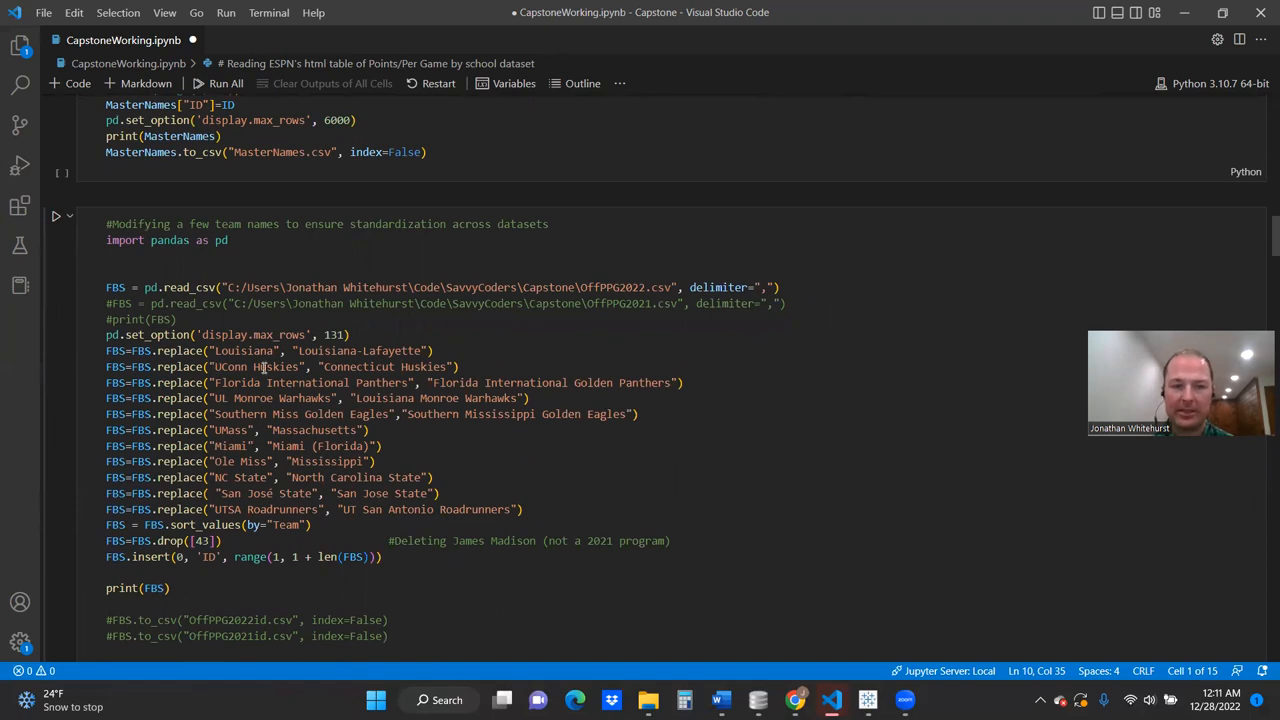
mouse_move(322, 361)
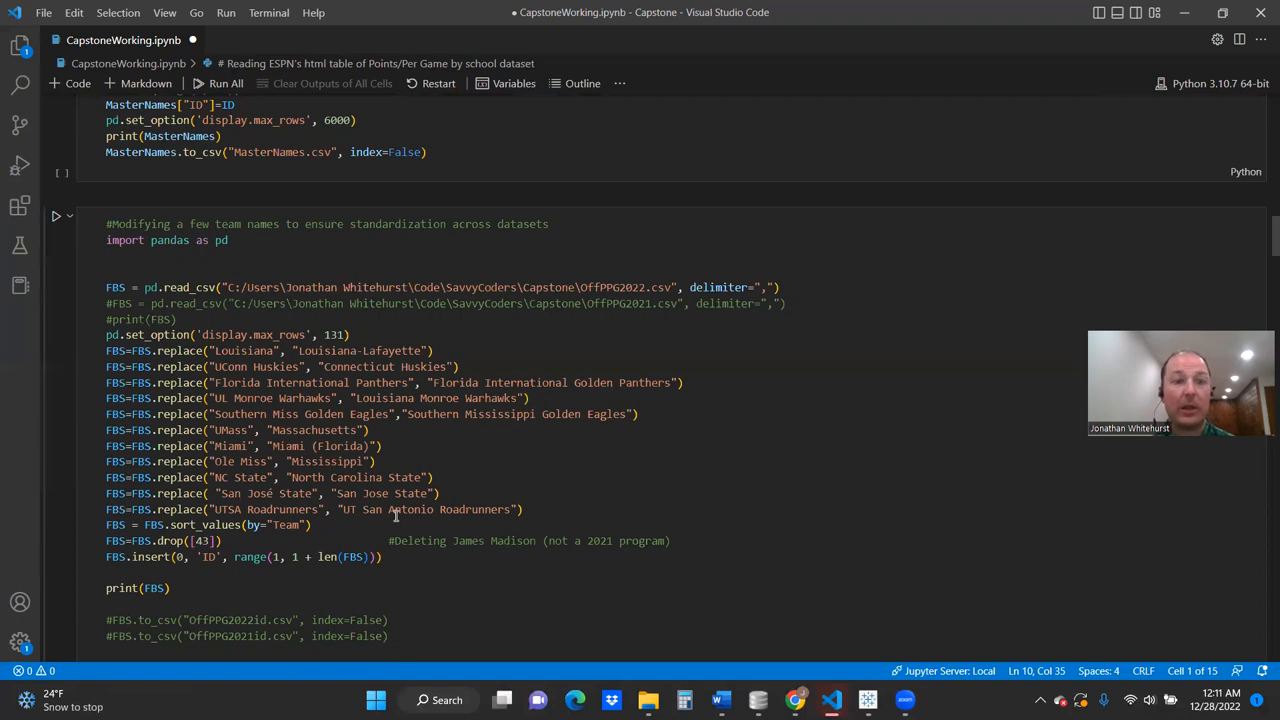
scroll("down", 3)
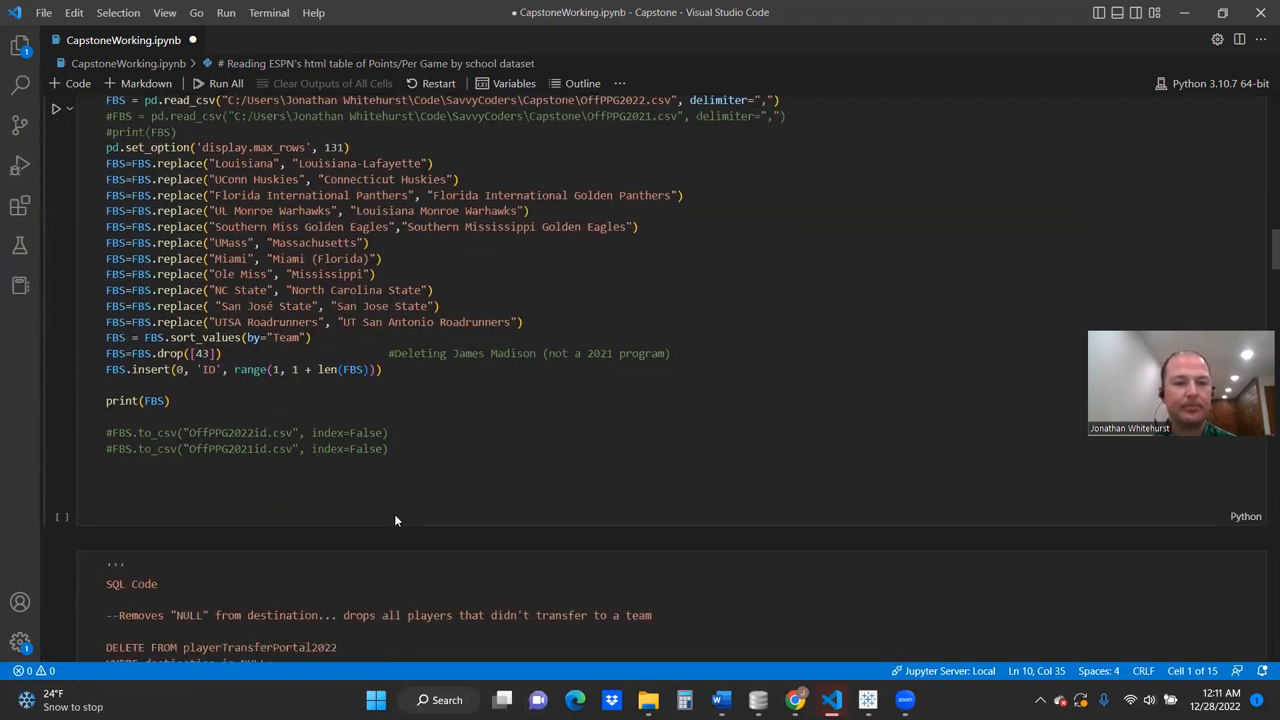
scroll("down", 3)
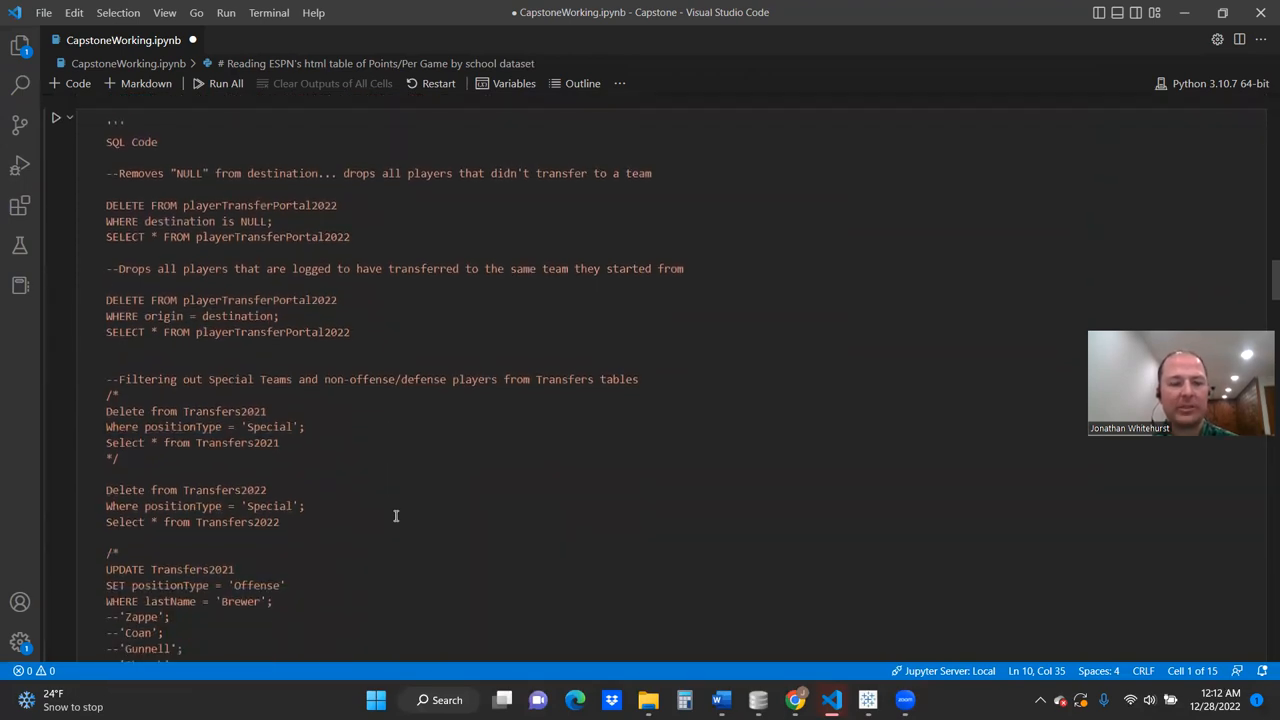
key("alt+tab")
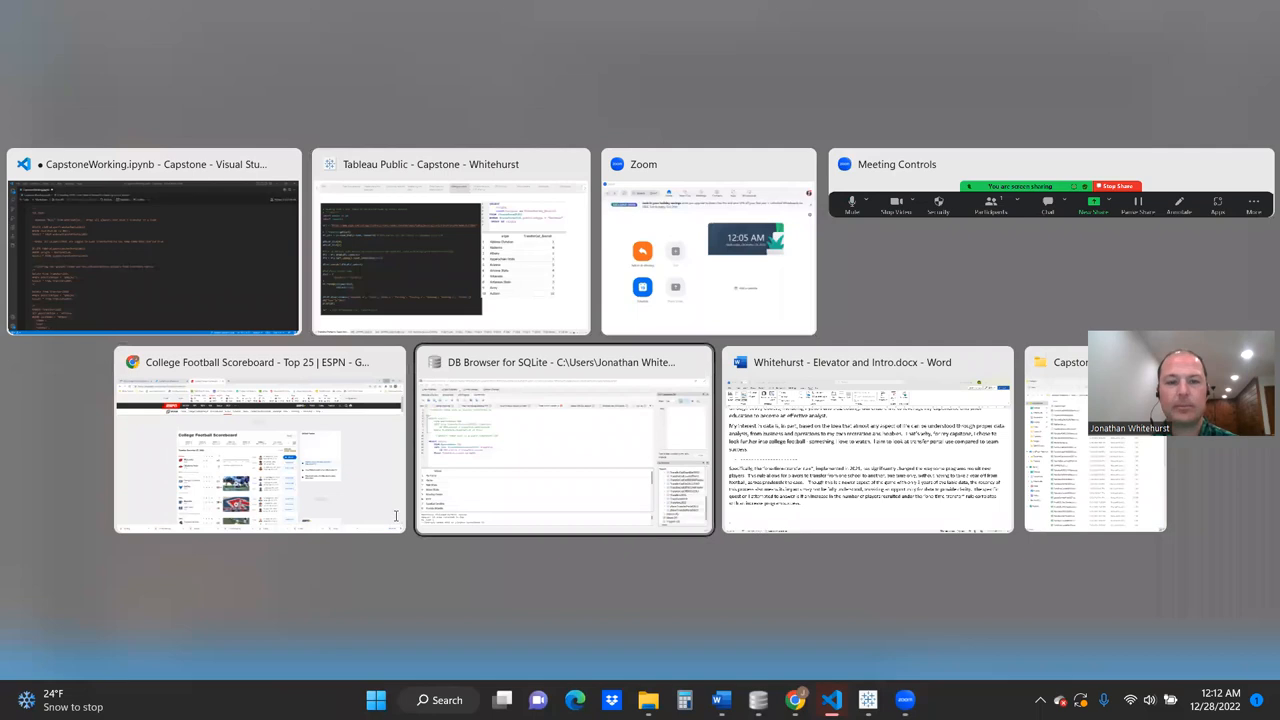
Switch to DB Browser for SQLite showing the MasterNames join with 2022 offensive transfer-out counts, 130 rows.
left_click(563, 440)
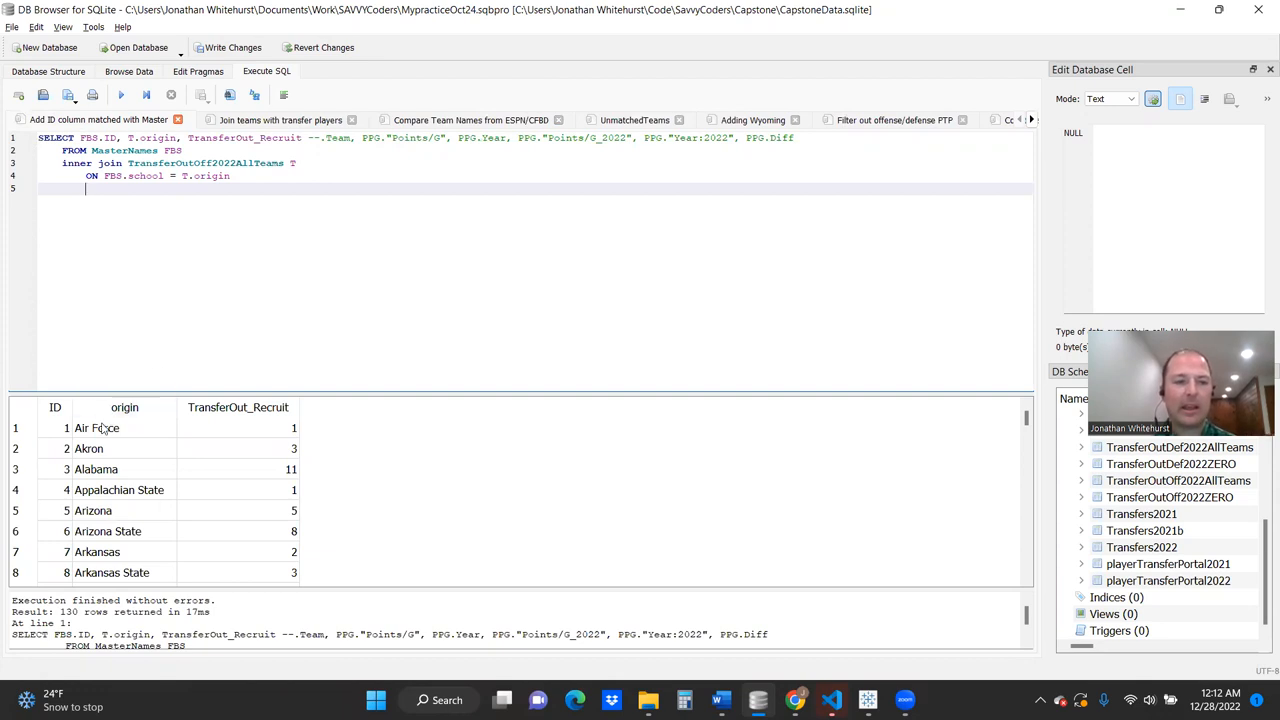
scroll("down", 3)
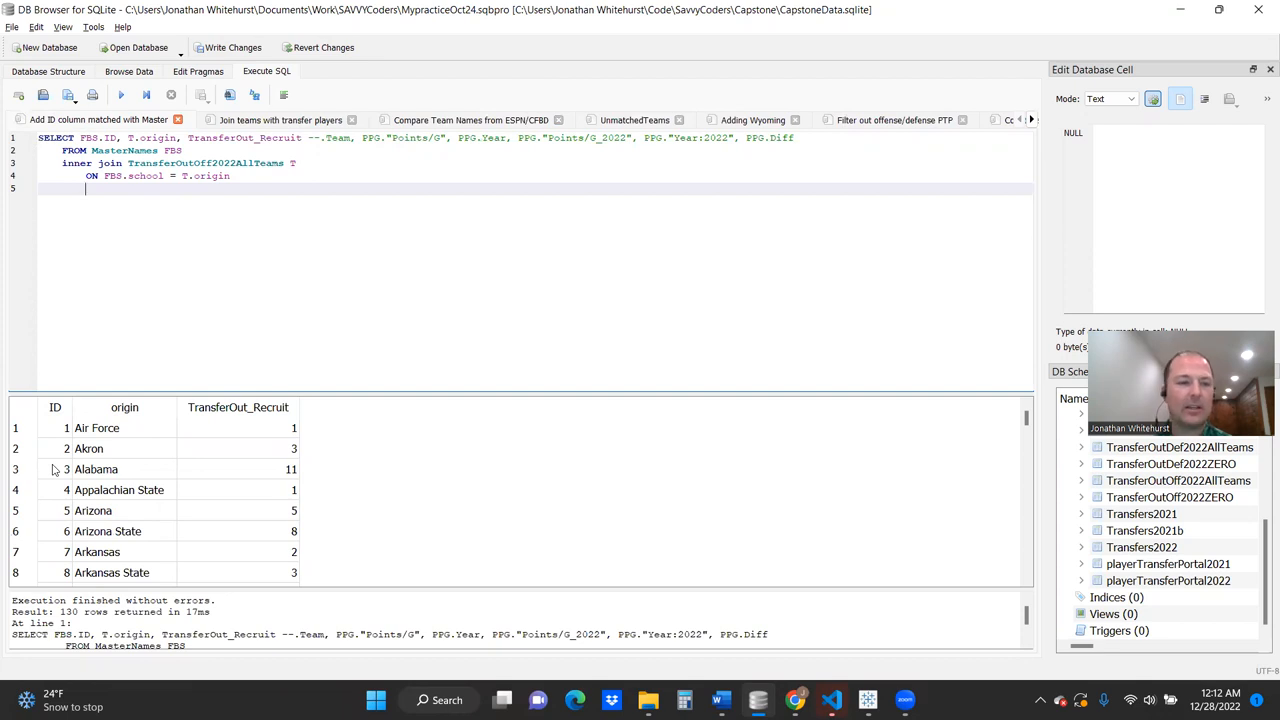
mouse_move(259, 425)
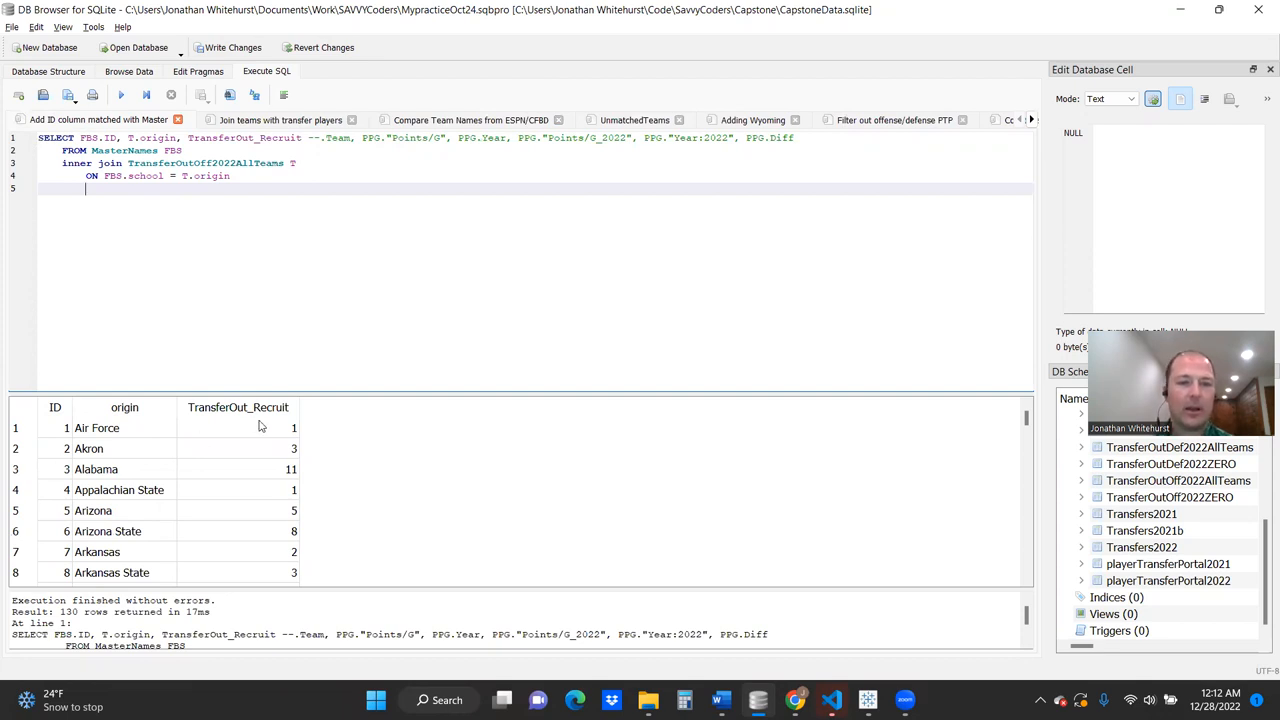
mouse_move(278, 427)
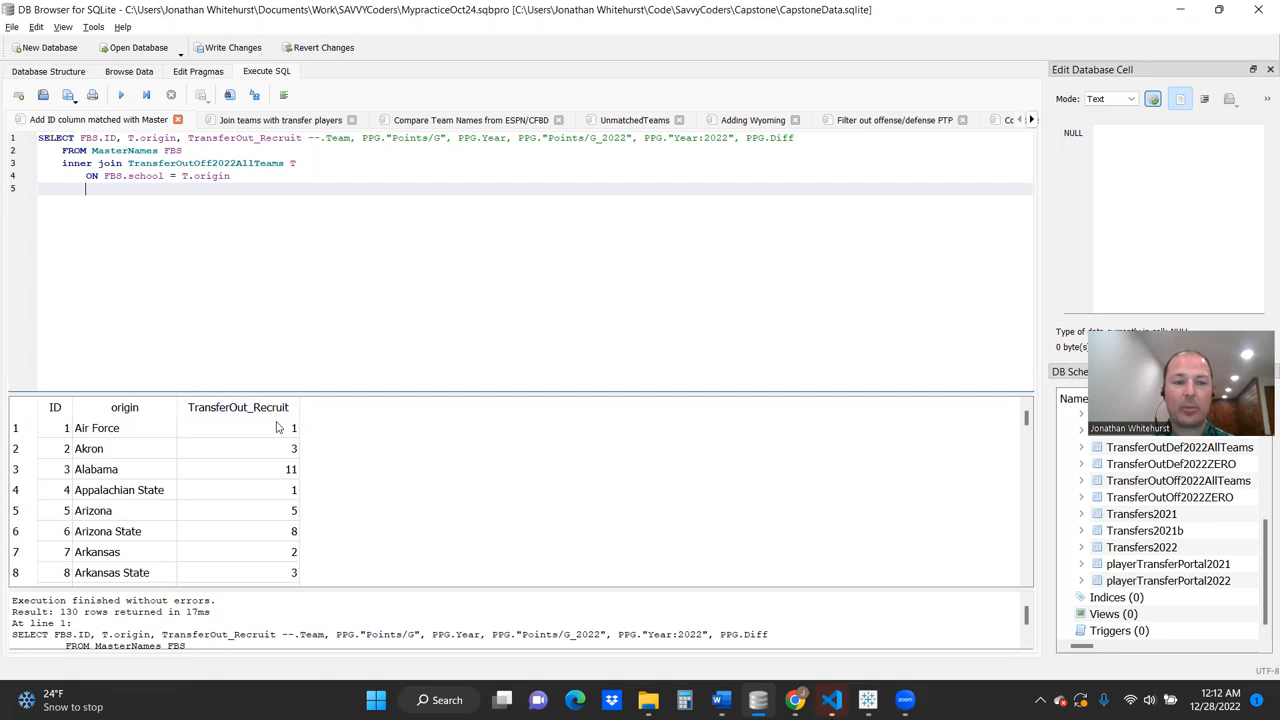
mouse_move(274, 481)
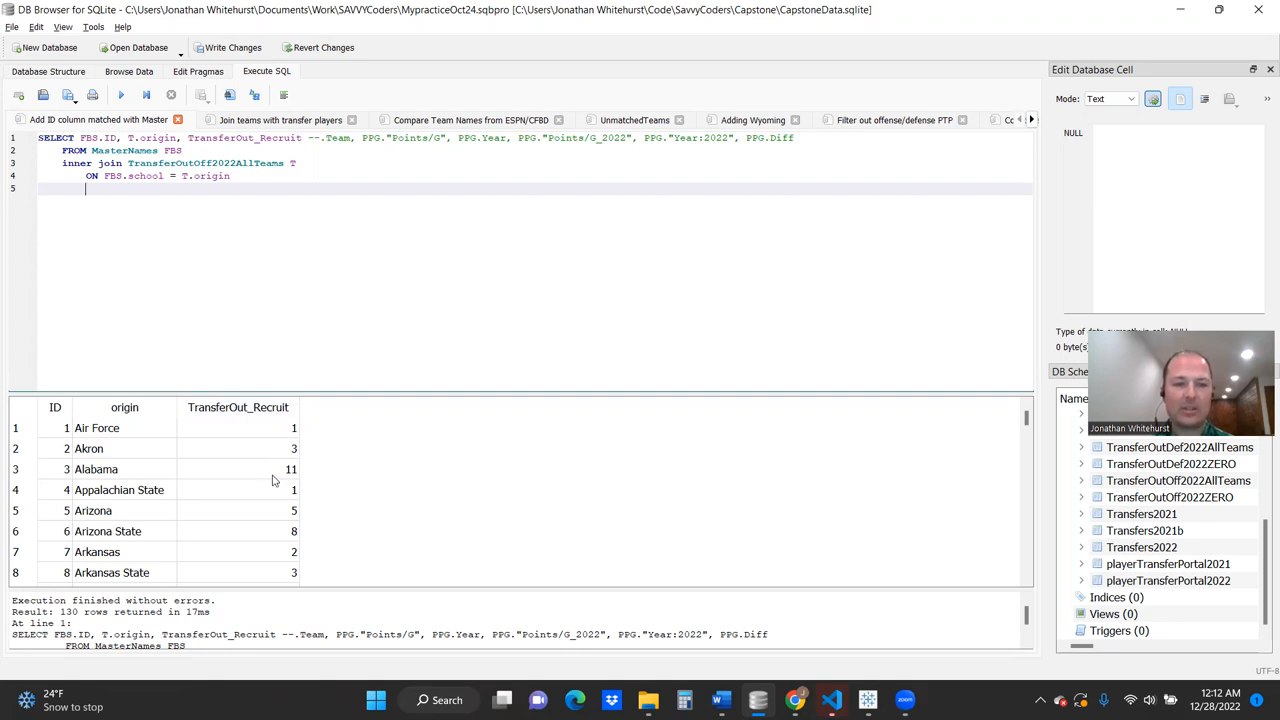
View the query counting 2021 defensive transfer-outs per origin team, returning 128 rows.
scroll("down", 3)
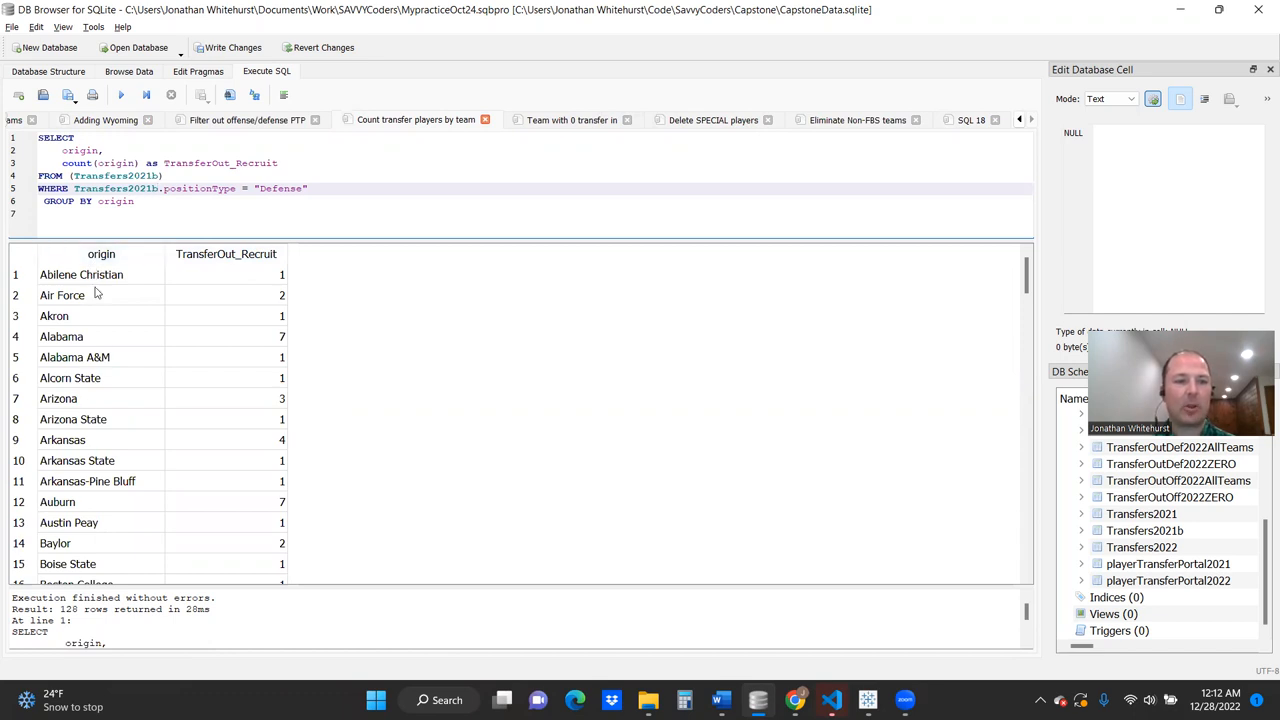
mouse_move(276, 383)
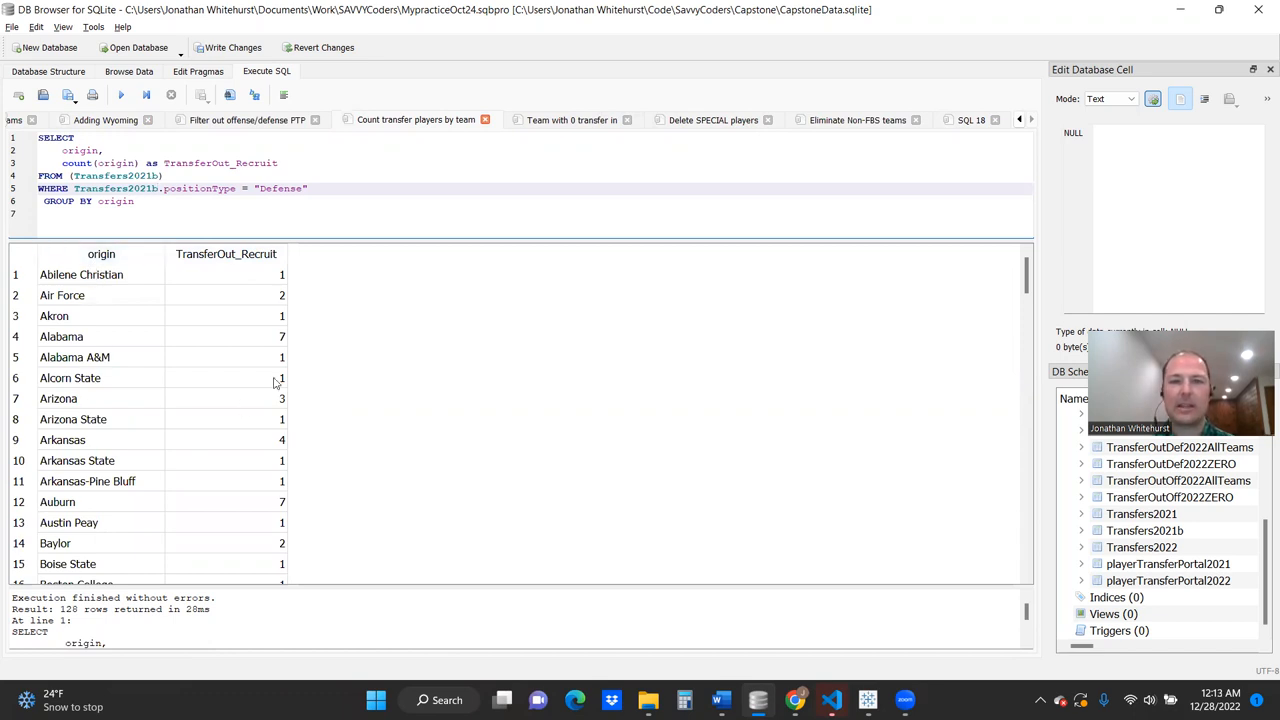
Show the 'Team with 0 transfer in' query finding 23 schools with no players transferred out.
left_click(570, 120)
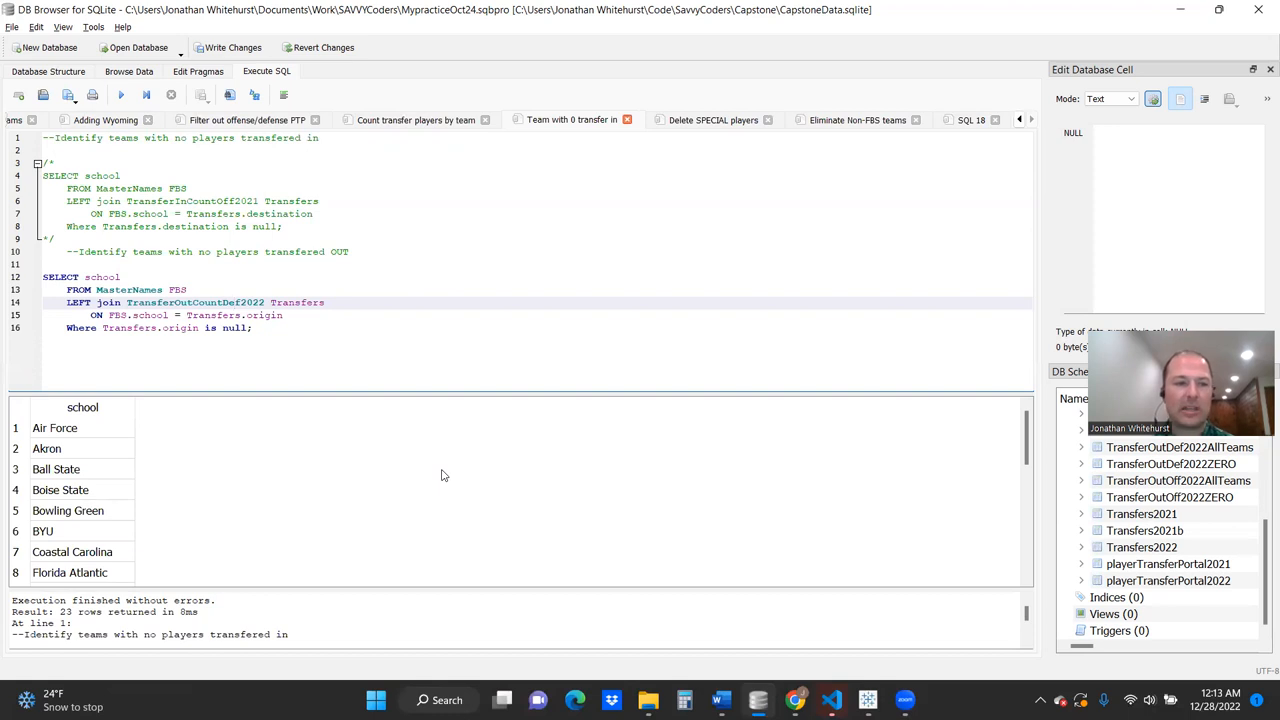
mouse_move(214, 370)
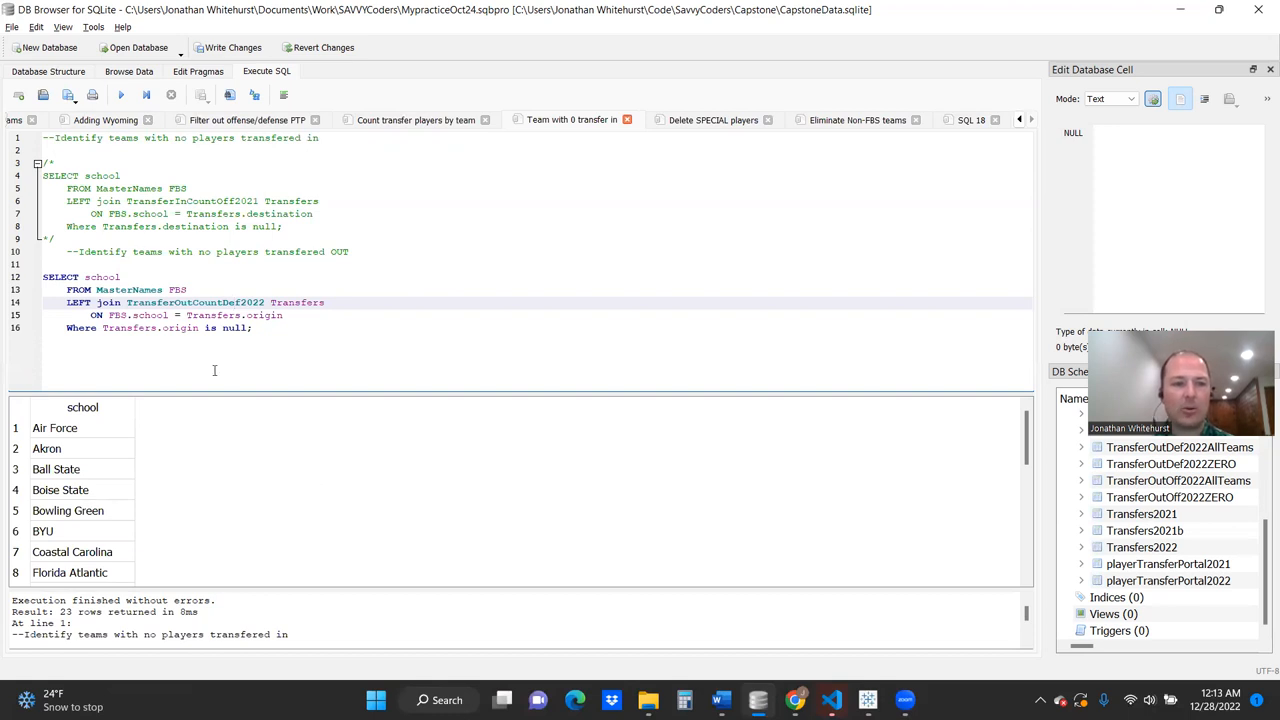
mouse_move(503, 460)
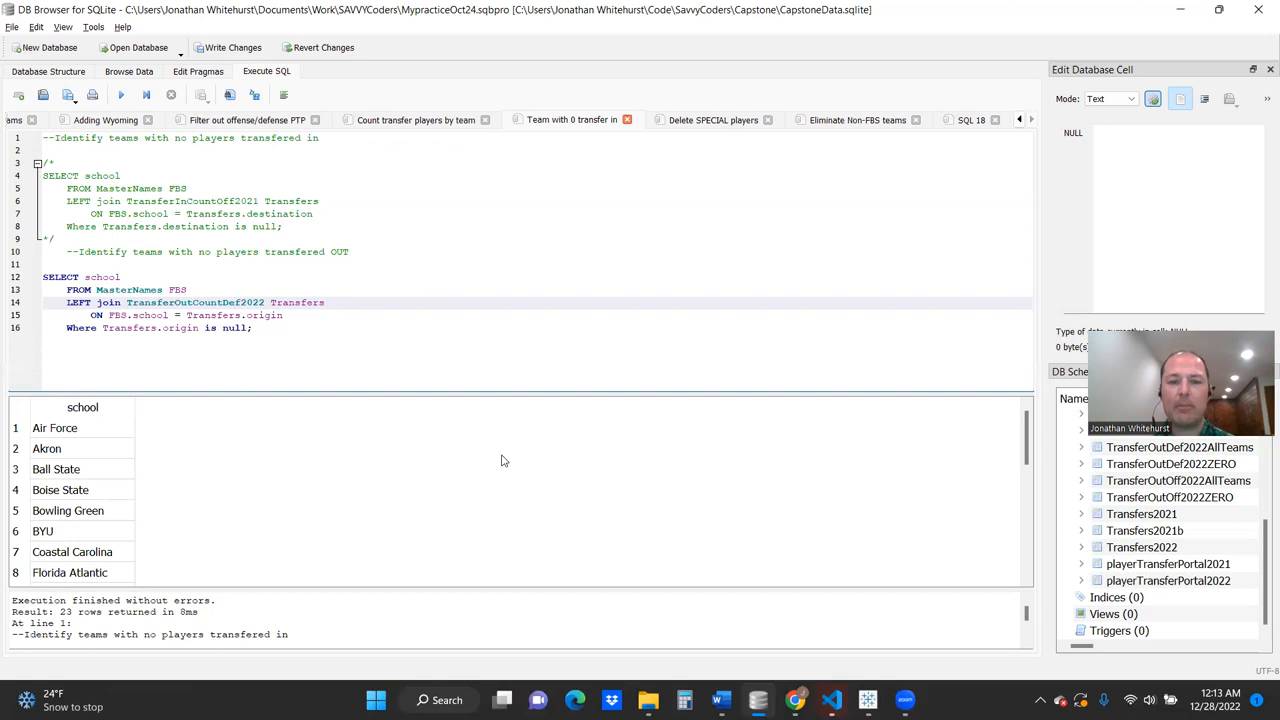
key("alt+tab")
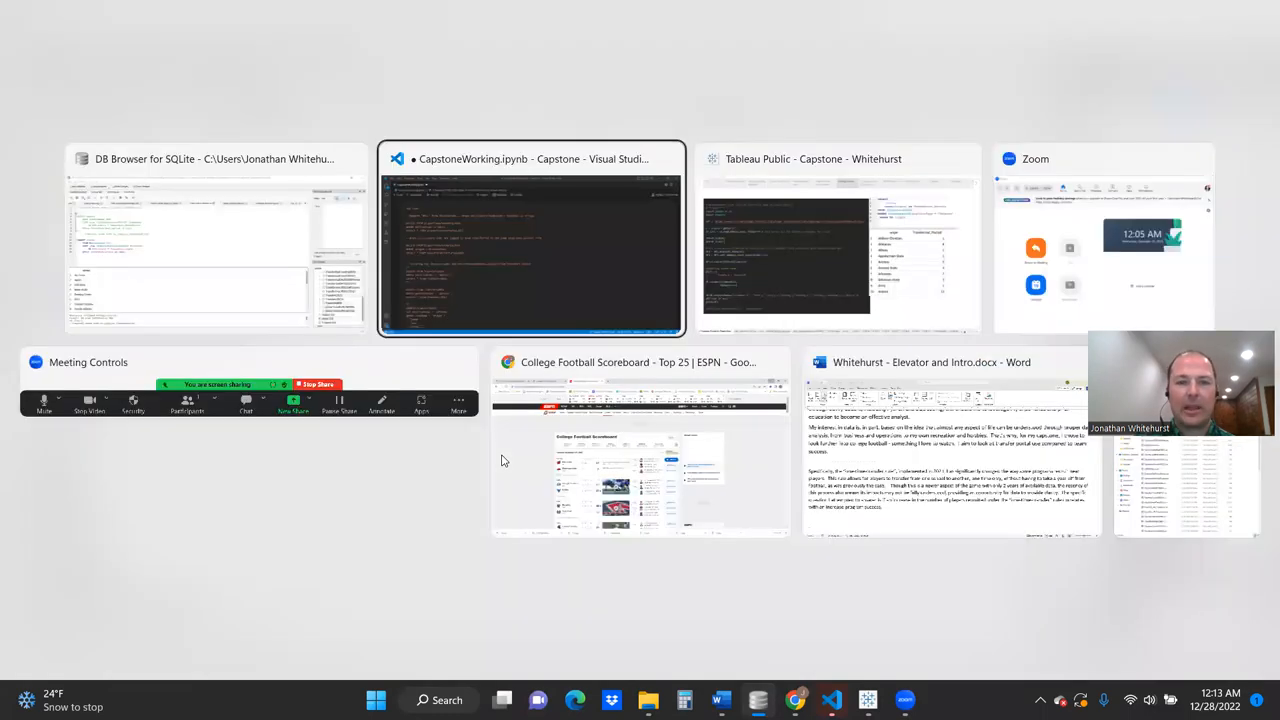
left_click(531, 238)
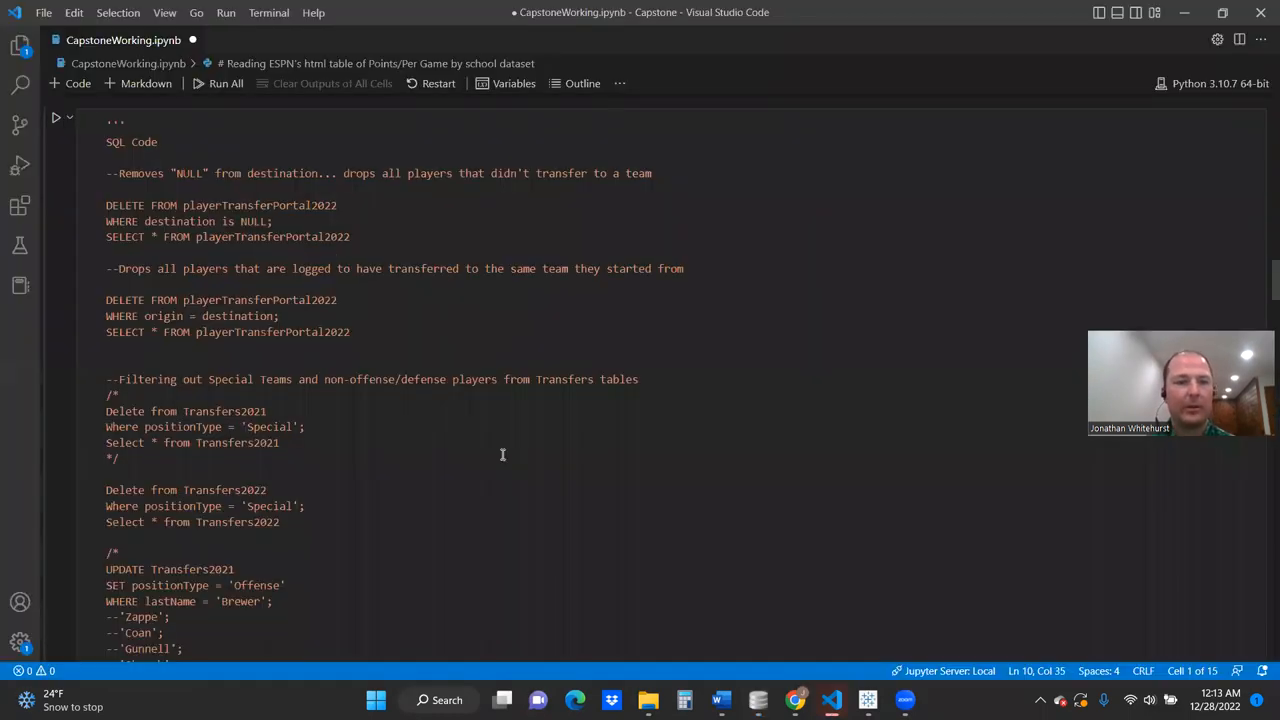
scroll("down", 3)
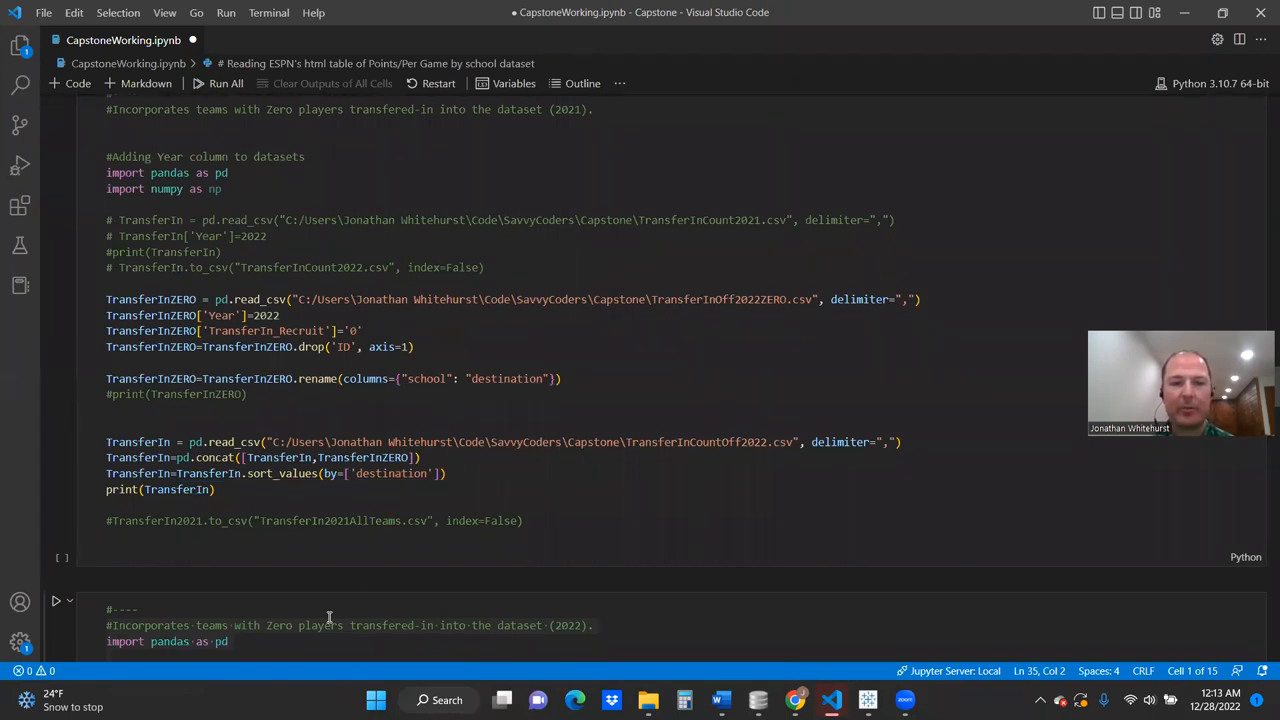
scroll("down", 3)
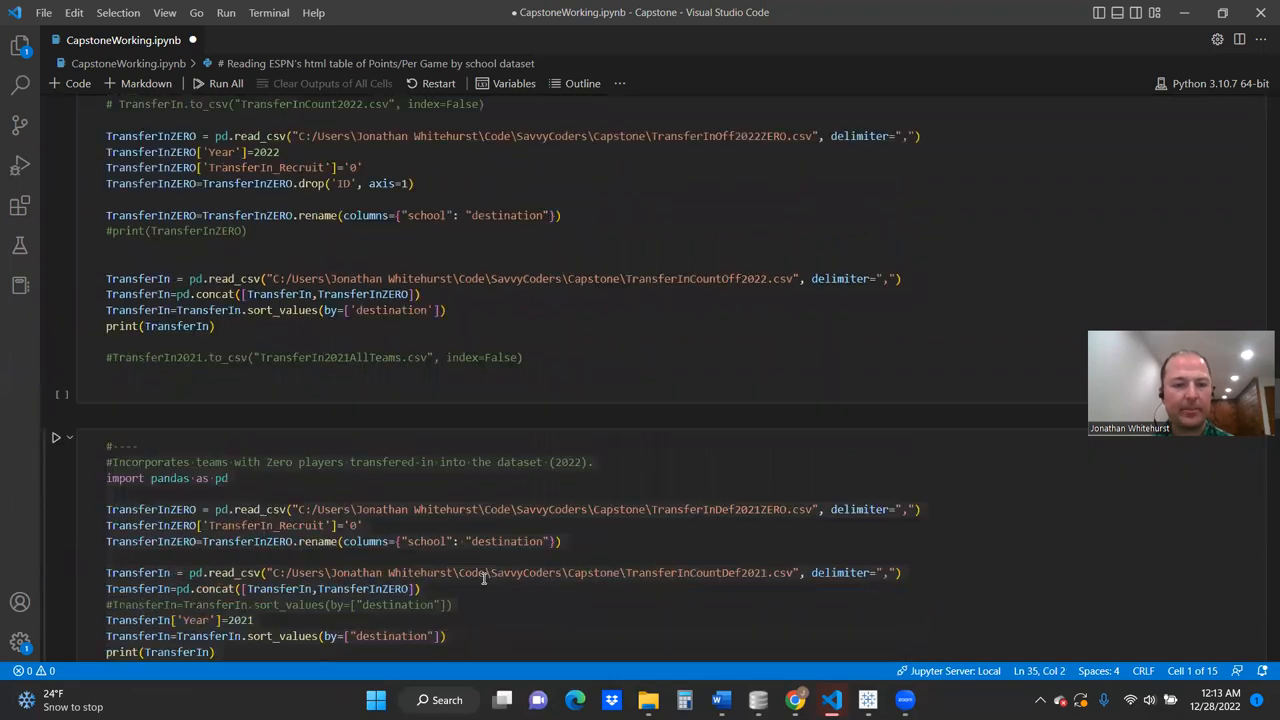
scroll("down", 3)
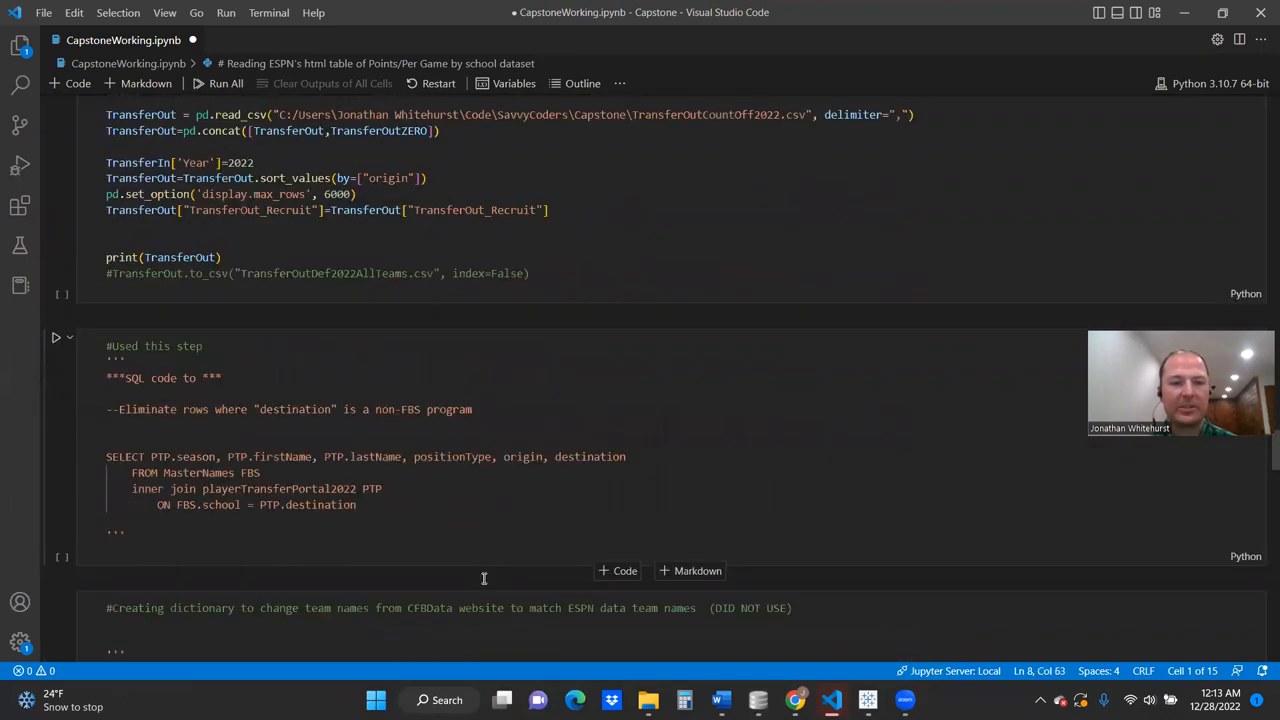
scroll("down", 3)
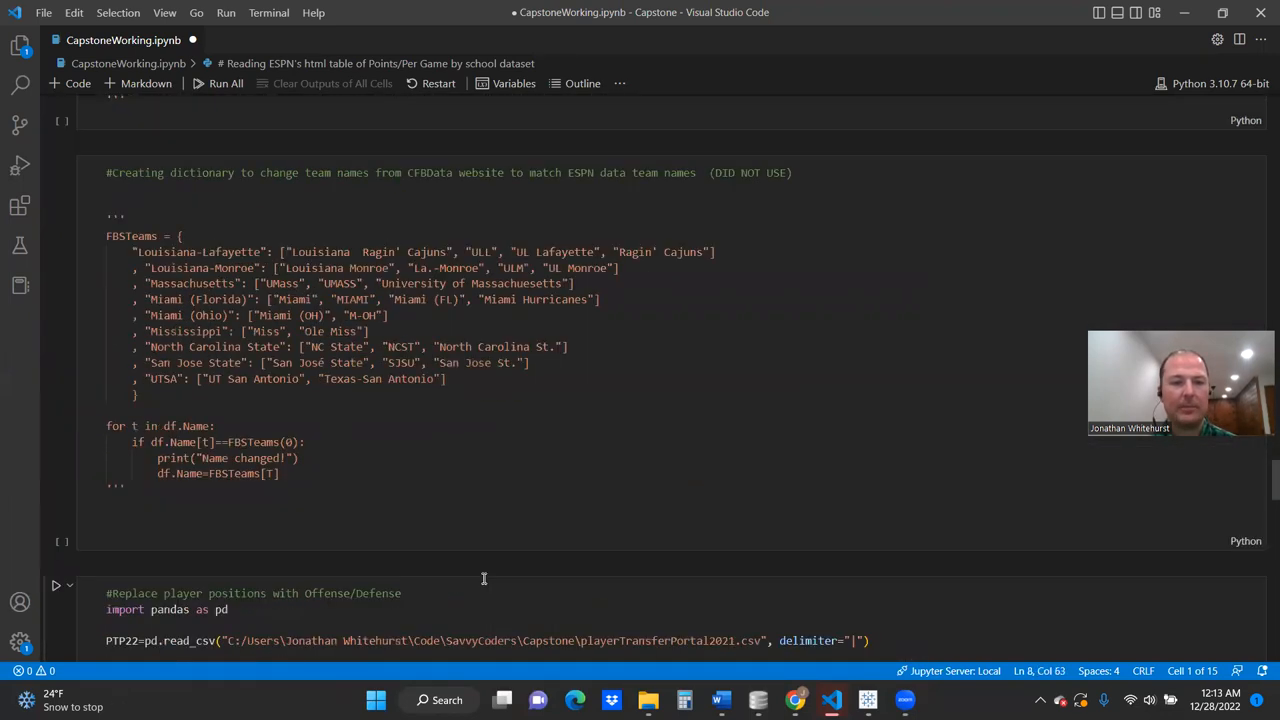
scroll("down", 3)
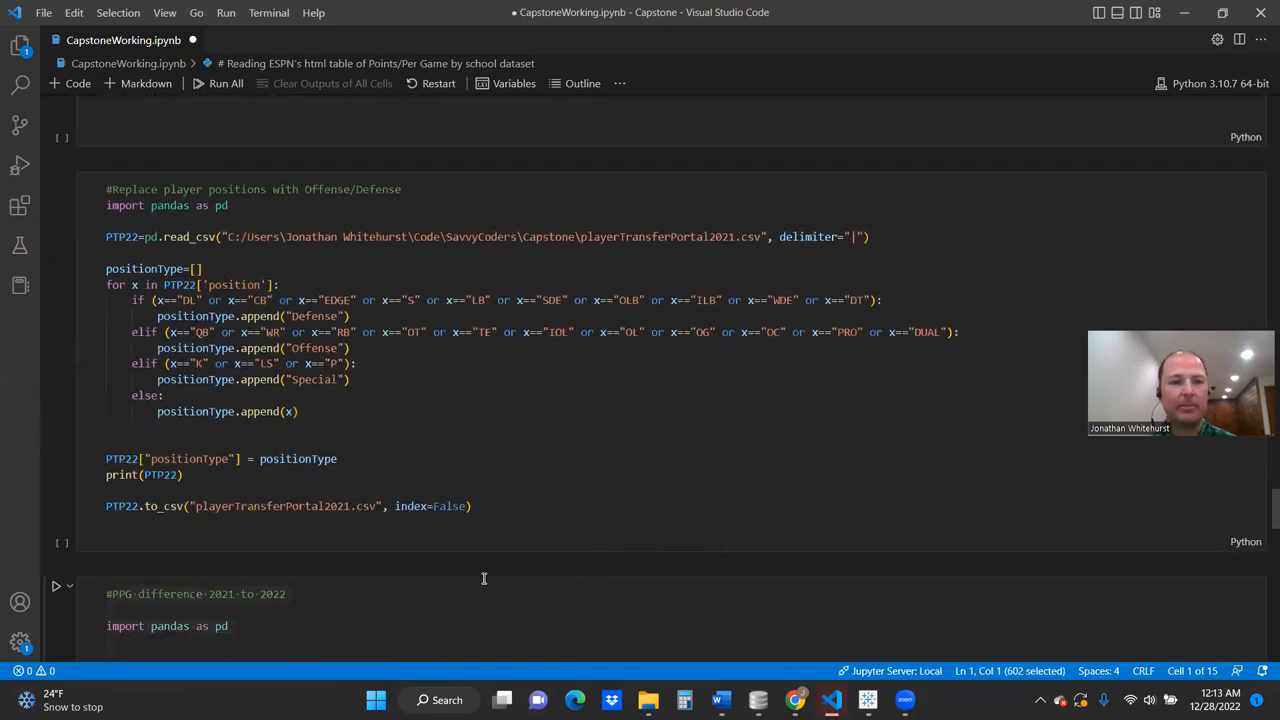
mouse_move(484, 582)
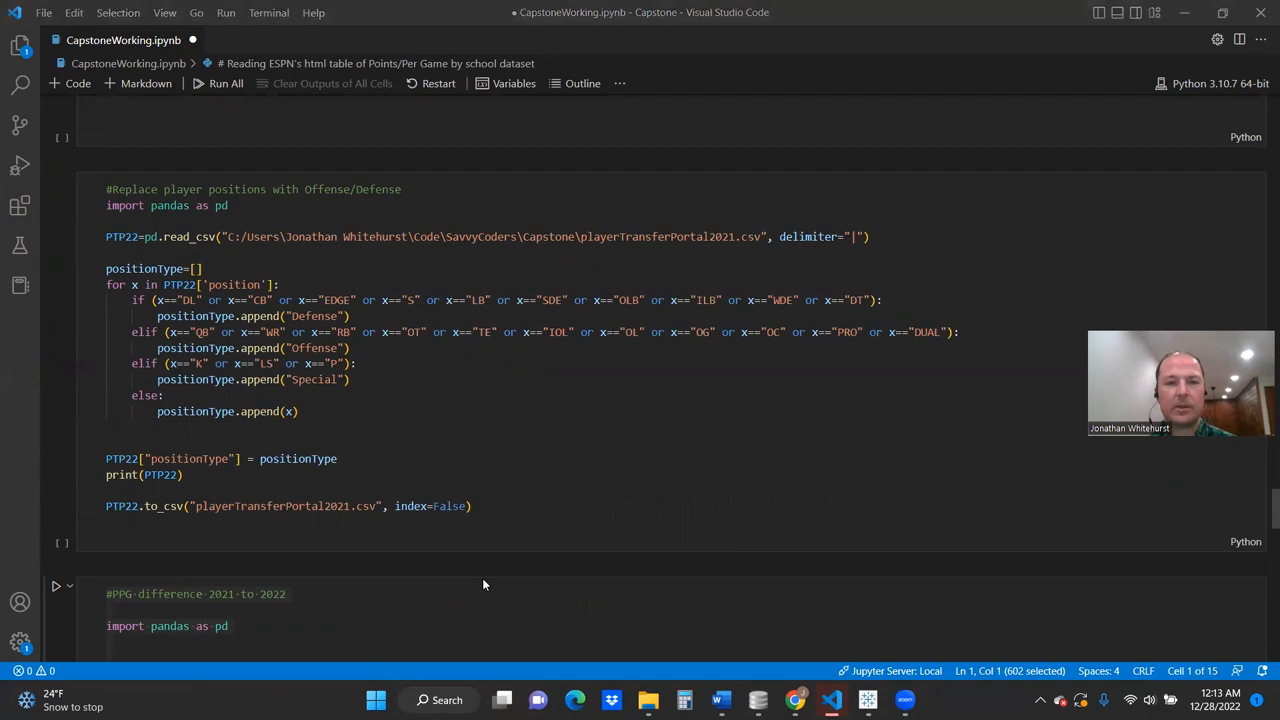
Return to the Tableau story on the Off-Xfer In scatterplot of points-per-game difference versus transfers in.
key("Alt+Tab")
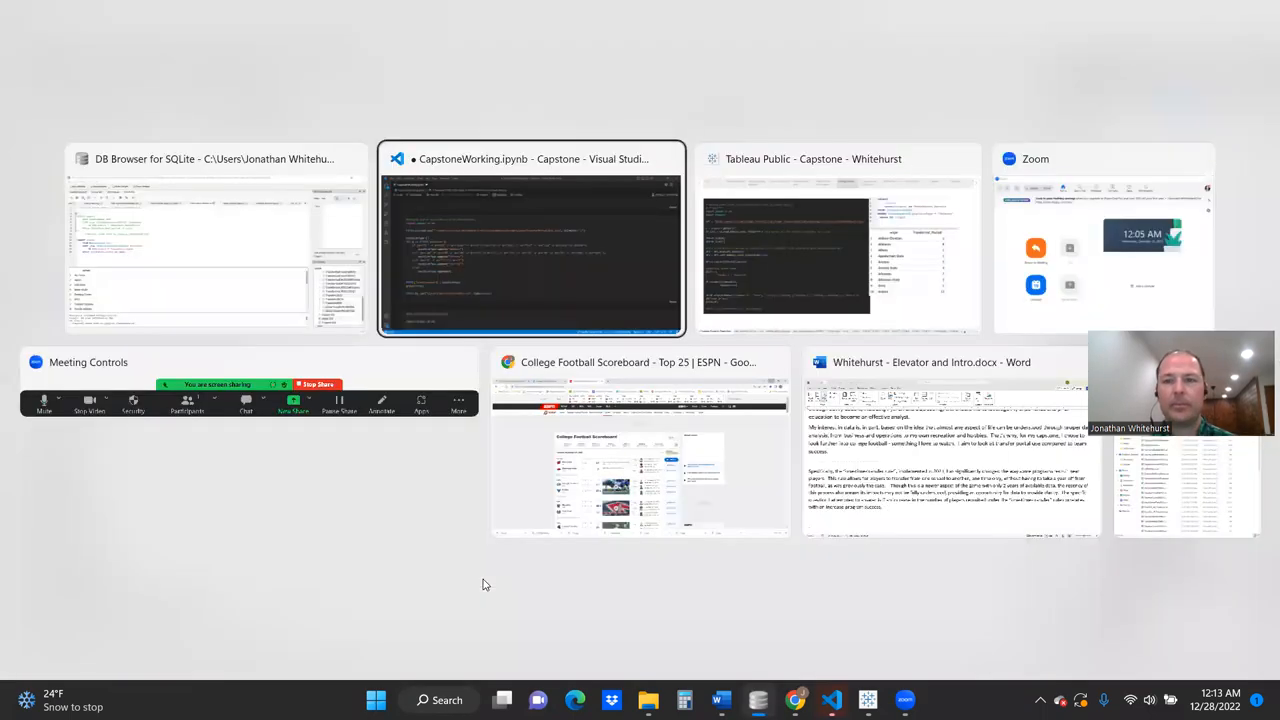
left_click(840, 237)
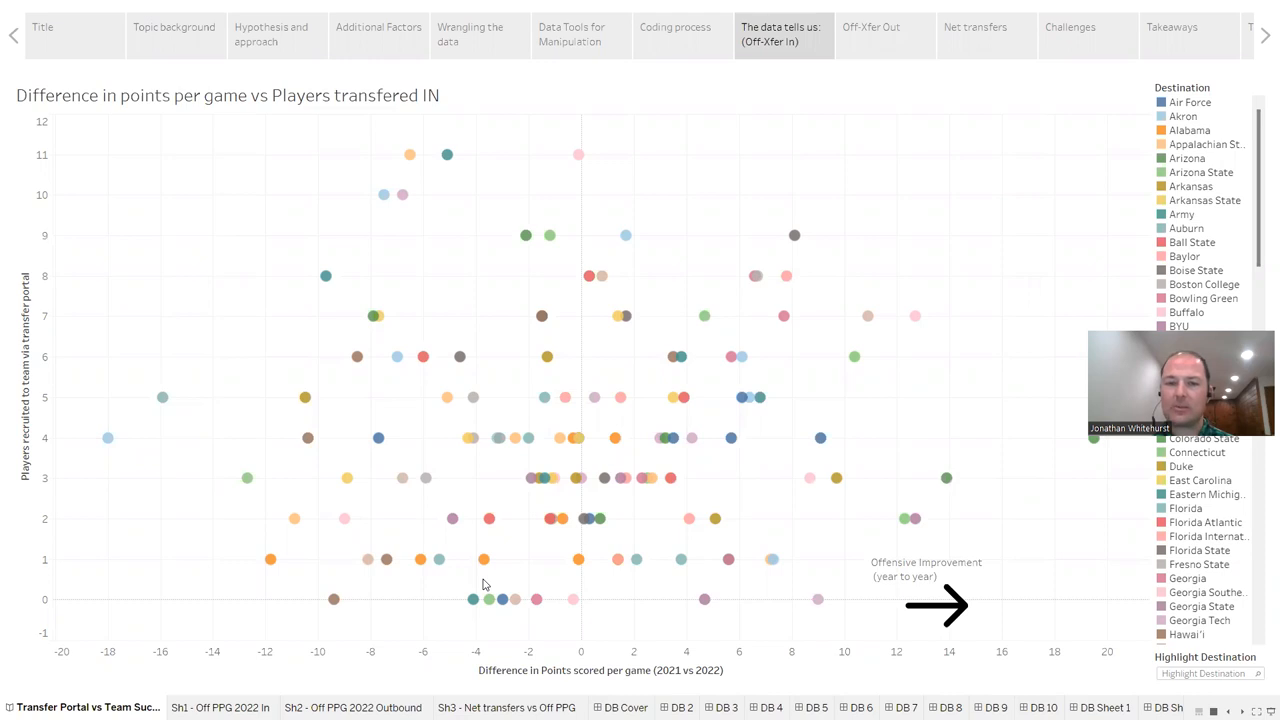
mouse_move(525, 235)
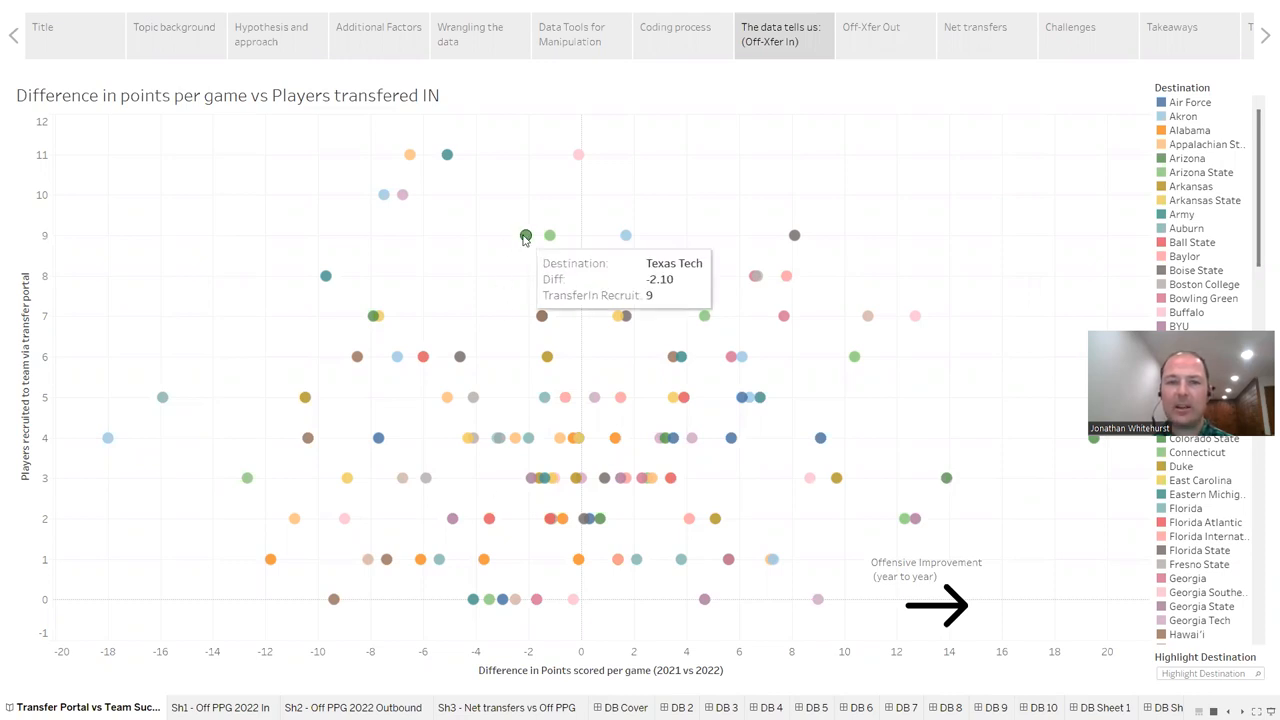
mouse_move(320, 218)
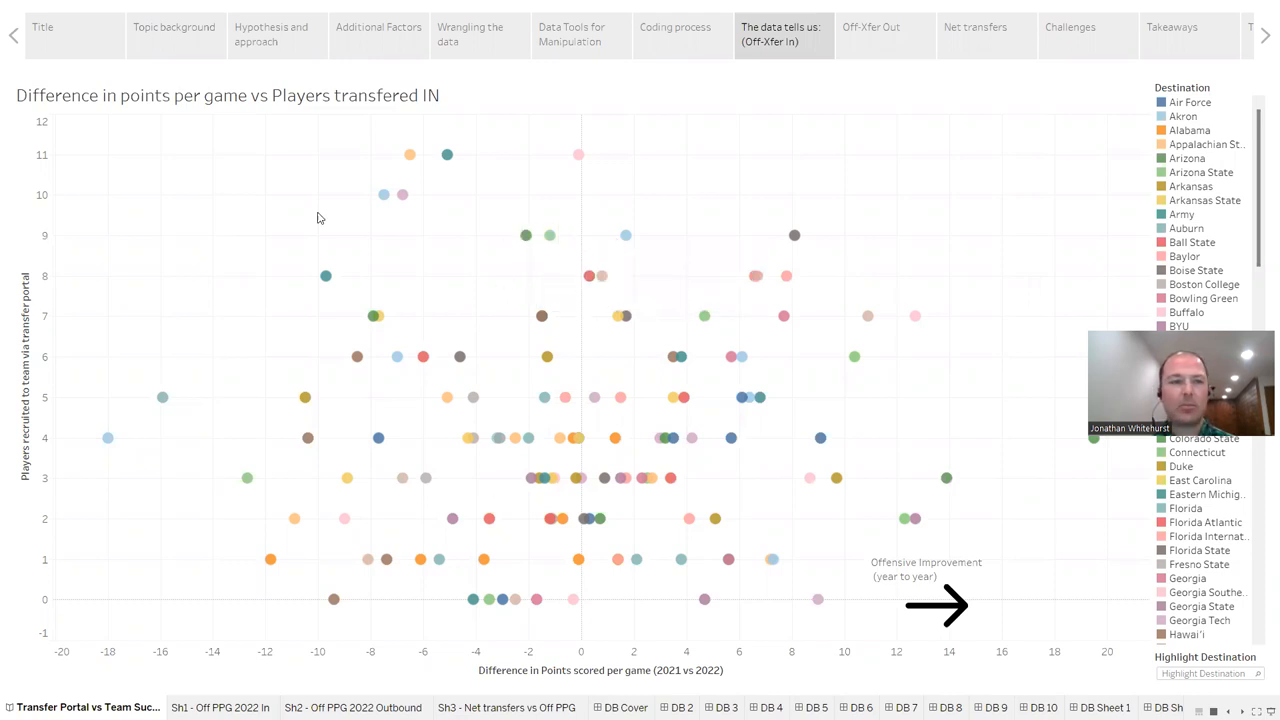
mouse_move(65, 238)
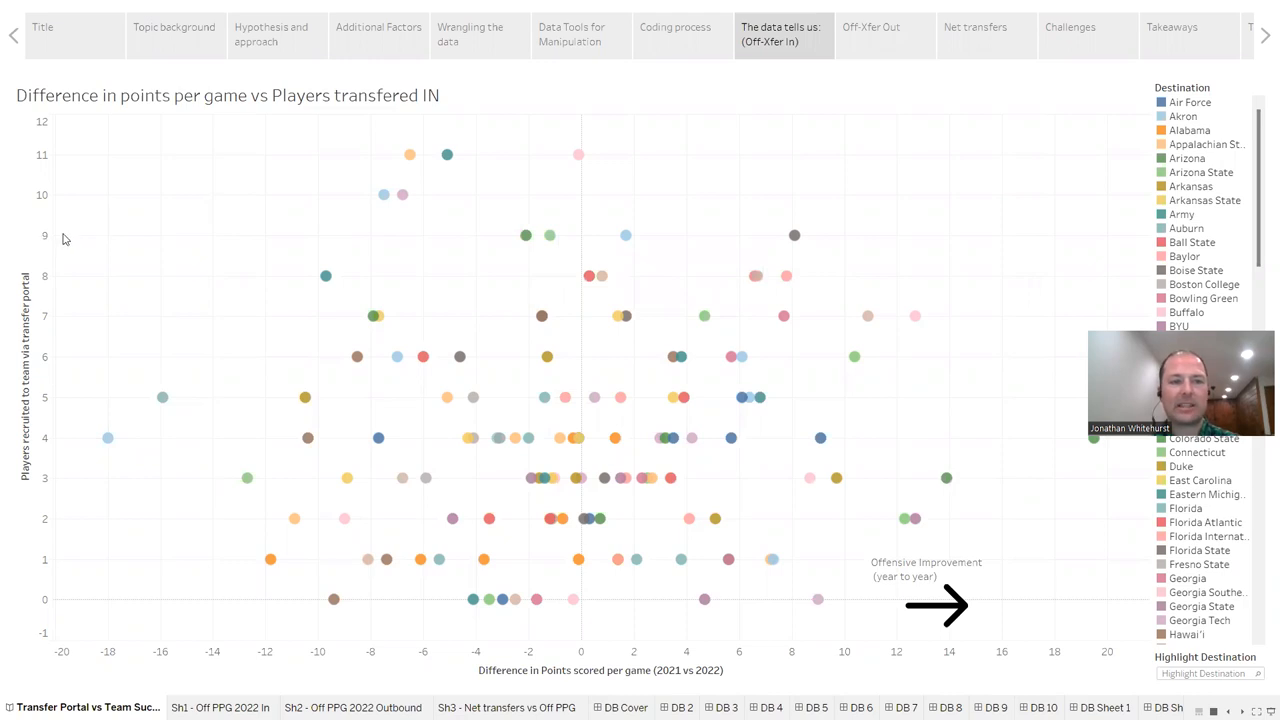
mouse_move(28, 600)
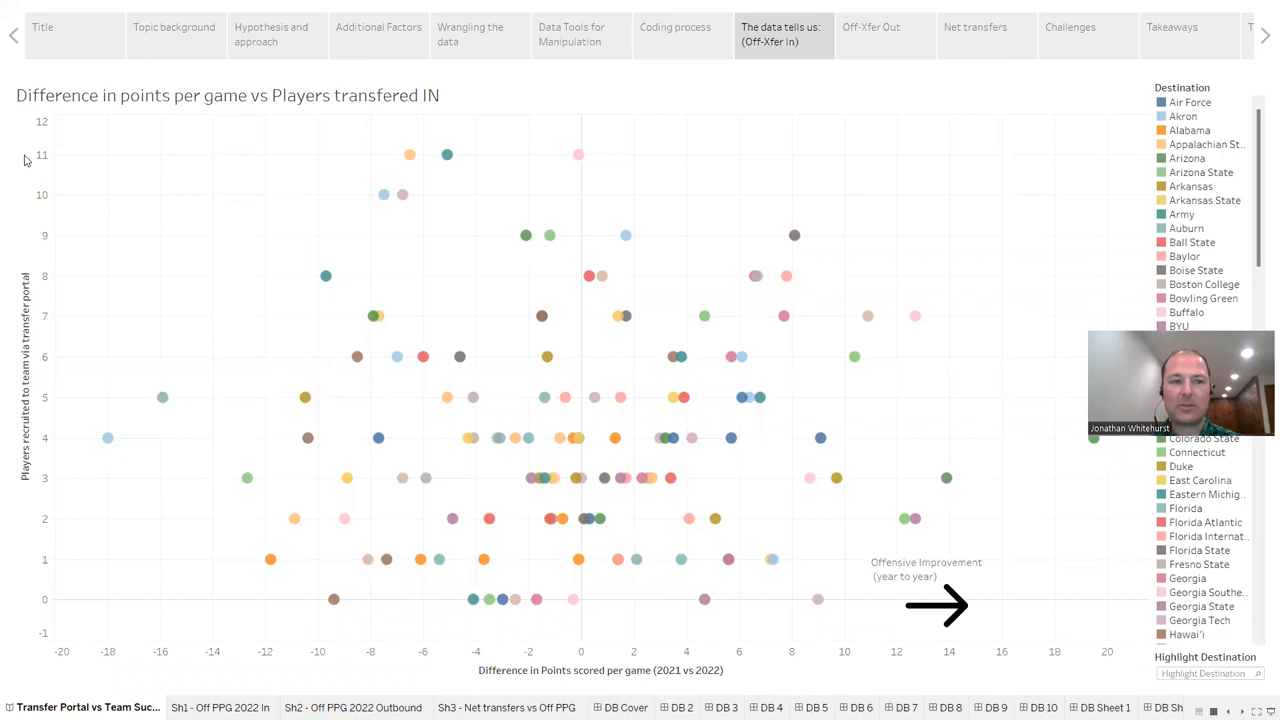
mouse_move(548, 238)
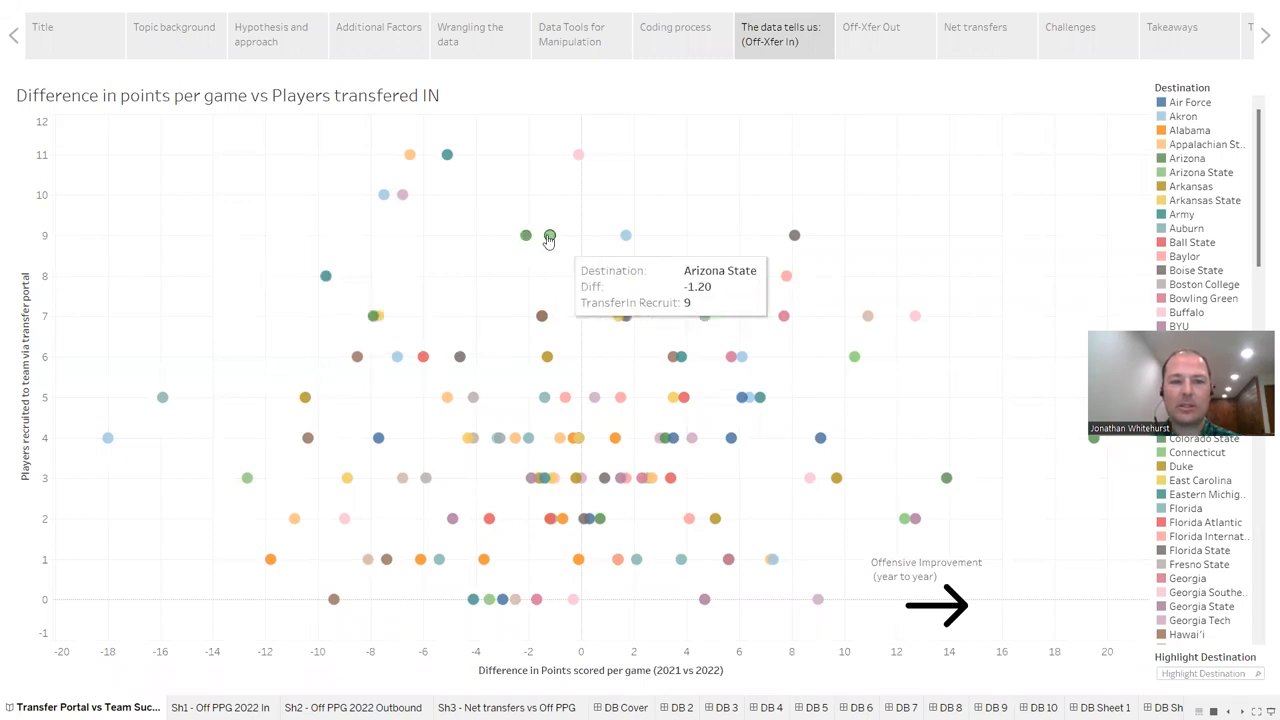
mouse_move(548, 239)
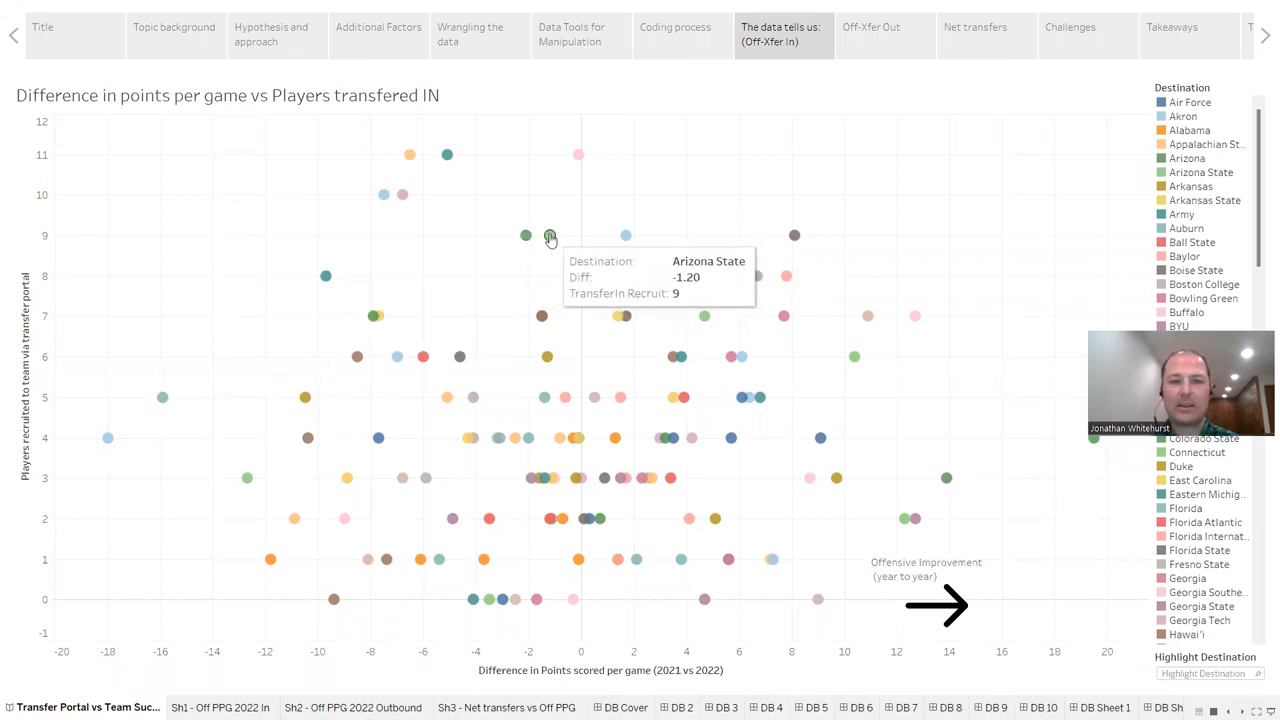
mouse_move(63, 230)
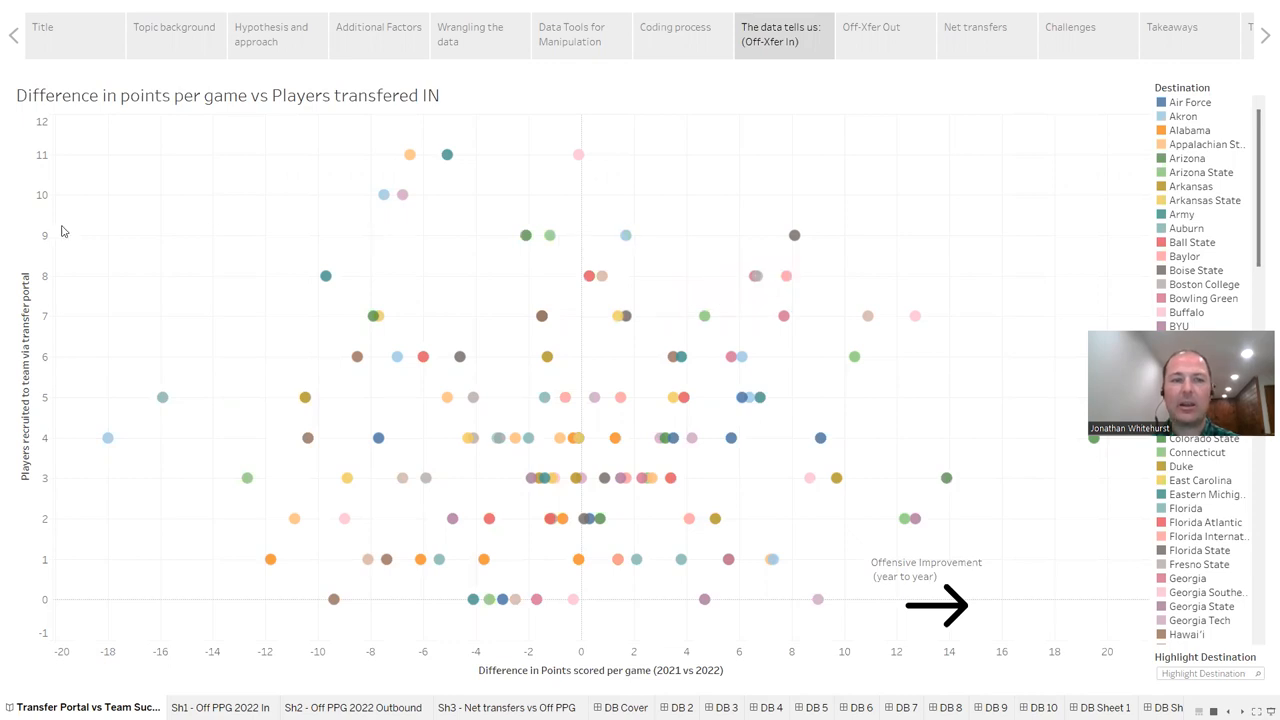
mouse_move(525, 235)
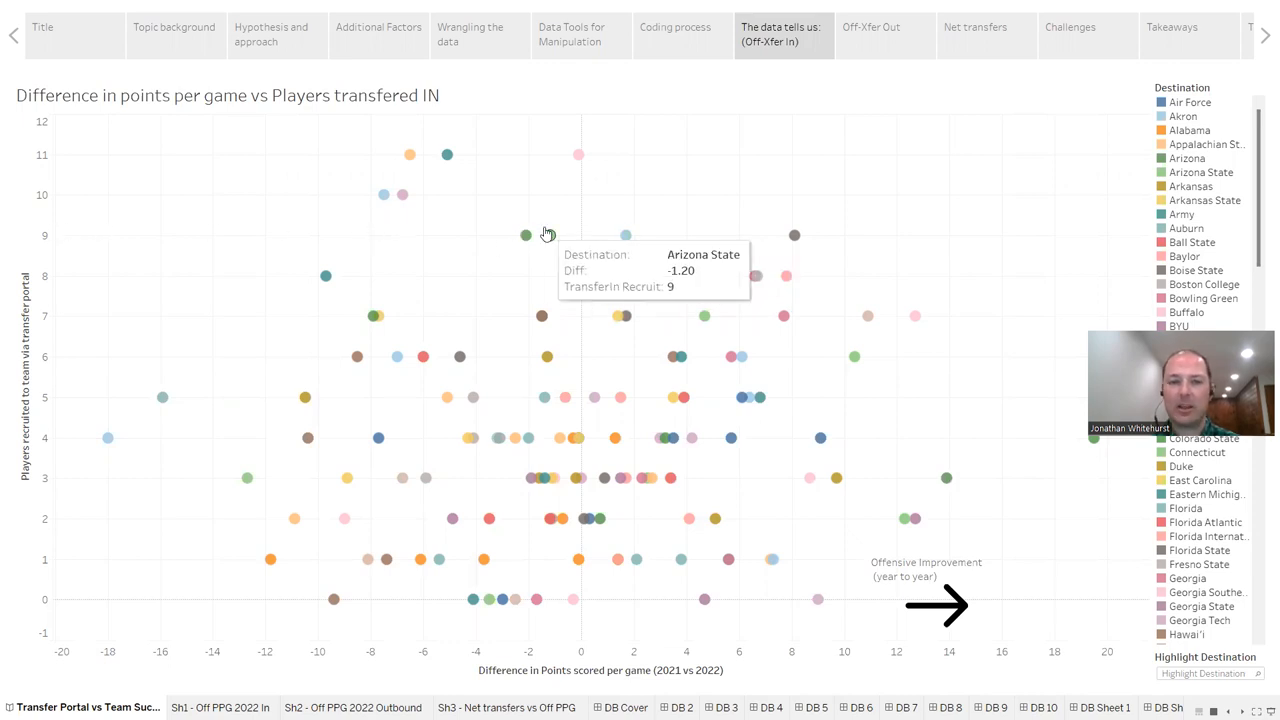
mouse_move(530, 590)
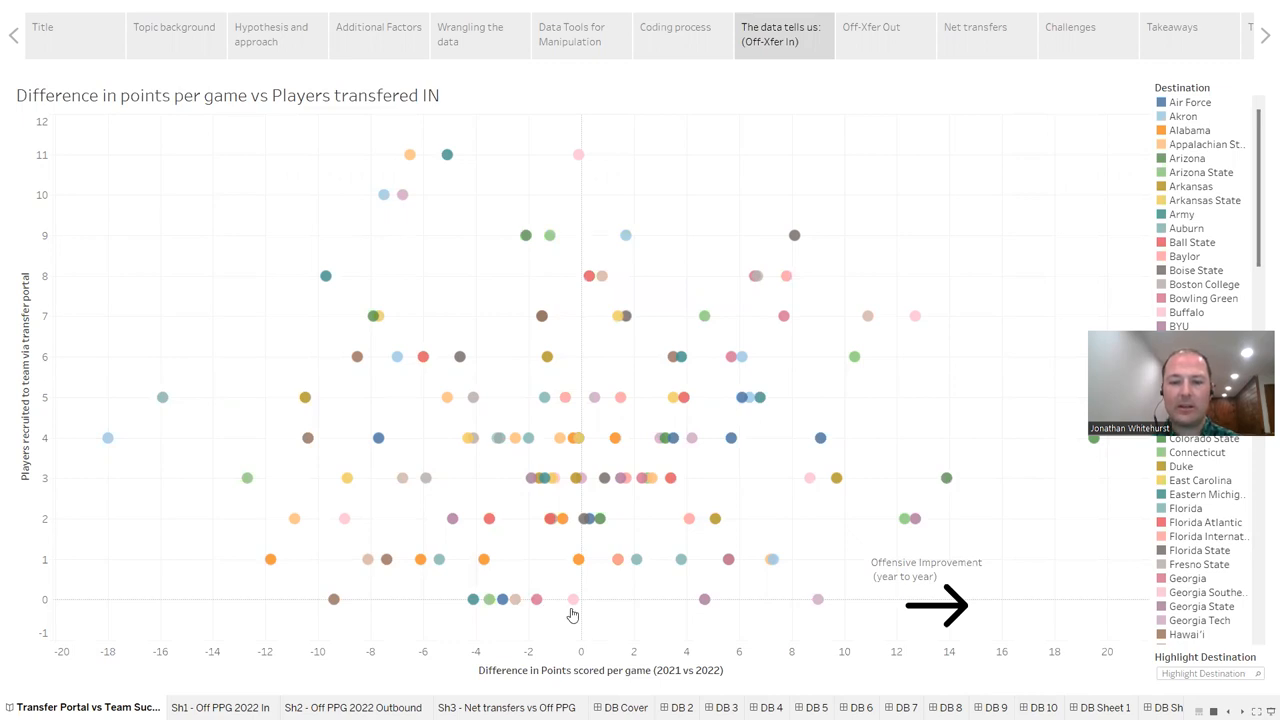
mouse_move(532, 666)
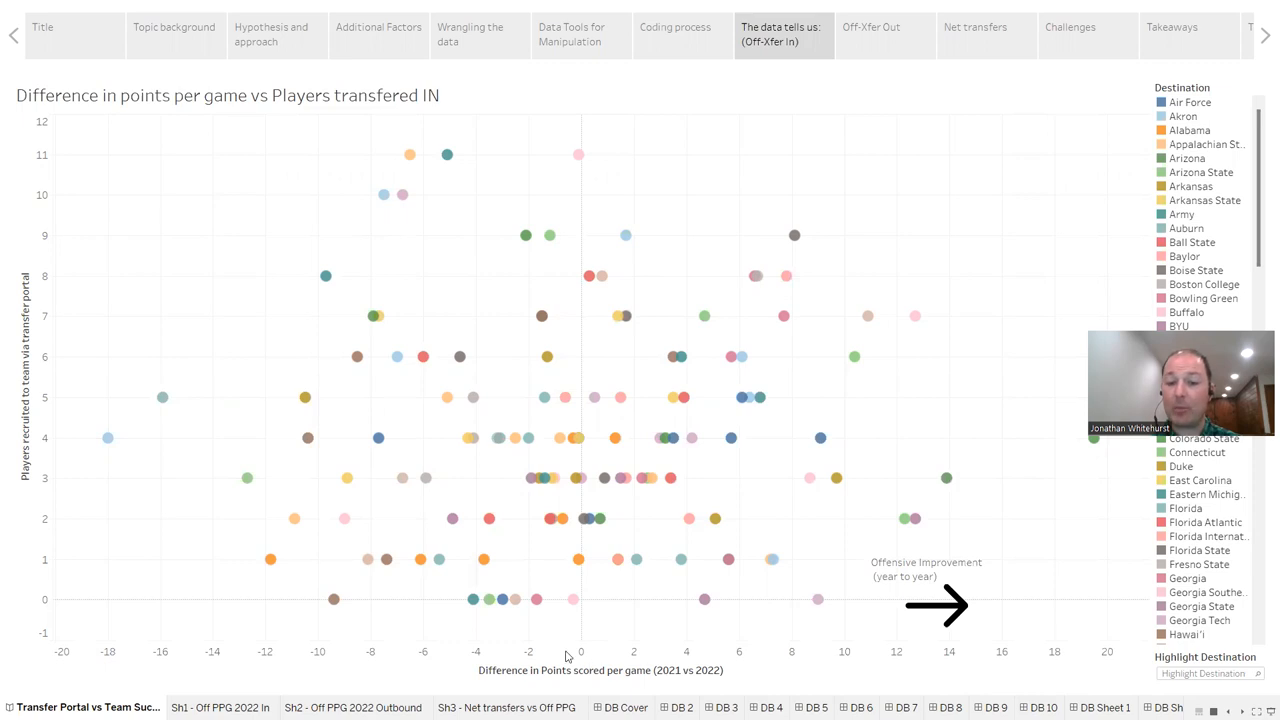
mouse_move(525, 236)
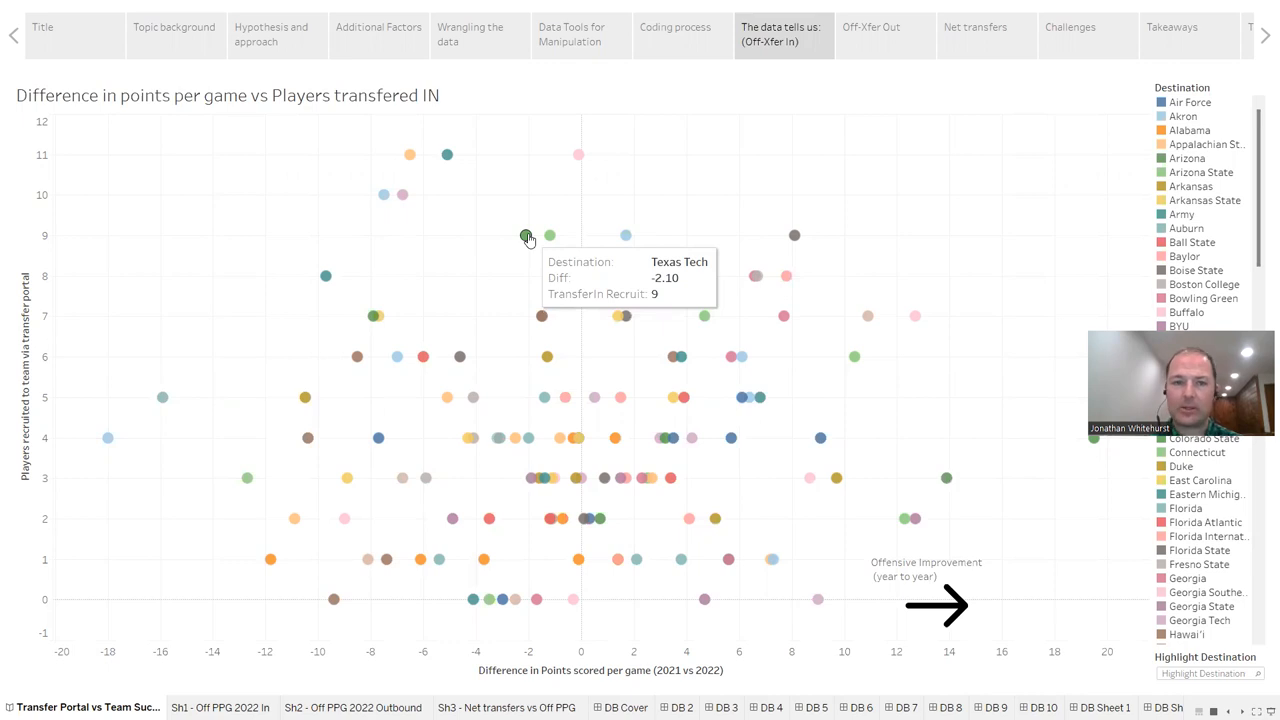
mouse_move(795, 237)
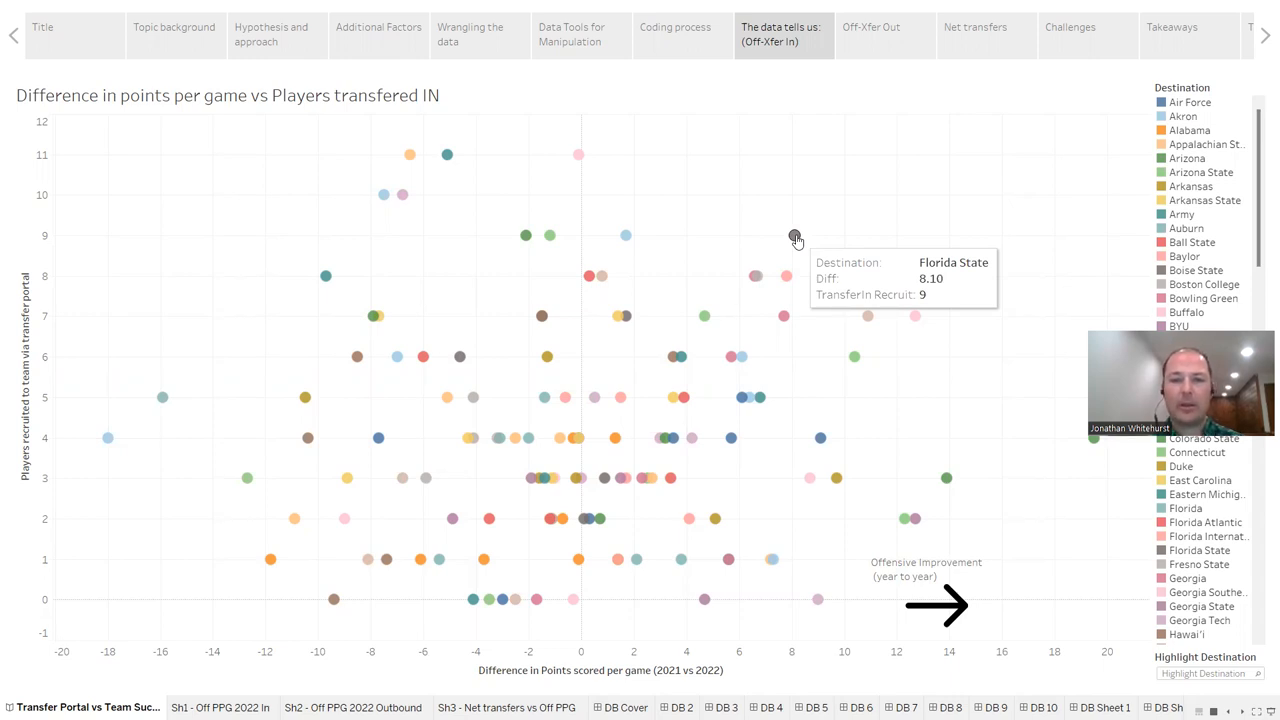
mouse_move(490, 335)
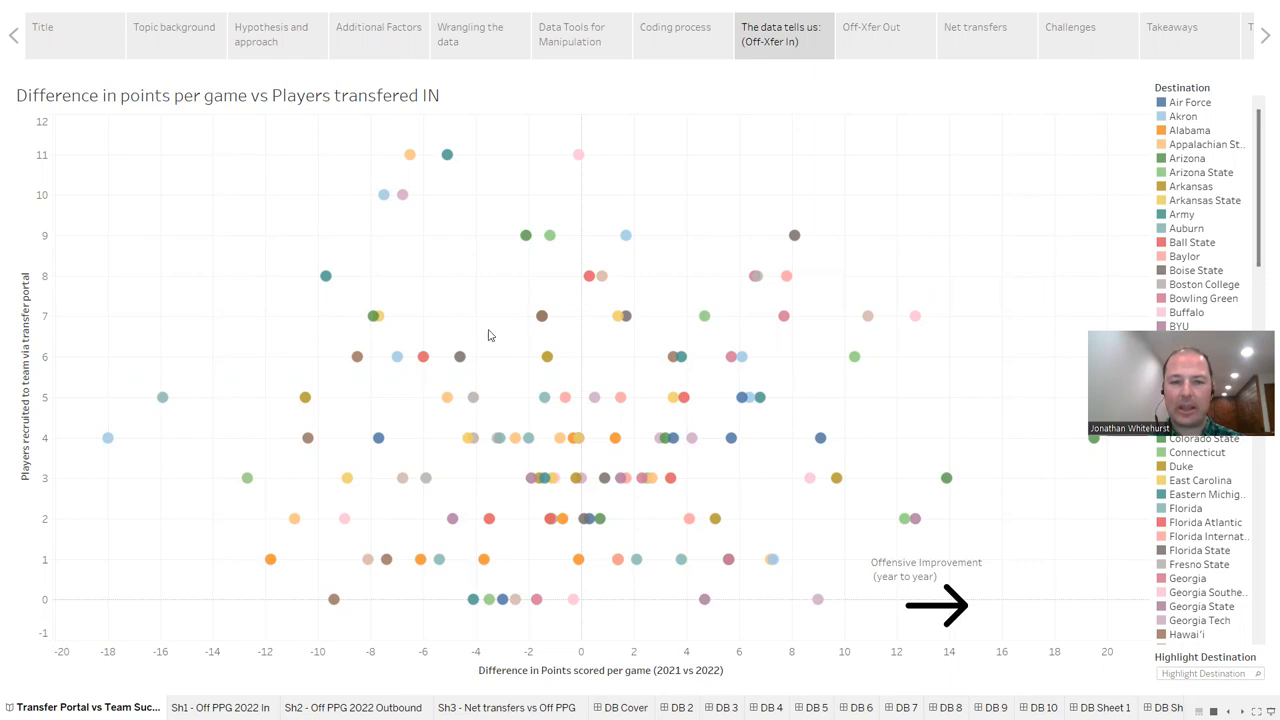
mouse_move(194, 573)
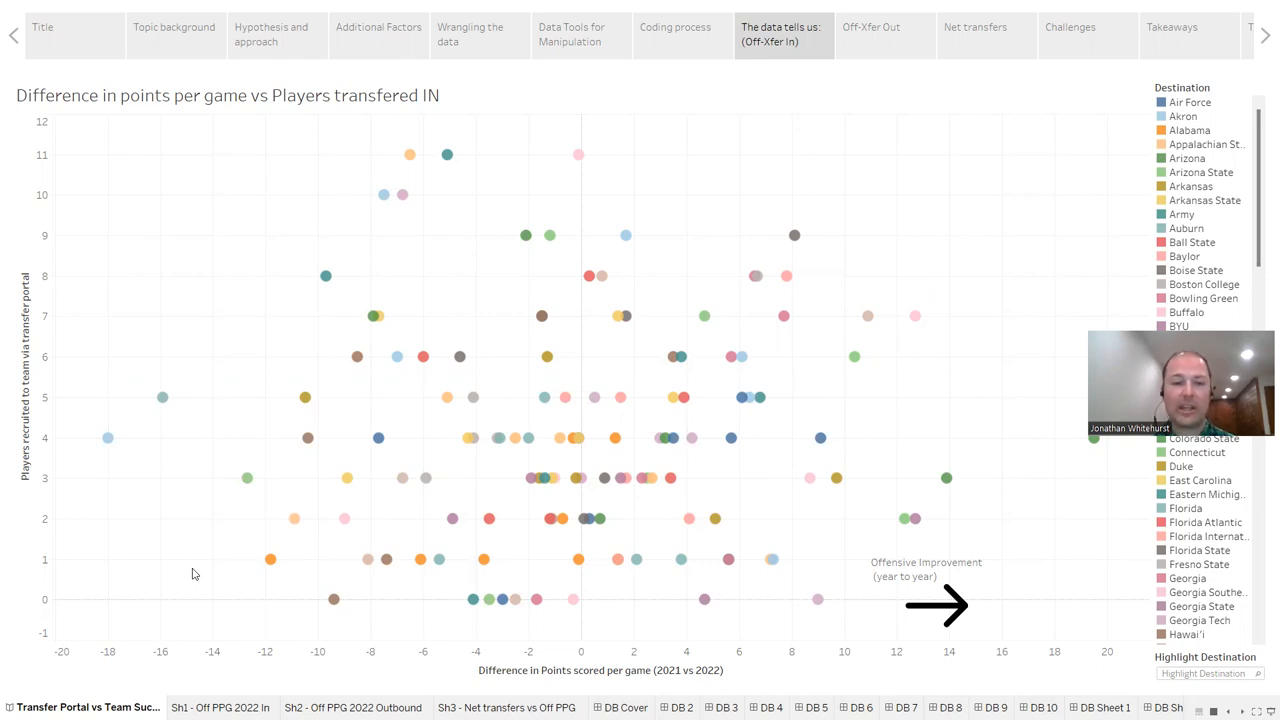
mouse_move(371, 606)
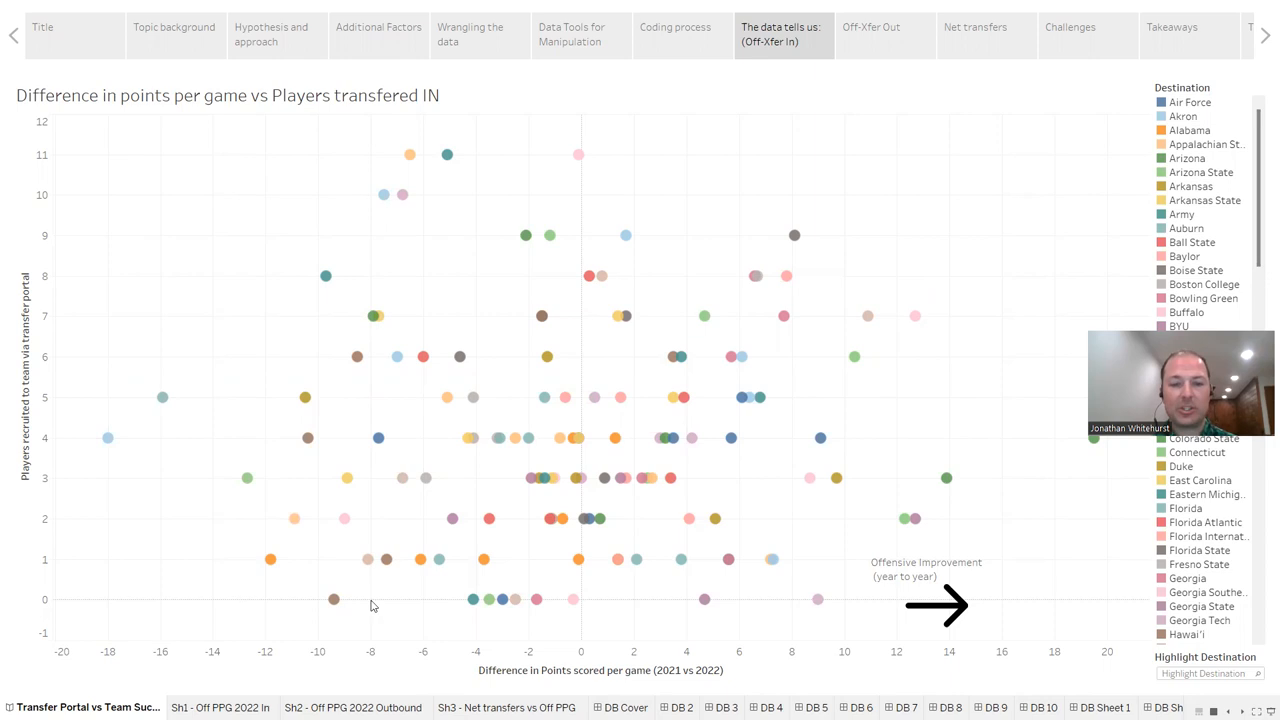
mouse_move(1024, 258)
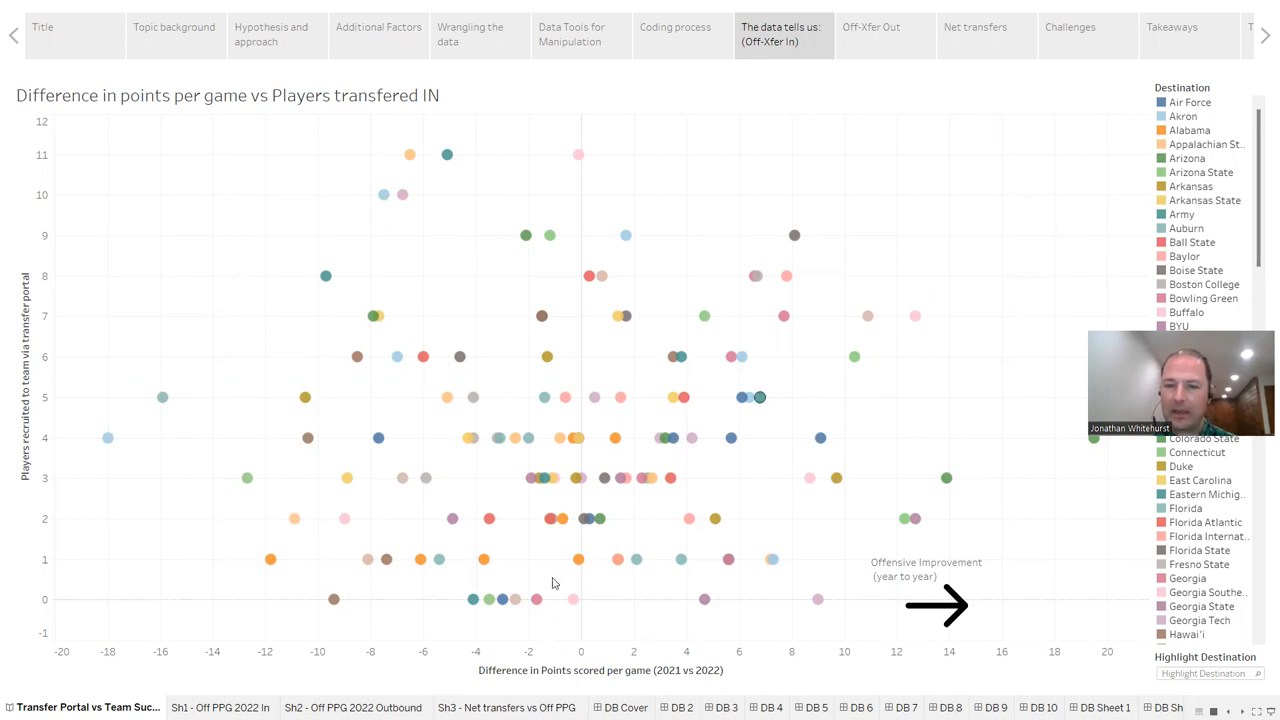
mouse_move(670, 533)
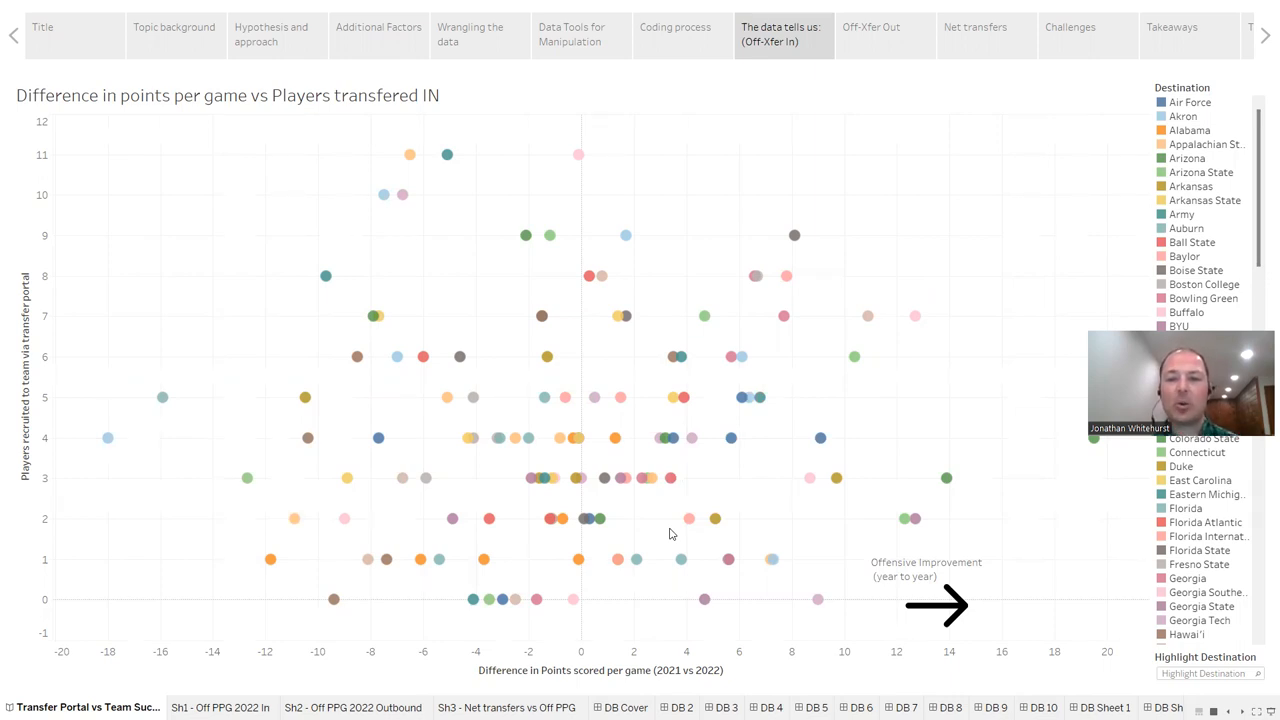
mouse_move(788, 631)
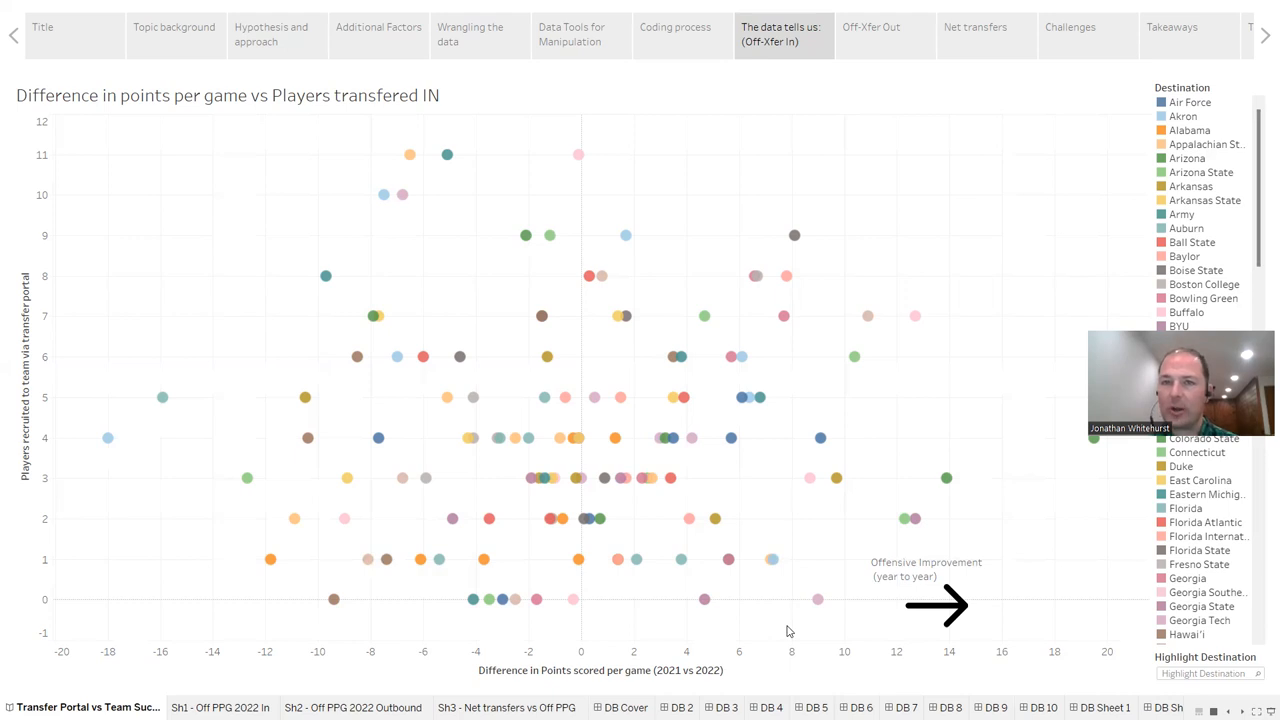
mouse_move(808, 120)
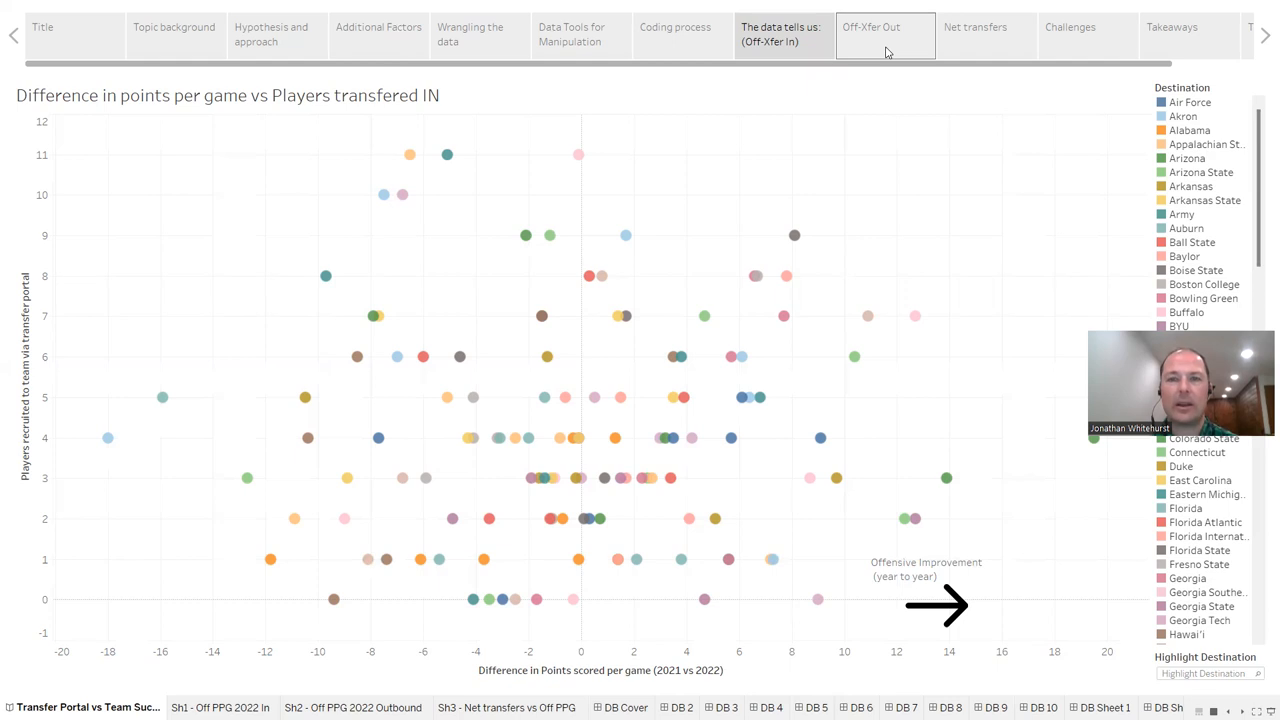
left_click(884, 34)
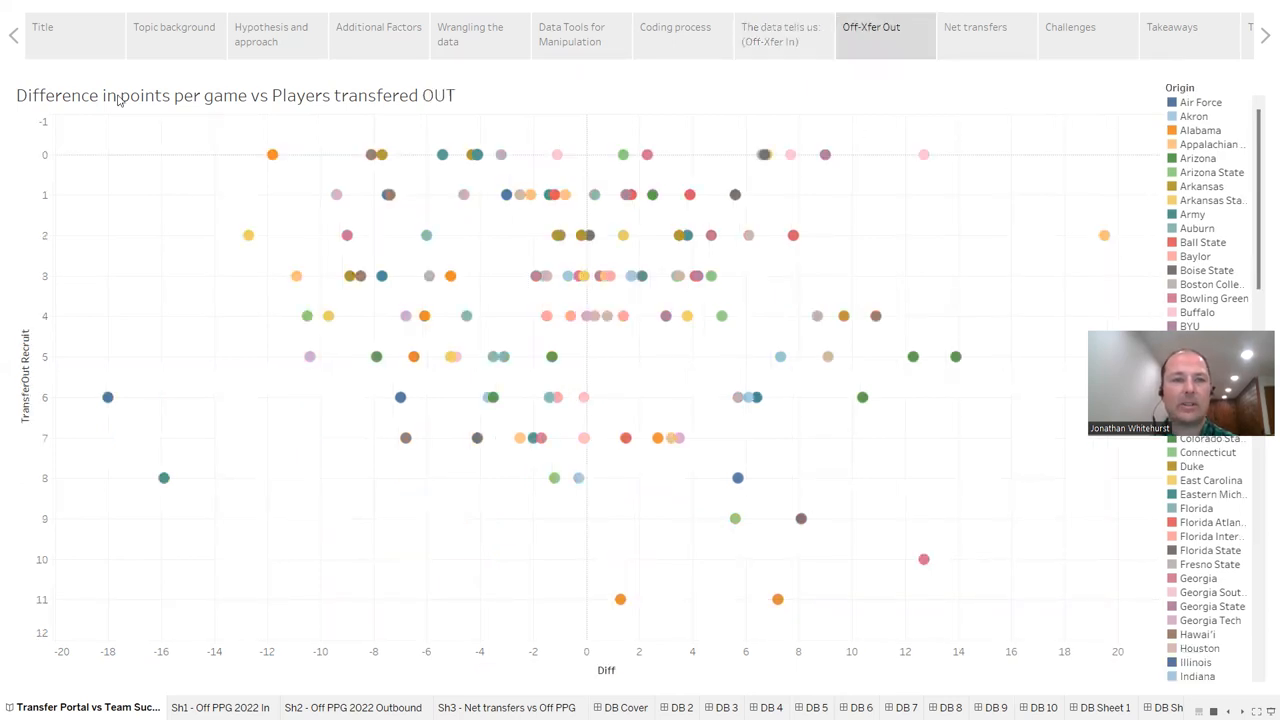
mouse_move(753, 151)
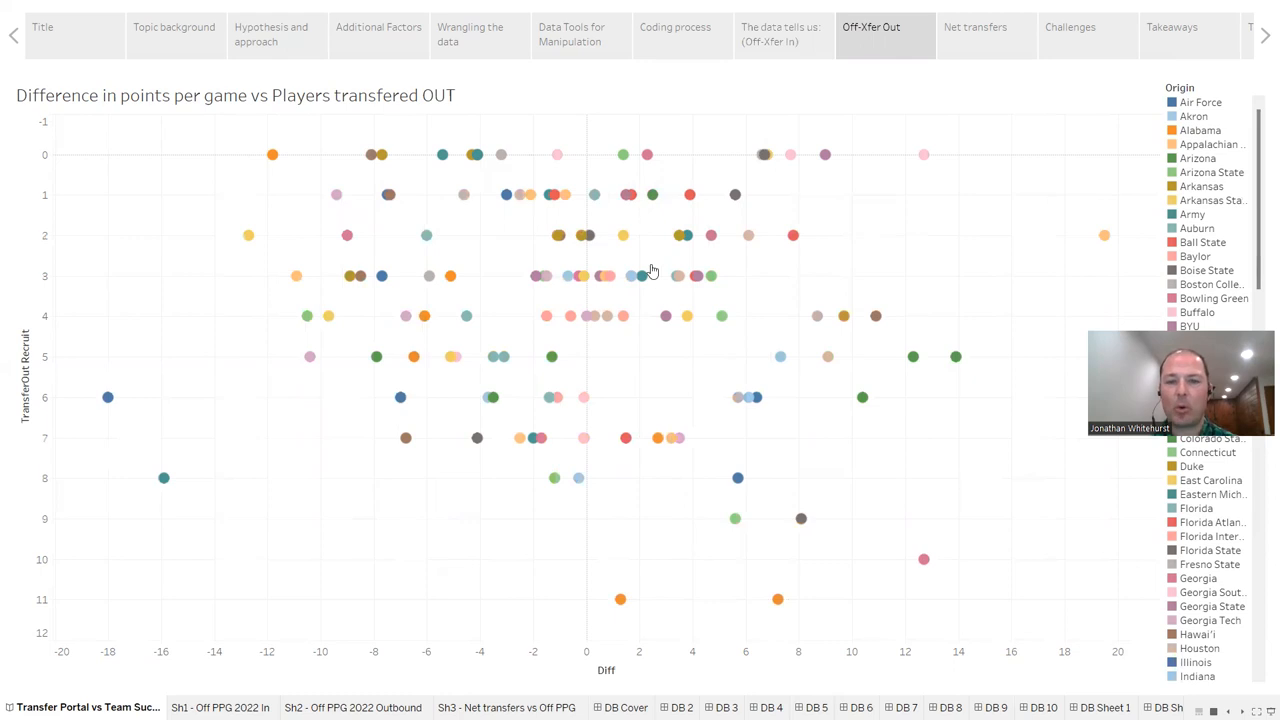
mouse_move(626, 438)
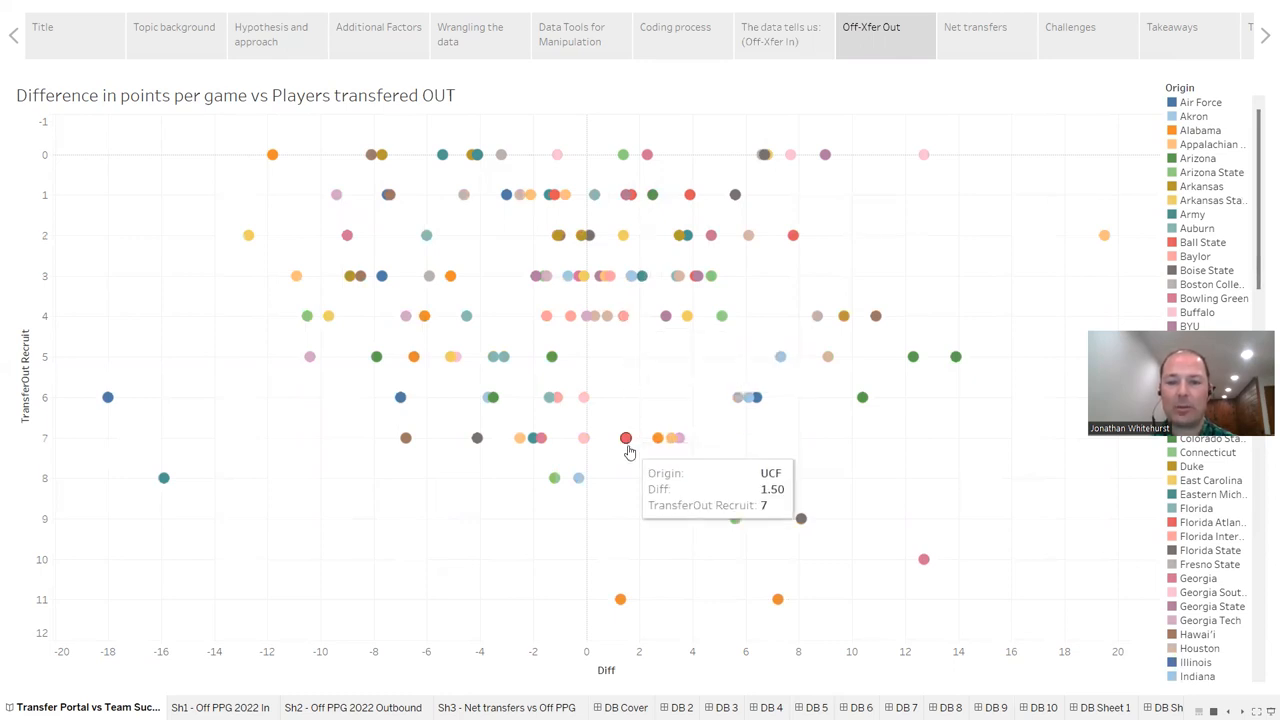
mouse_move(623, 547)
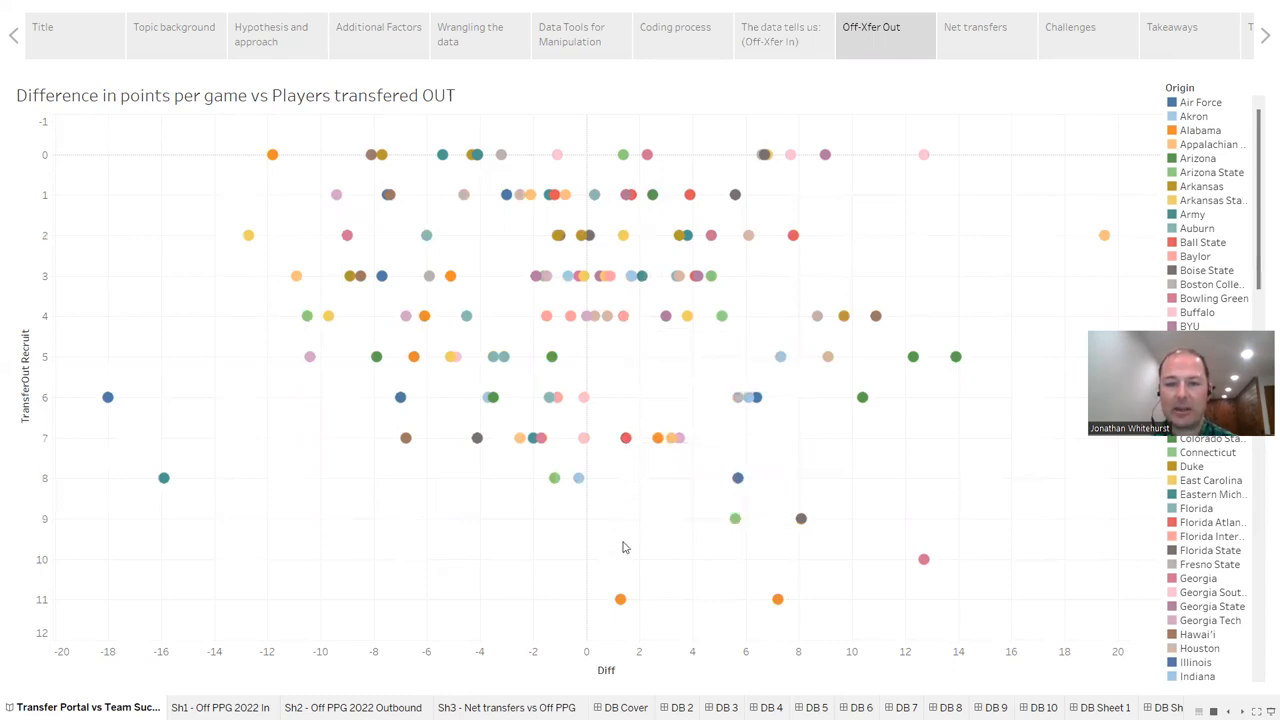
mouse_move(778, 599)
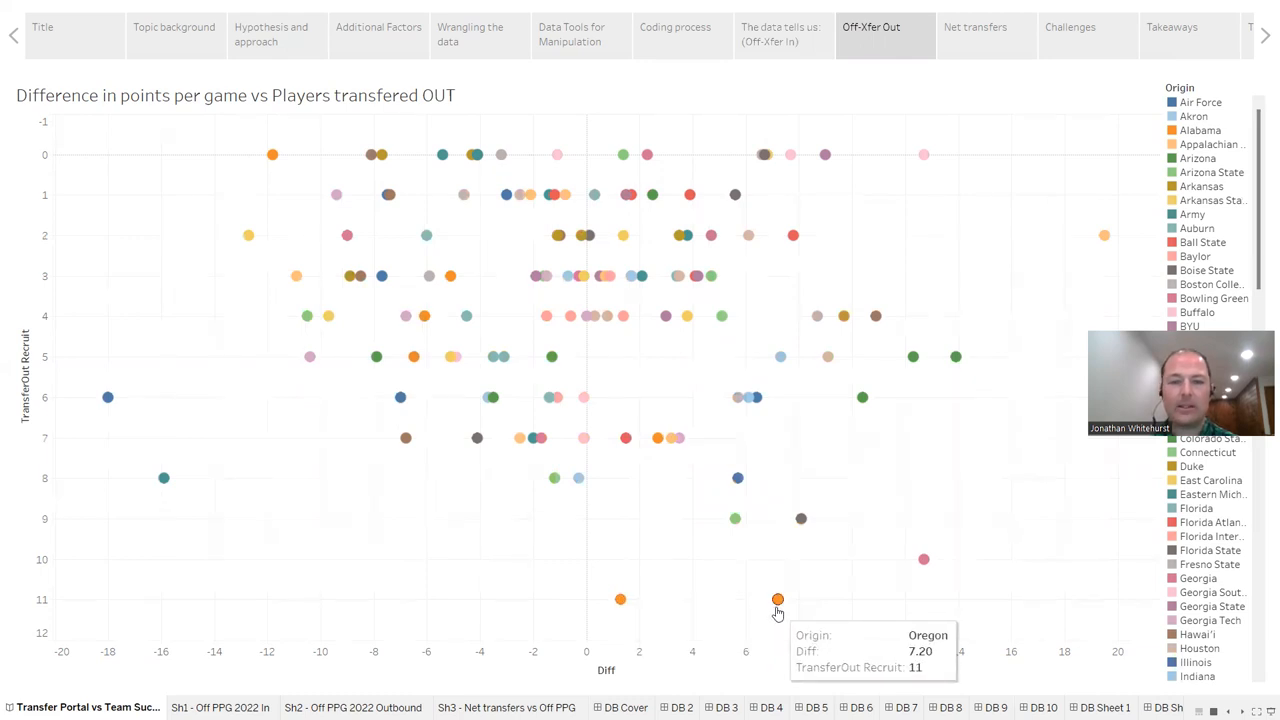
mouse_move(800, 520)
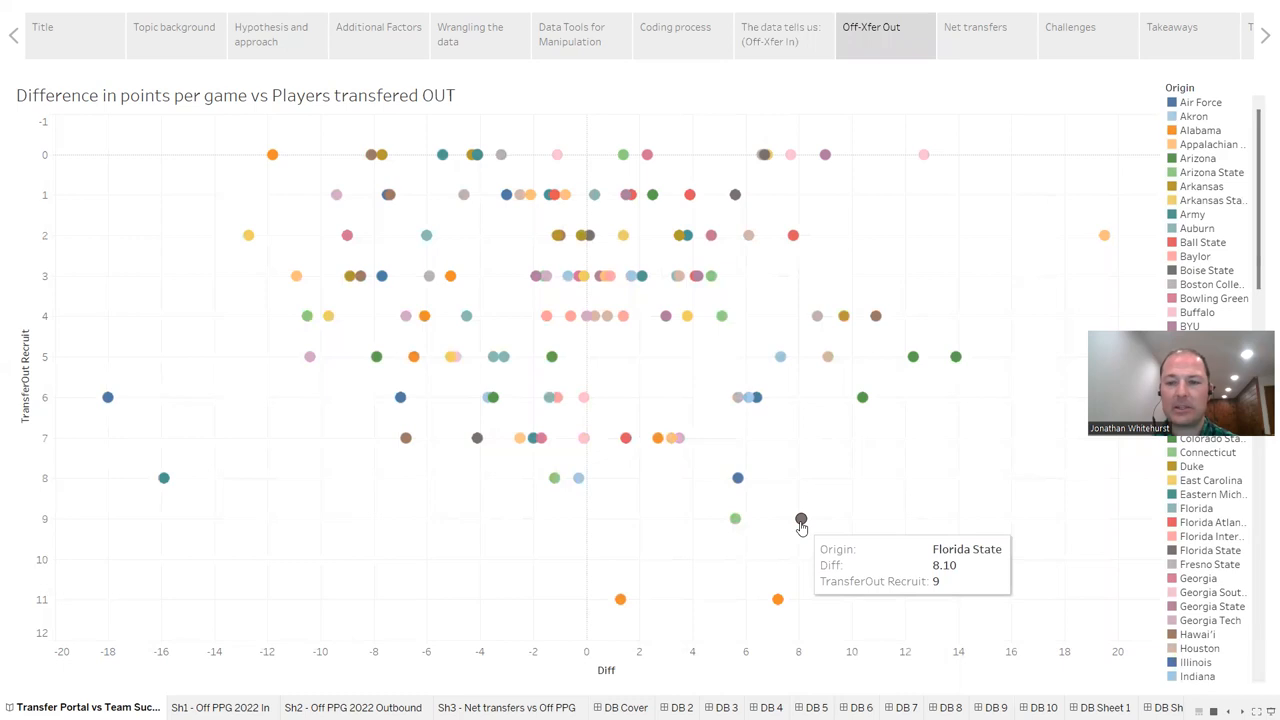
mouse_move(546, 535)
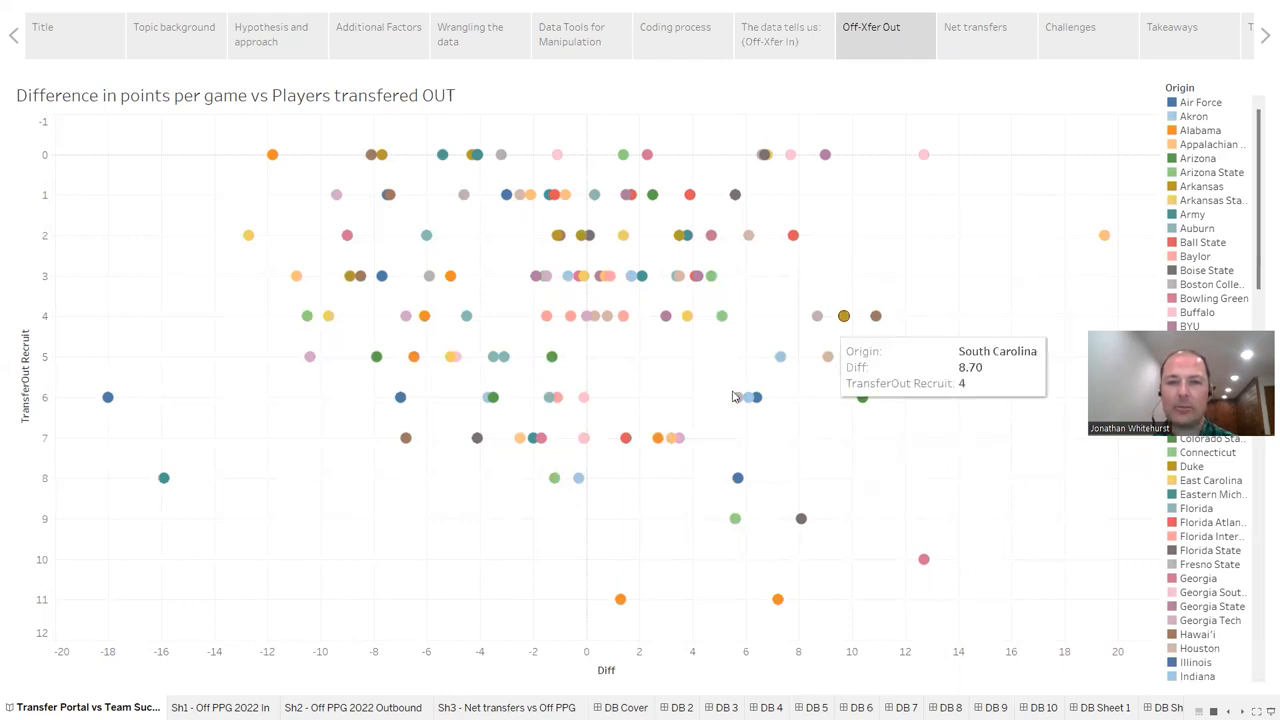
mouse_move(818, 283)
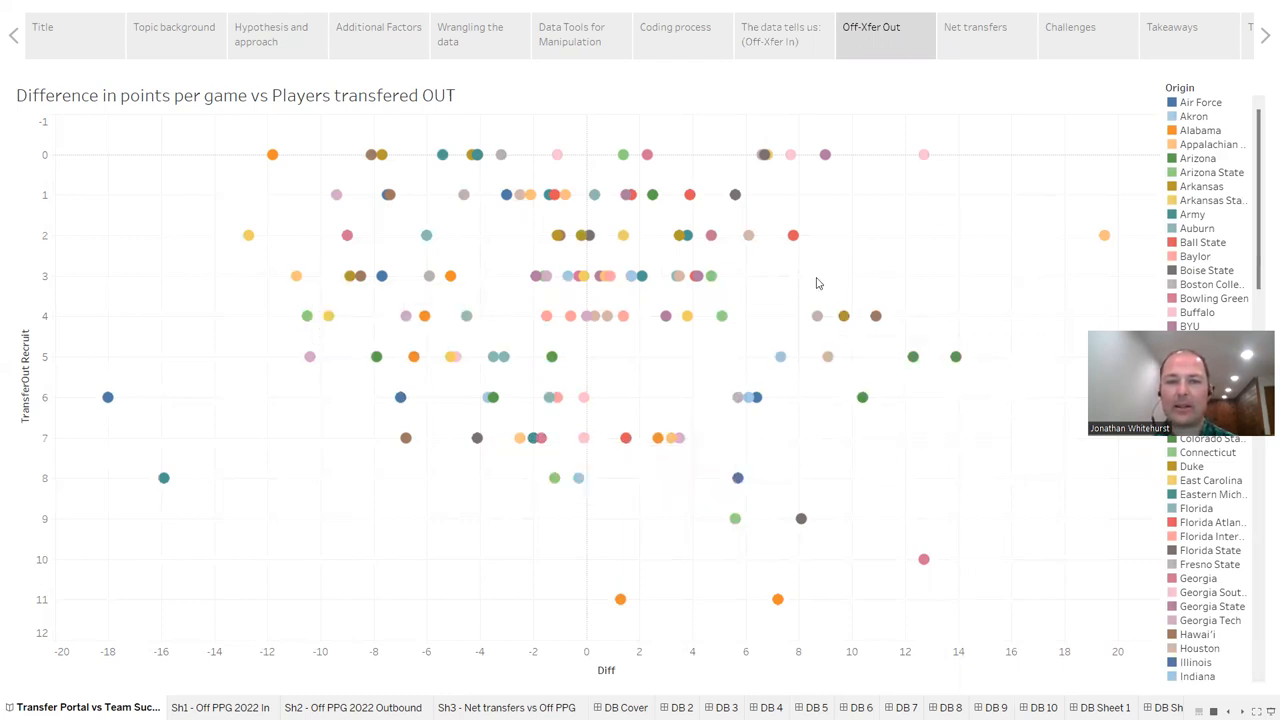
mouse_move(860, 340)
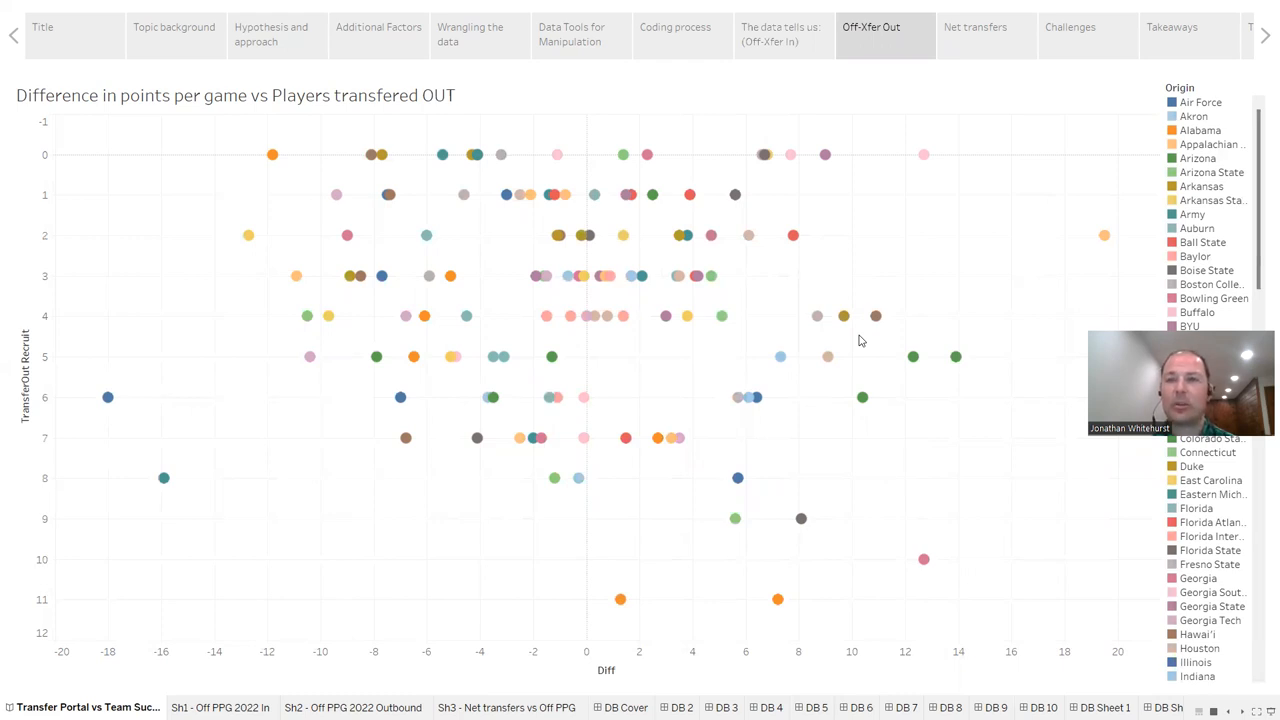
mouse_move(985, 27)
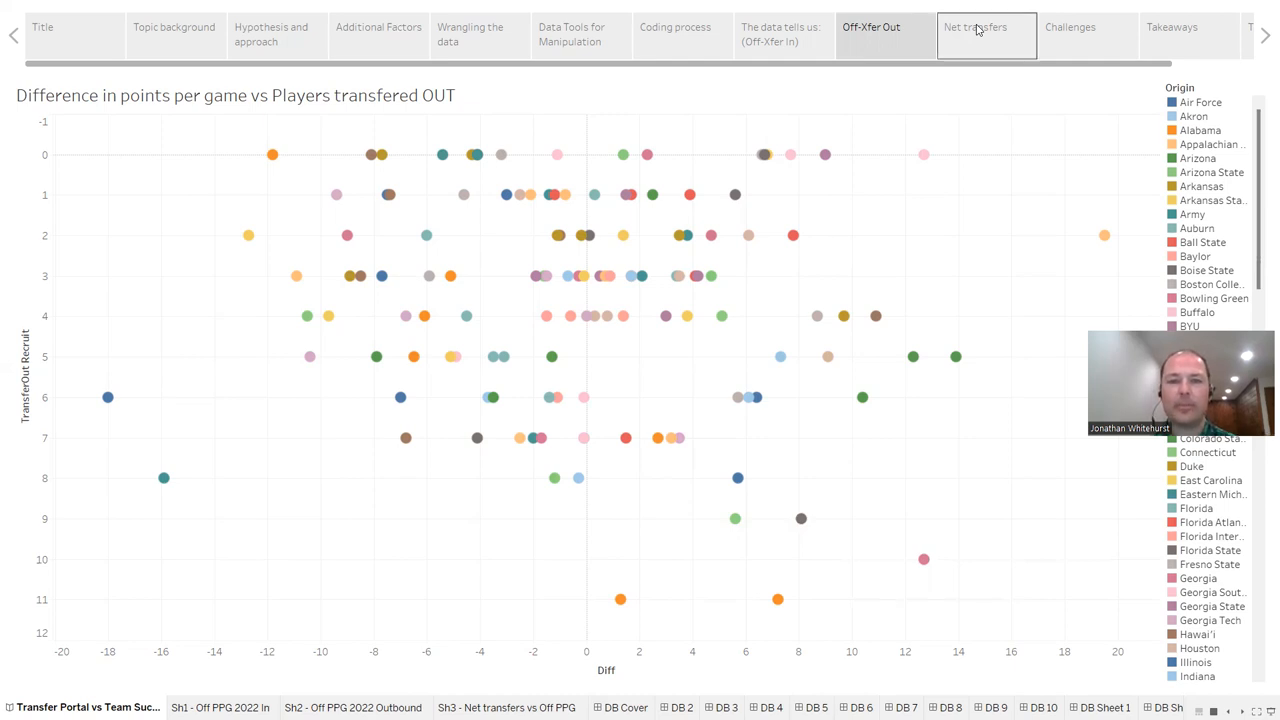
Show the Net transfers story point plotting points-per-game difference against net players transferred.
left_click(987, 27)
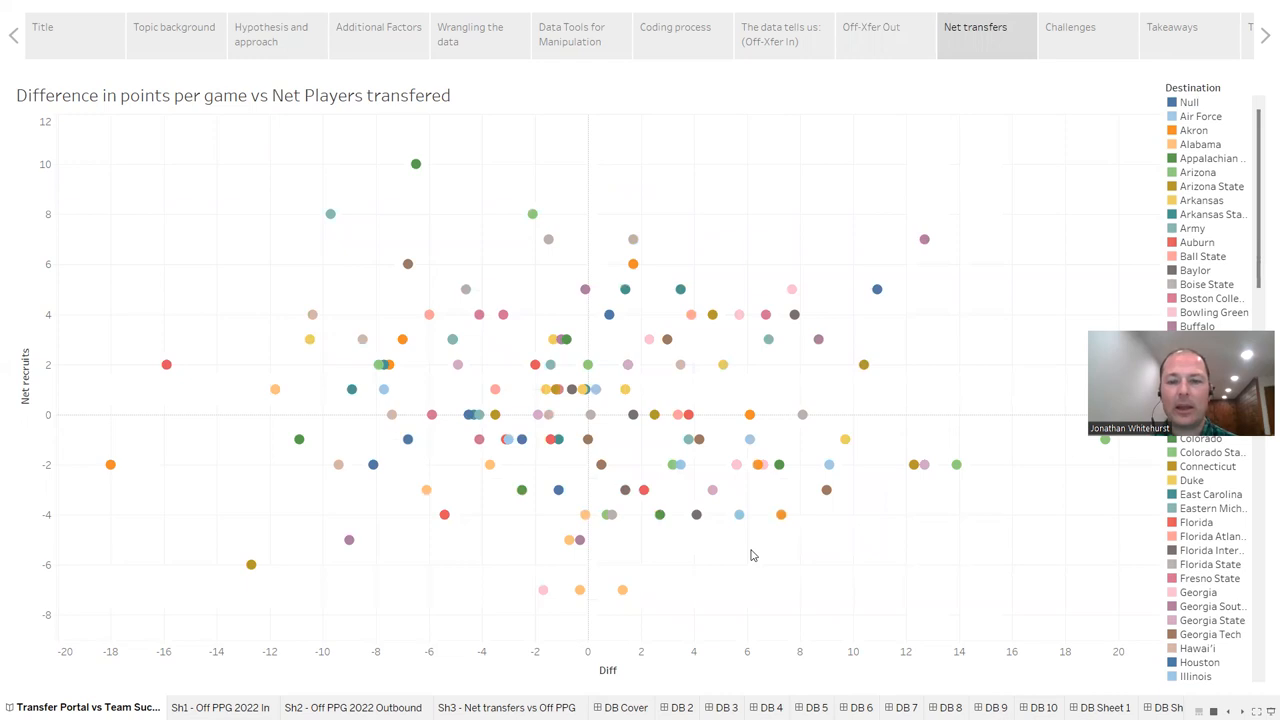
mouse_move(270, 310)
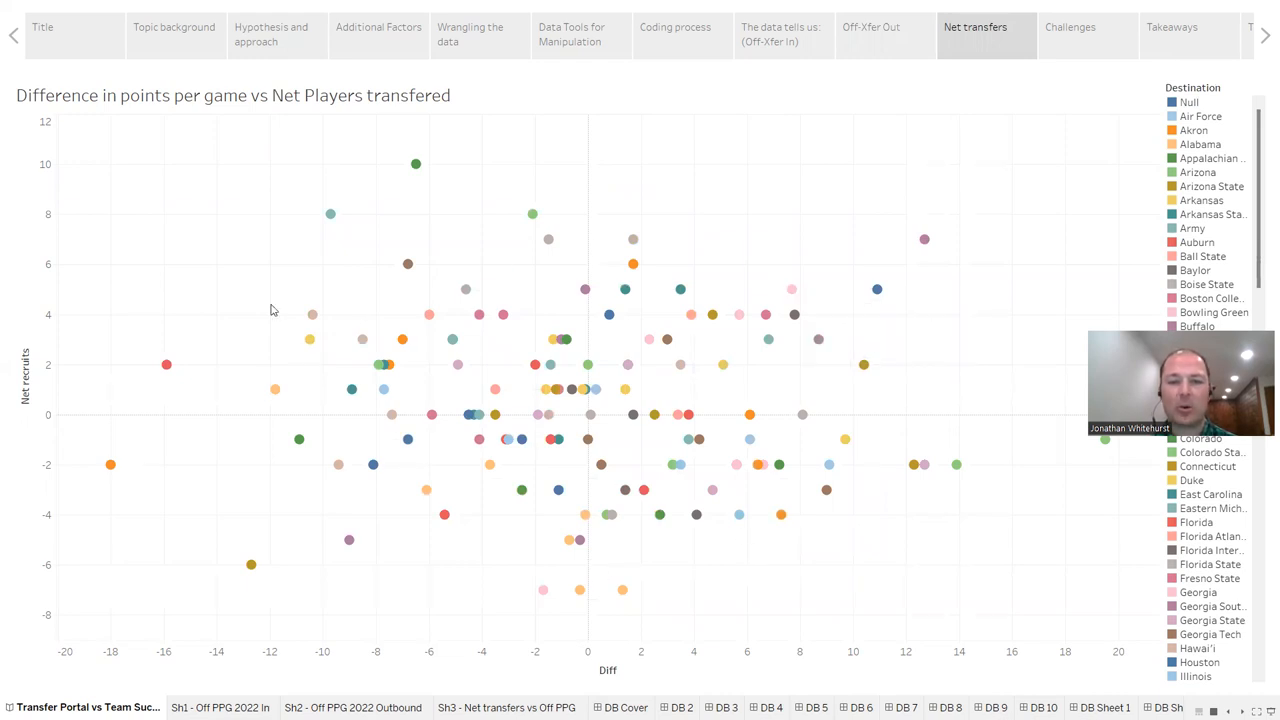
mouse_move(985, 544)
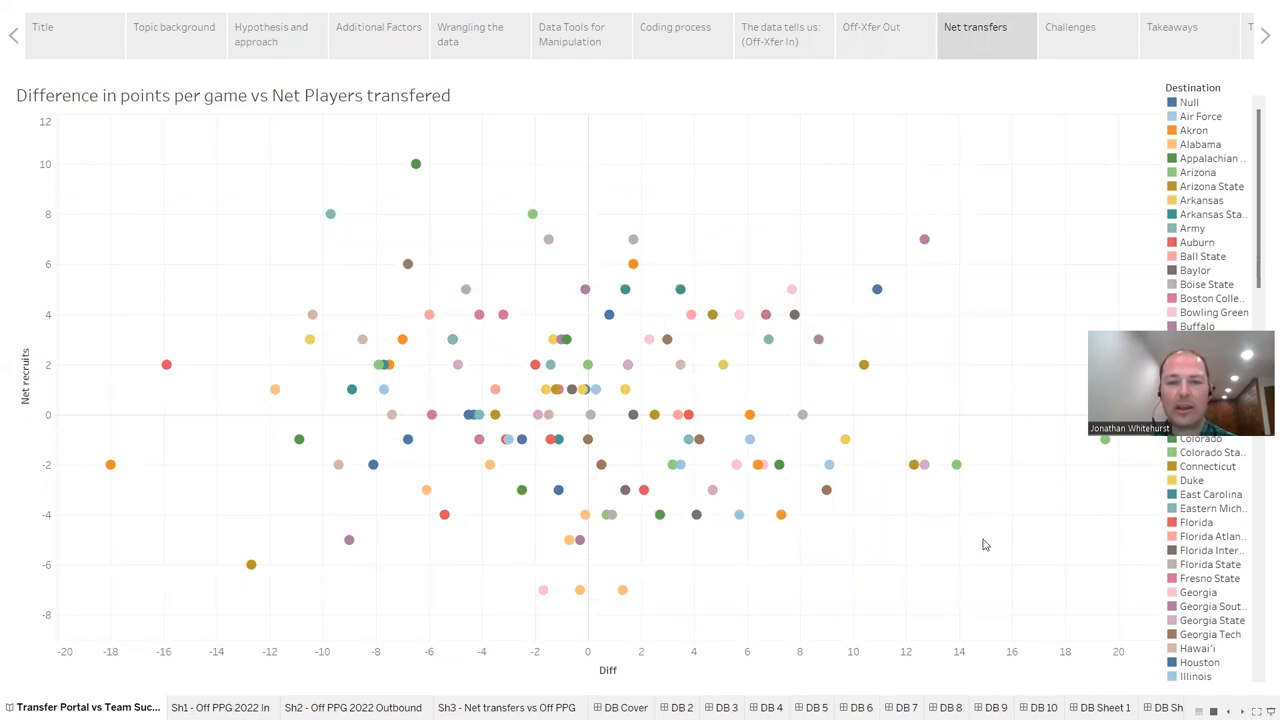
mouse_move(937, 271)
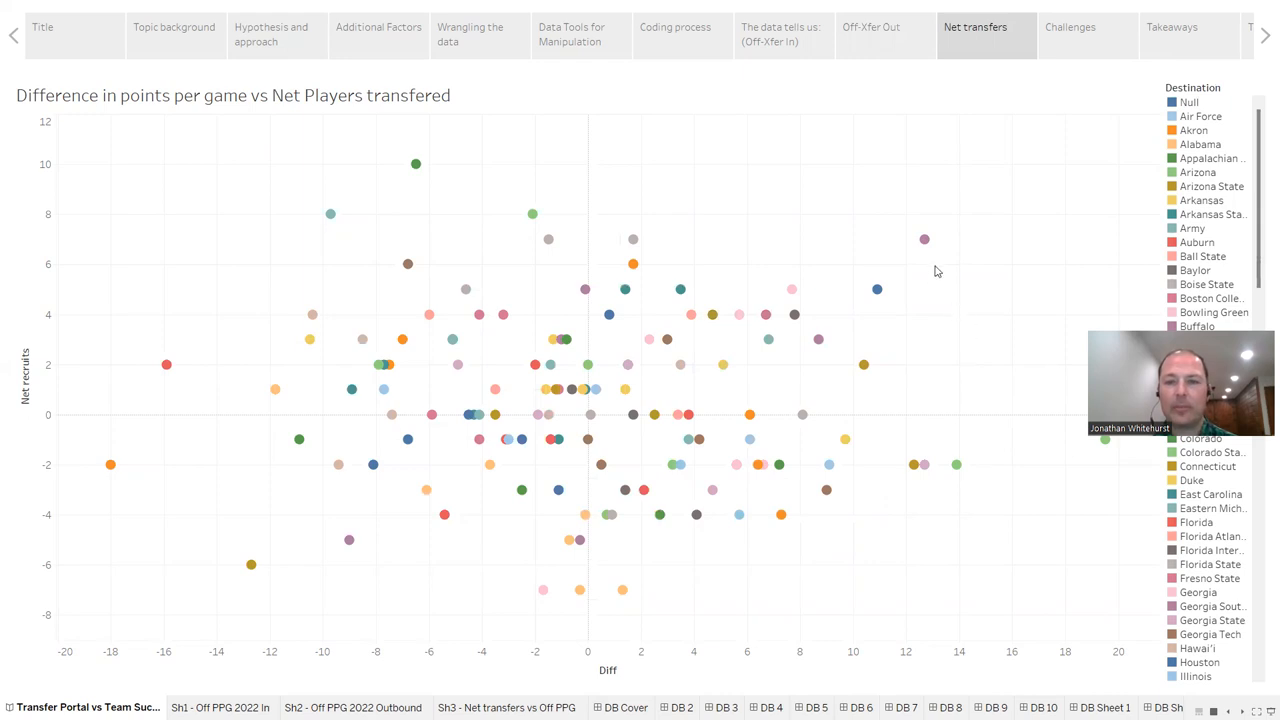
mouse_move(924, 239)
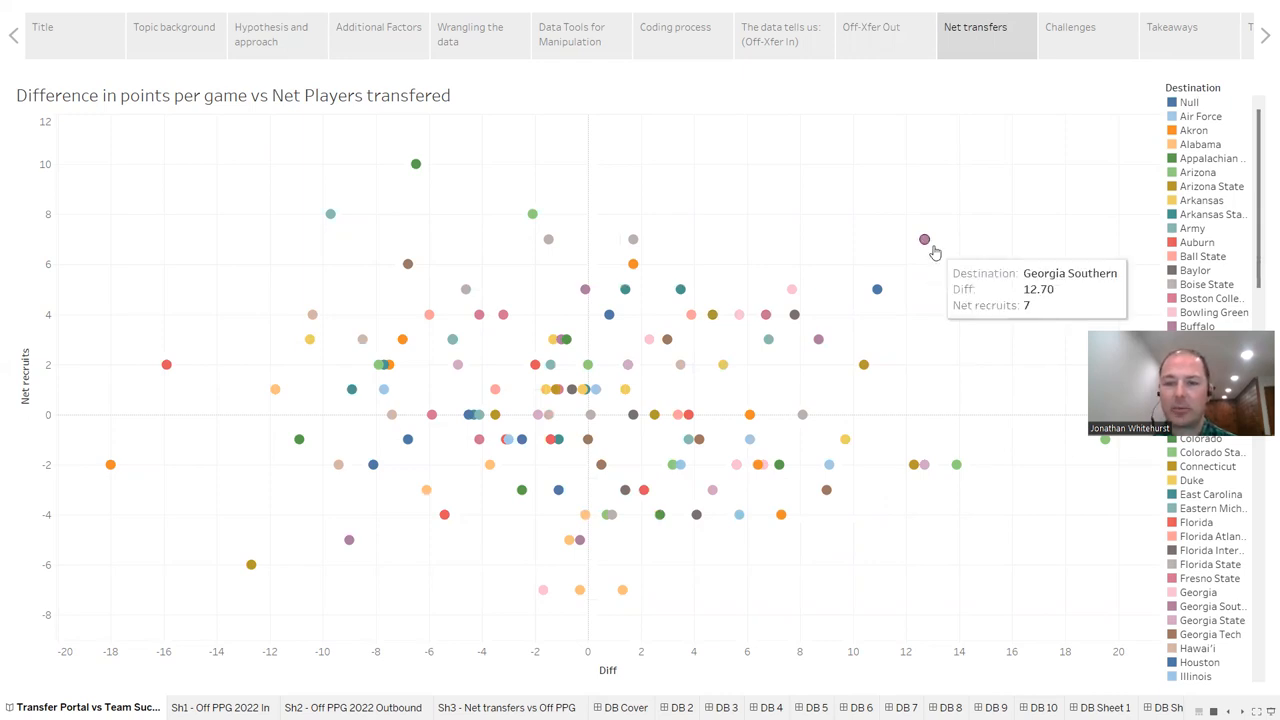
mouse_move(781, 515)
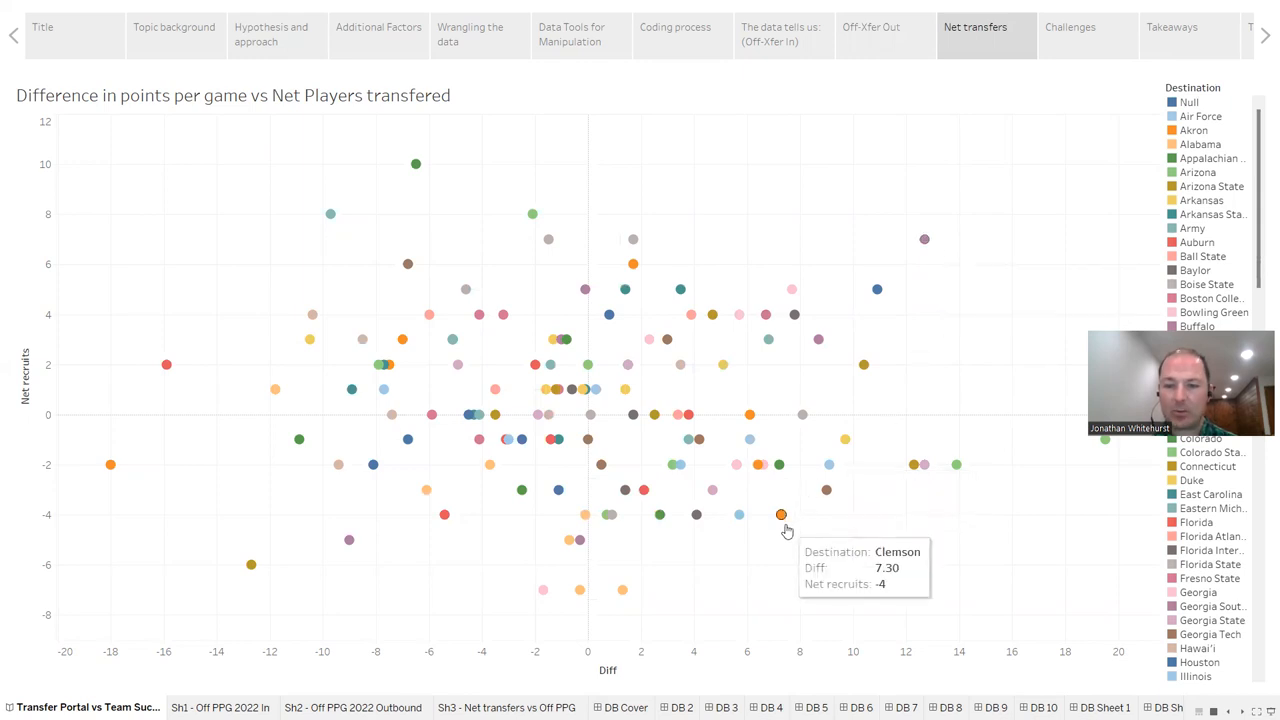
mouse_move(445, 517)
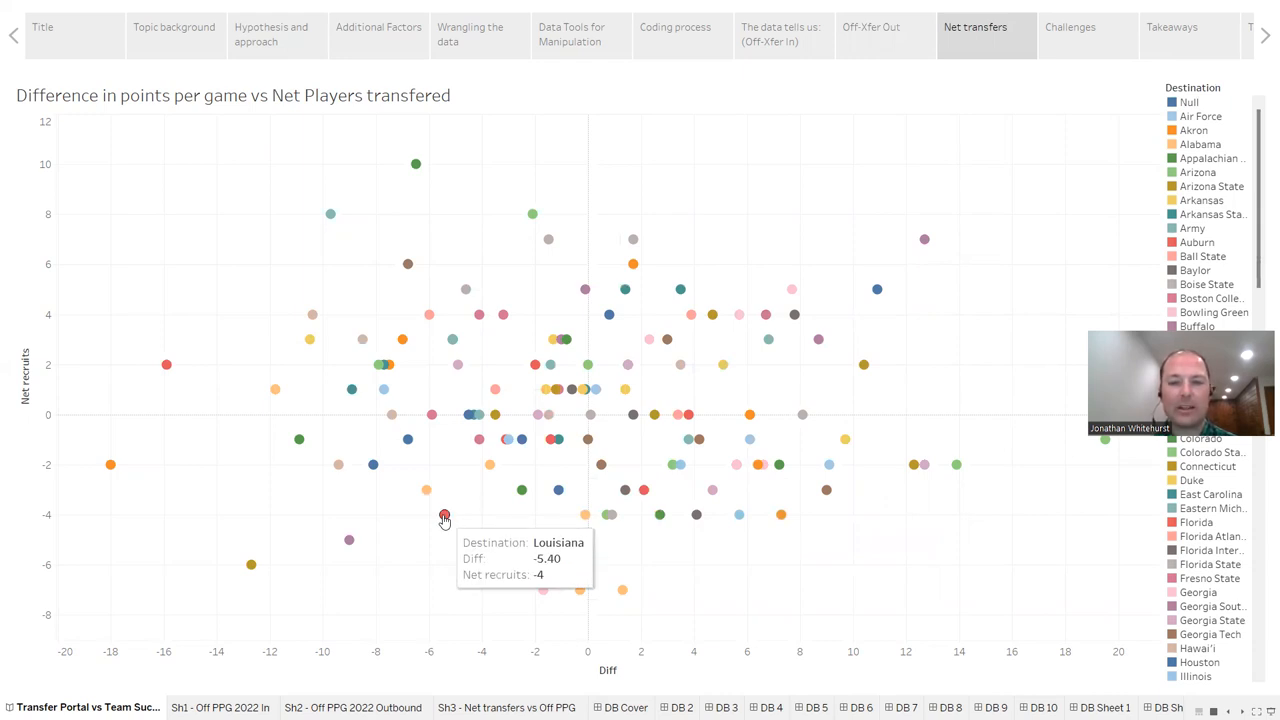
mouse_move(583, 233)
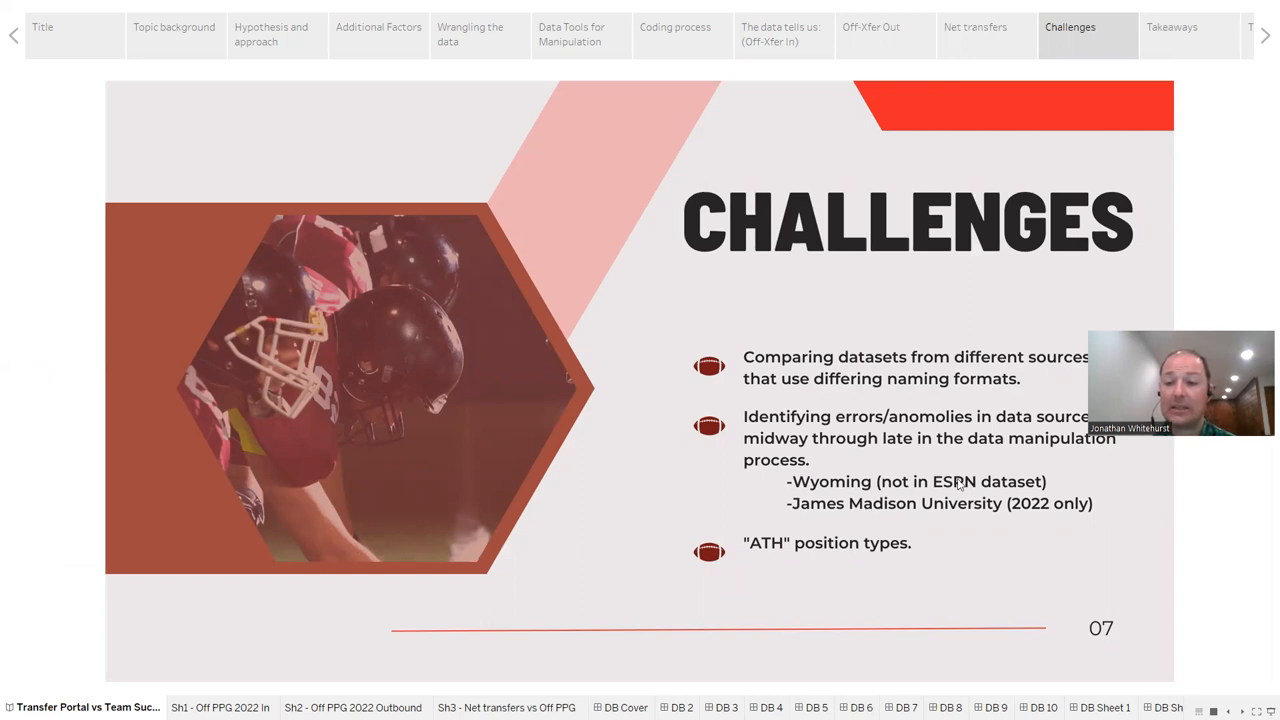
mouse_move(858, 479)
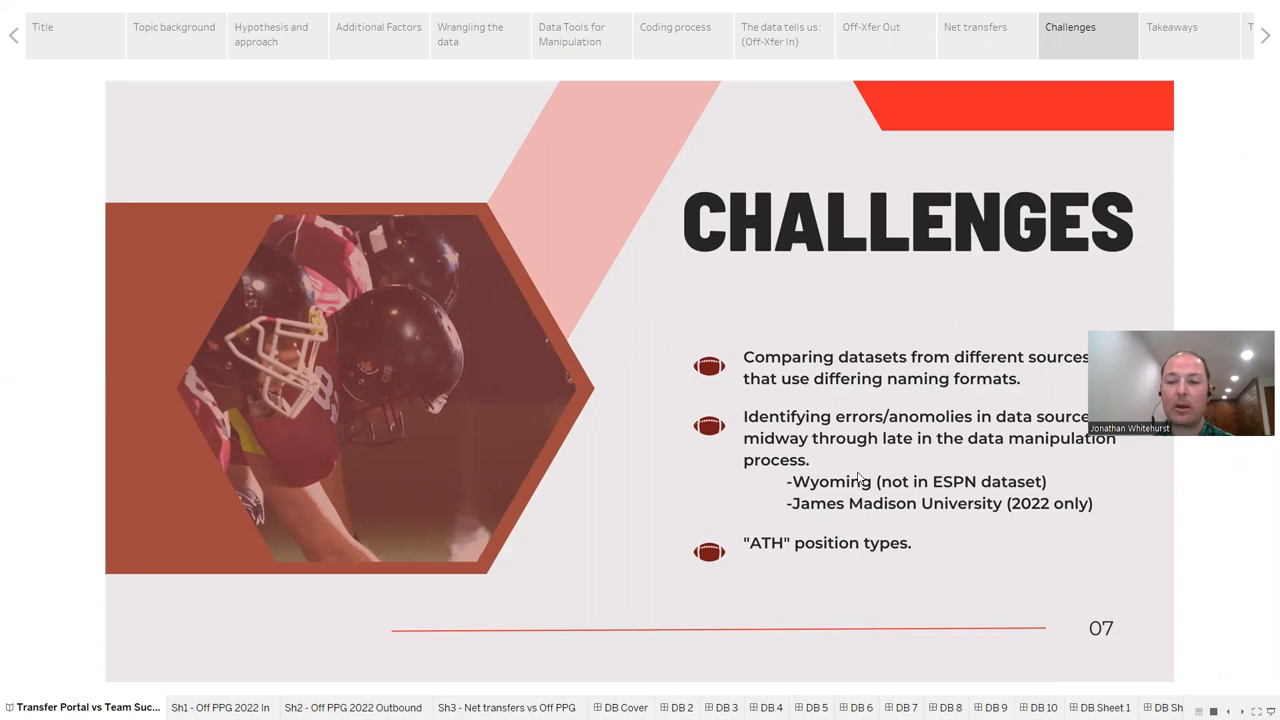
mouse_move(1106, 511)
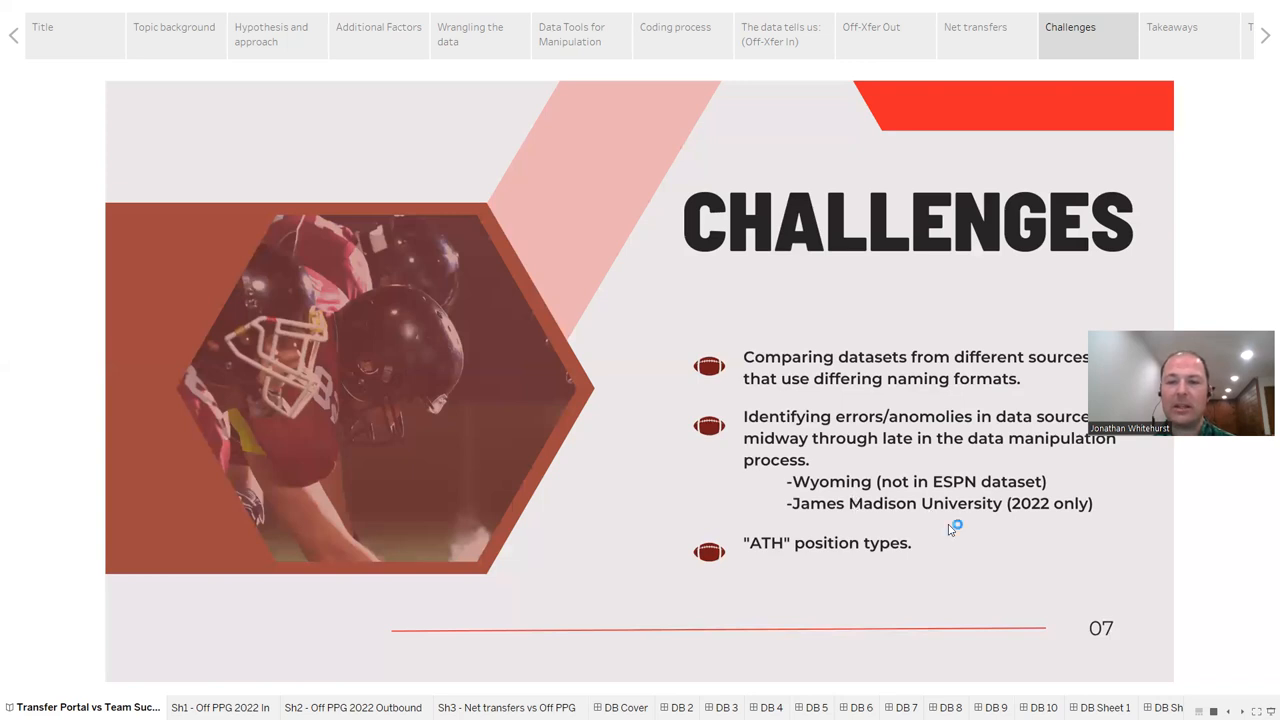
mouse_move(950, 530)
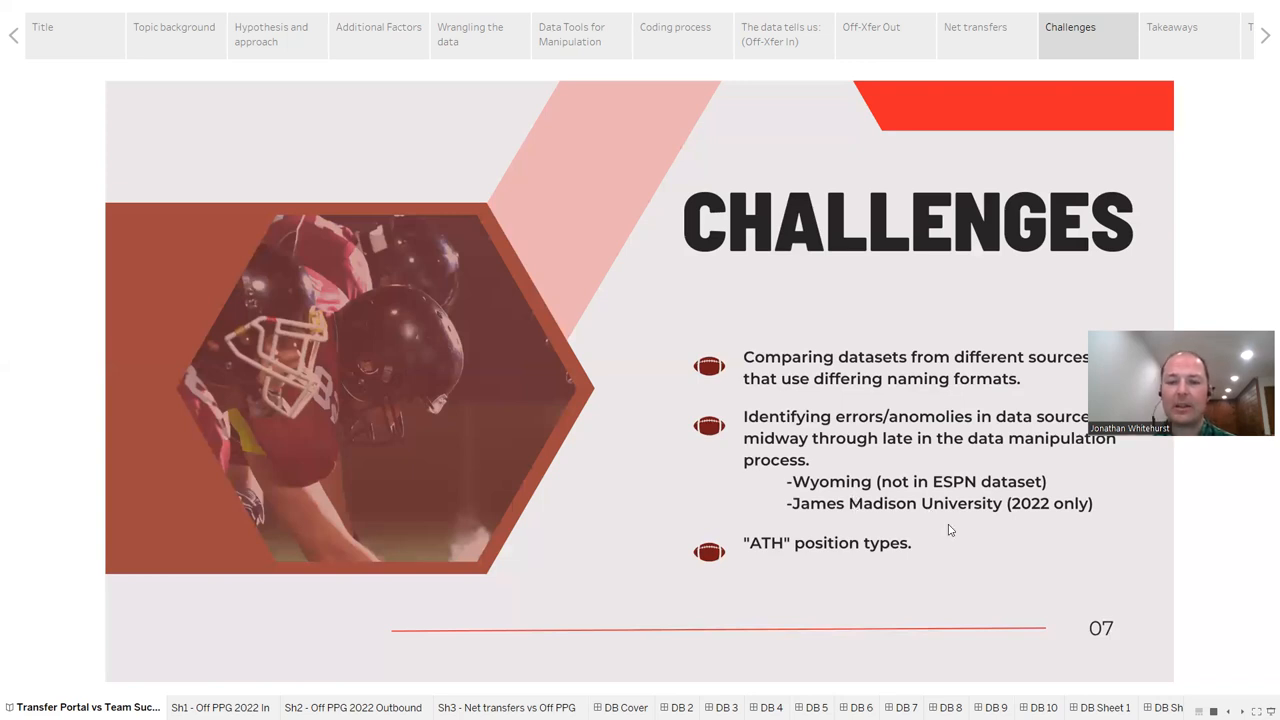
mouse_move(1048, 540)
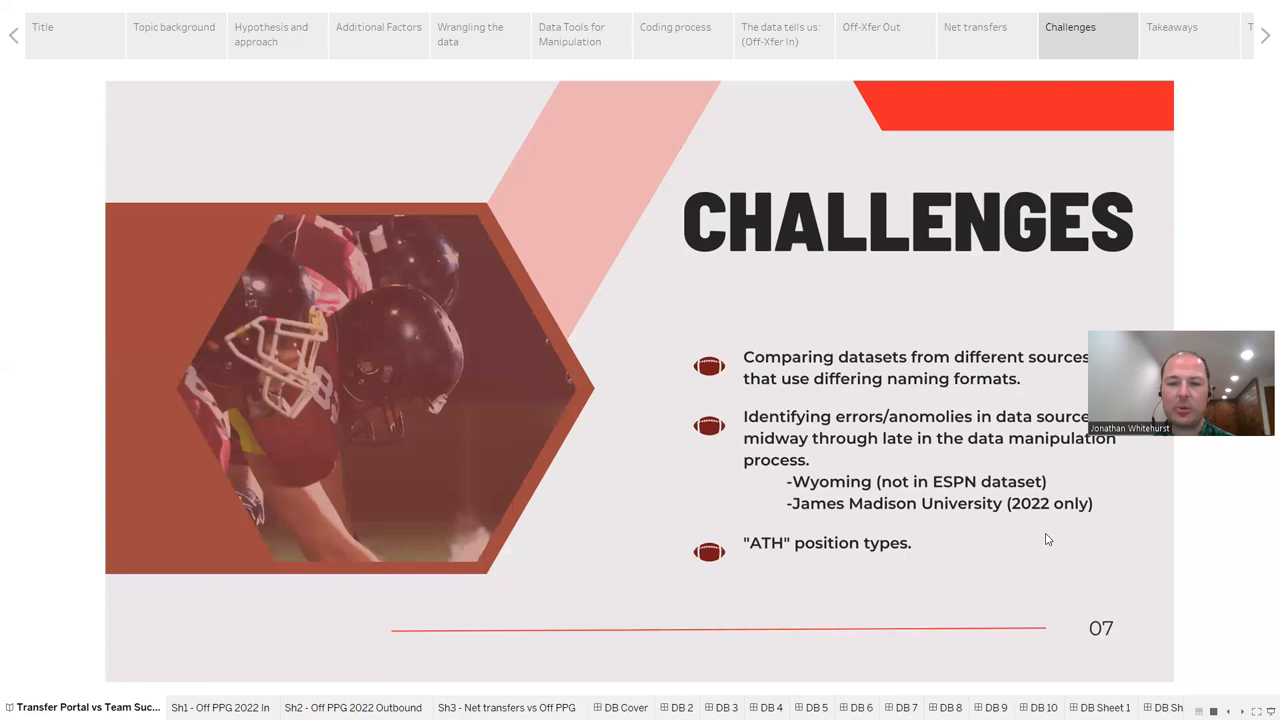
mouse_move(761, 555)
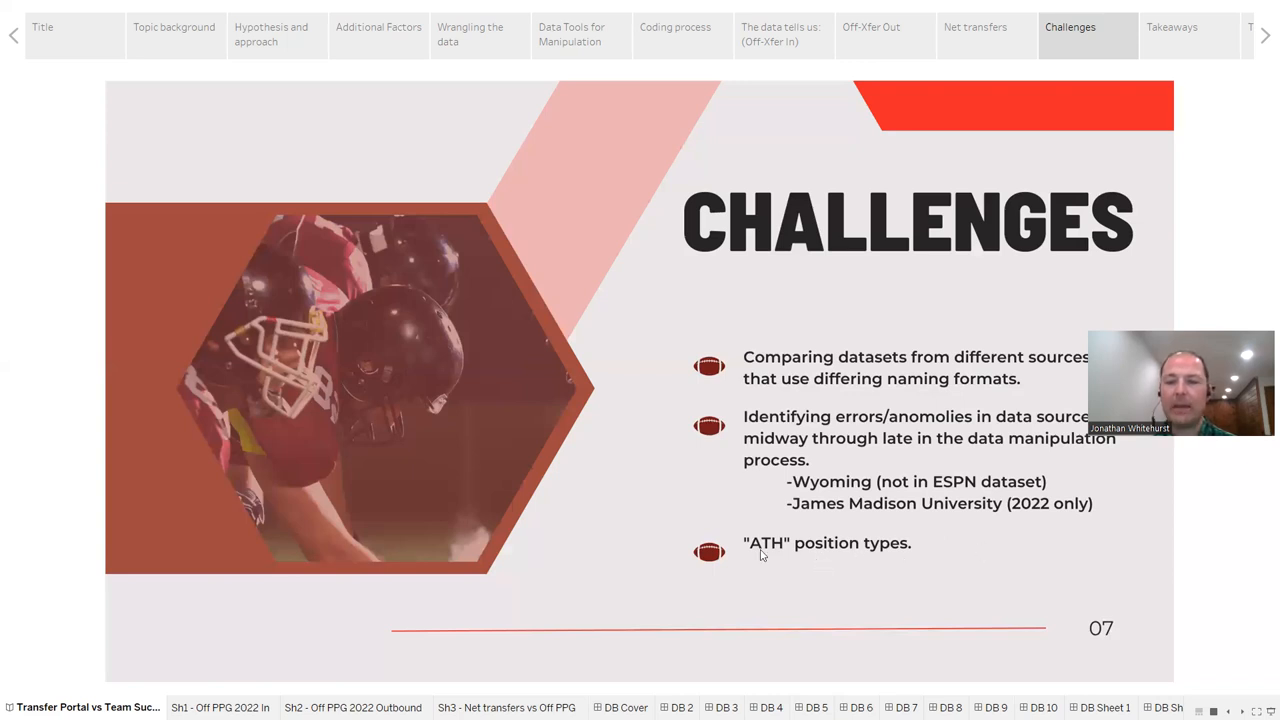
mouse_move(984, 591)
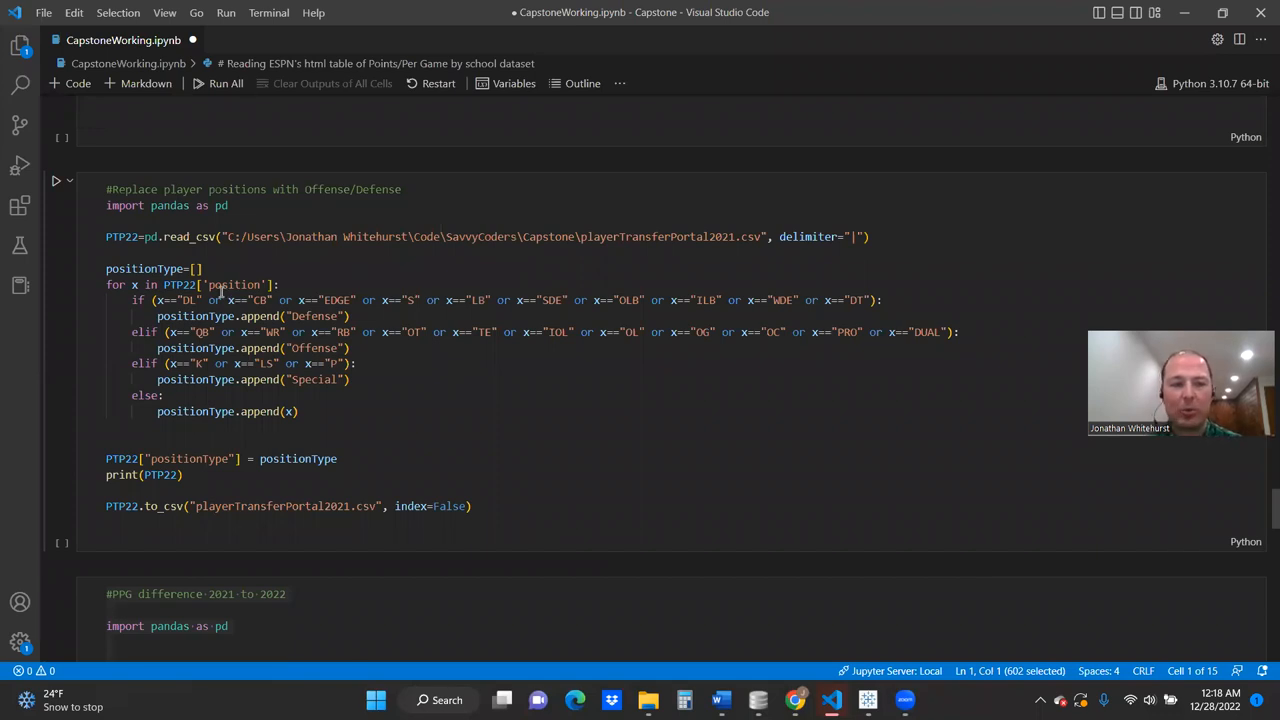
mouse_move(393, 305)
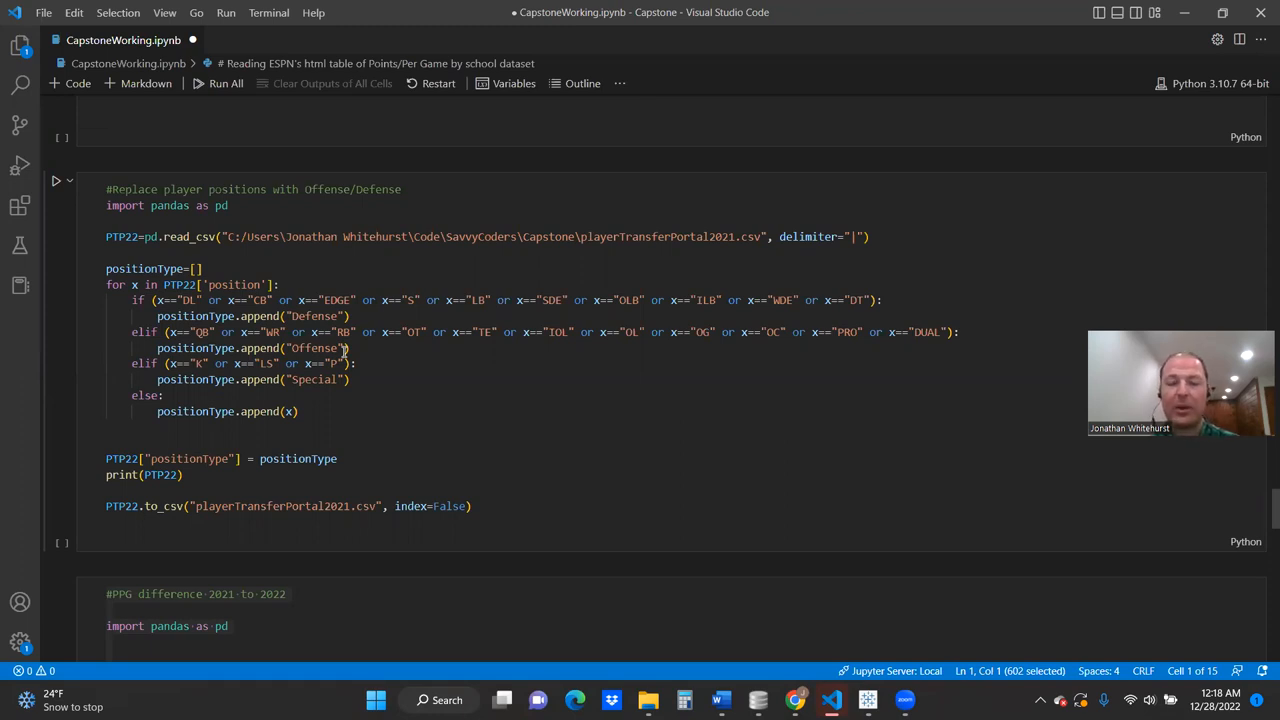
Scroll through the commented-out SQL UPDATE/DELETE cleanup cells in CapstoneWorking.ipynb.
scroll("up", 3)
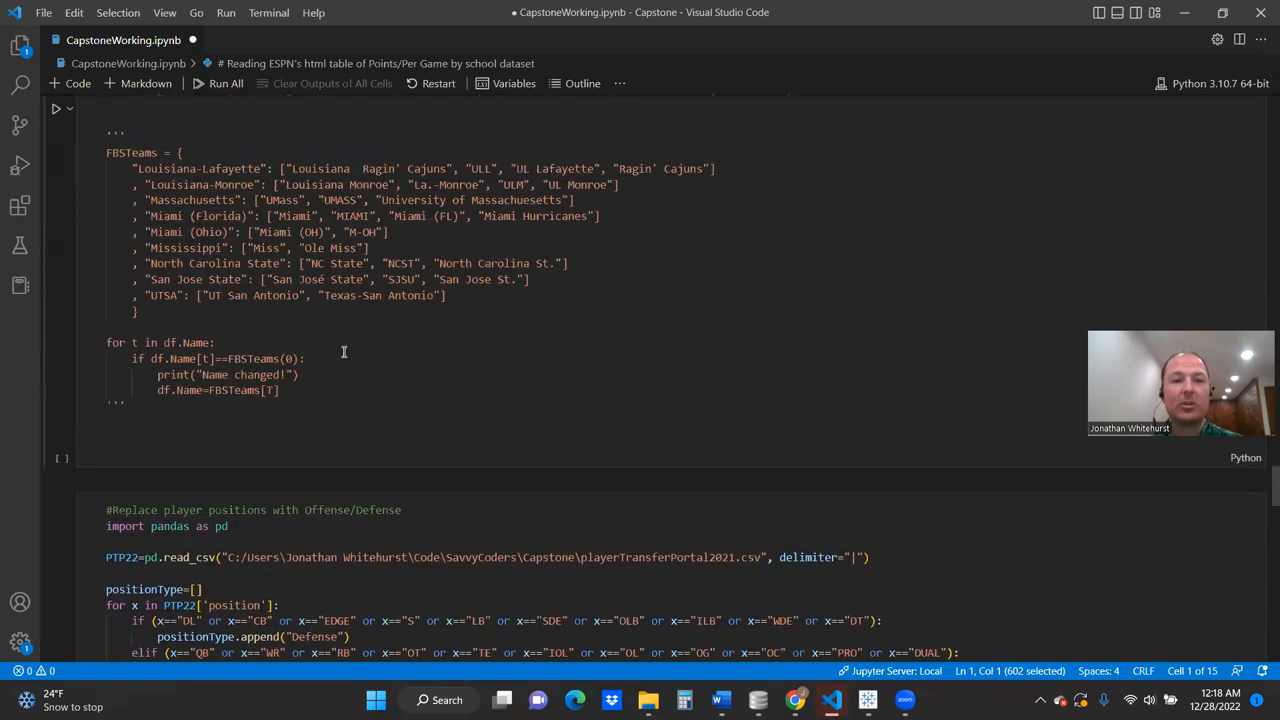
scroll("down", 3)
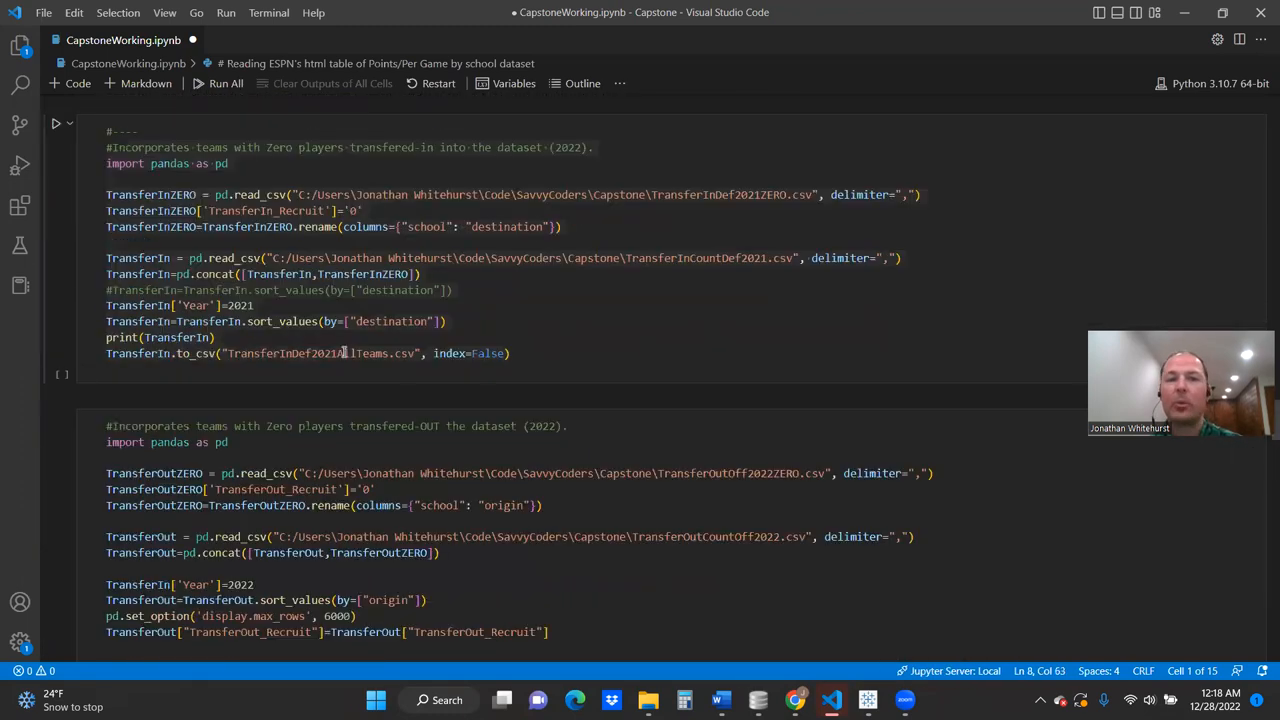
scroll("up", 3)
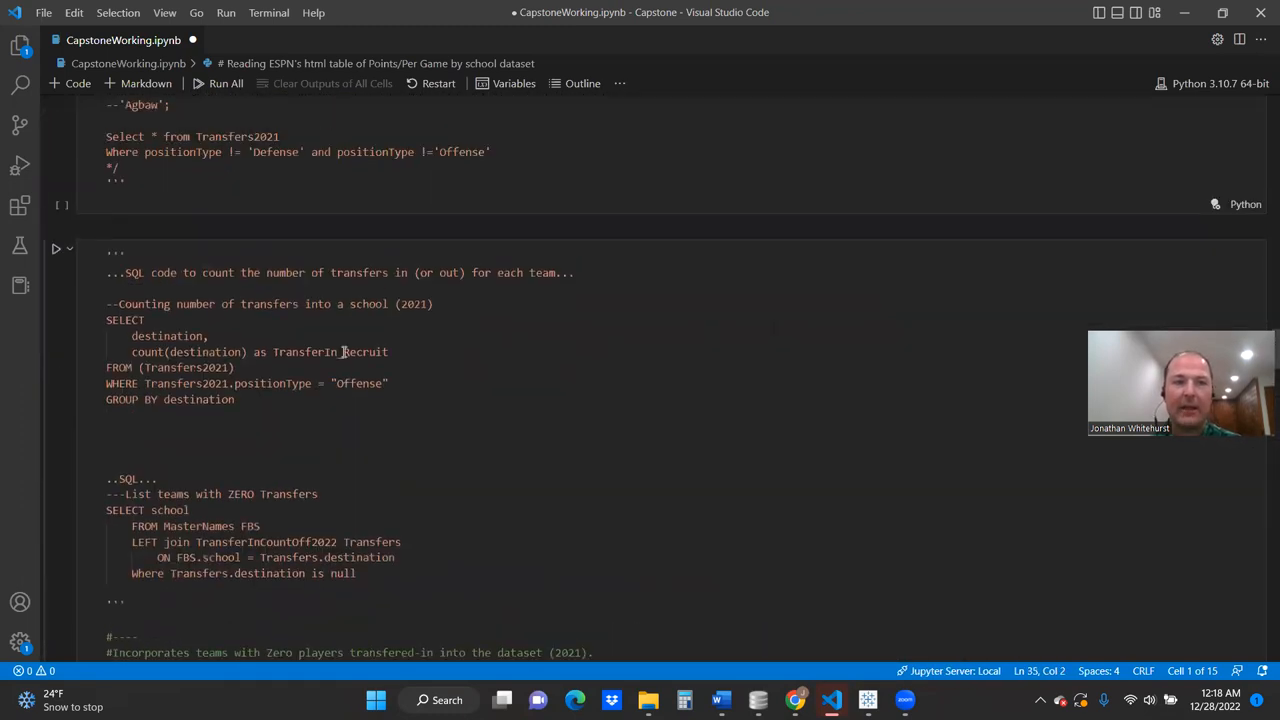
scroll("up", 3)
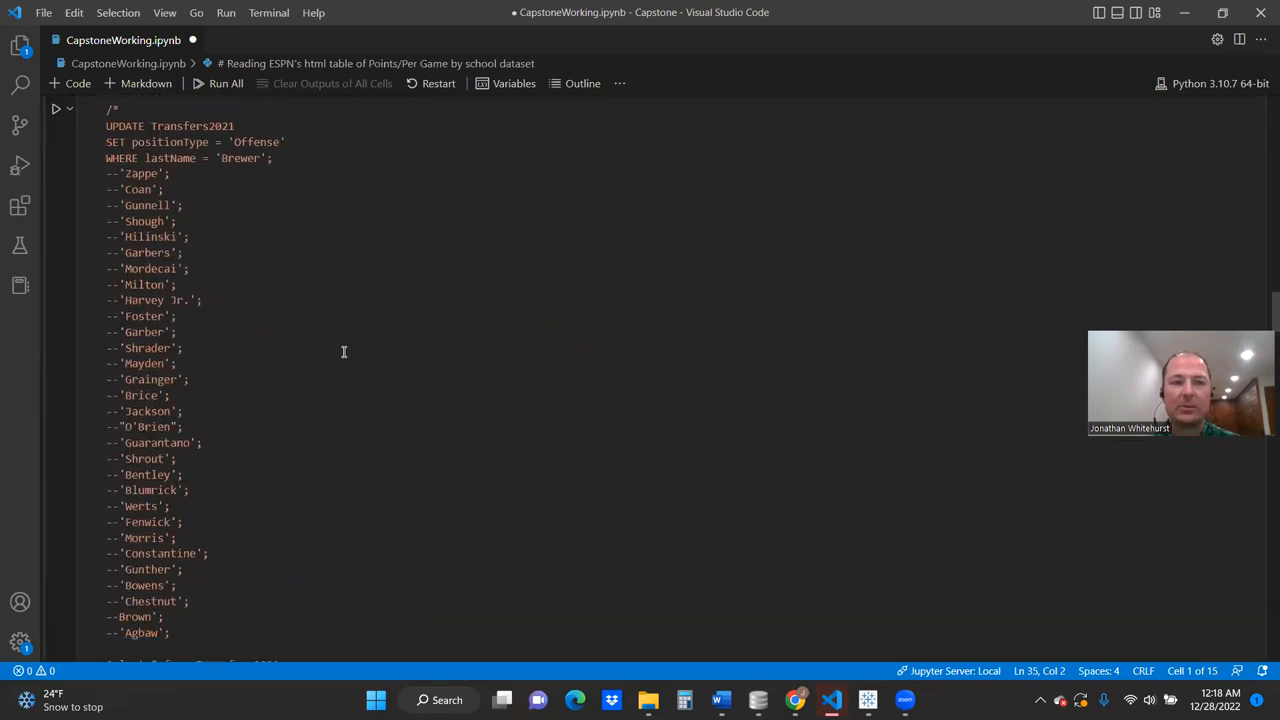
mouse_move(148, 588)
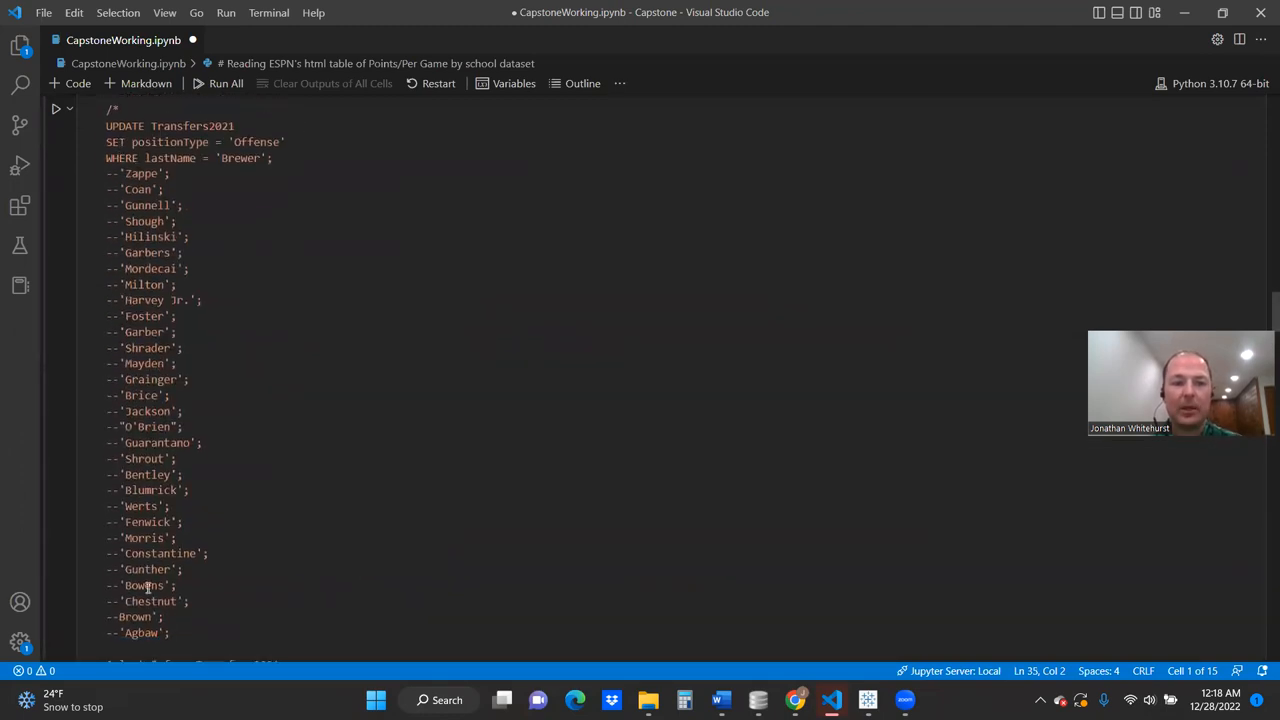
mouse_move(354, 505)
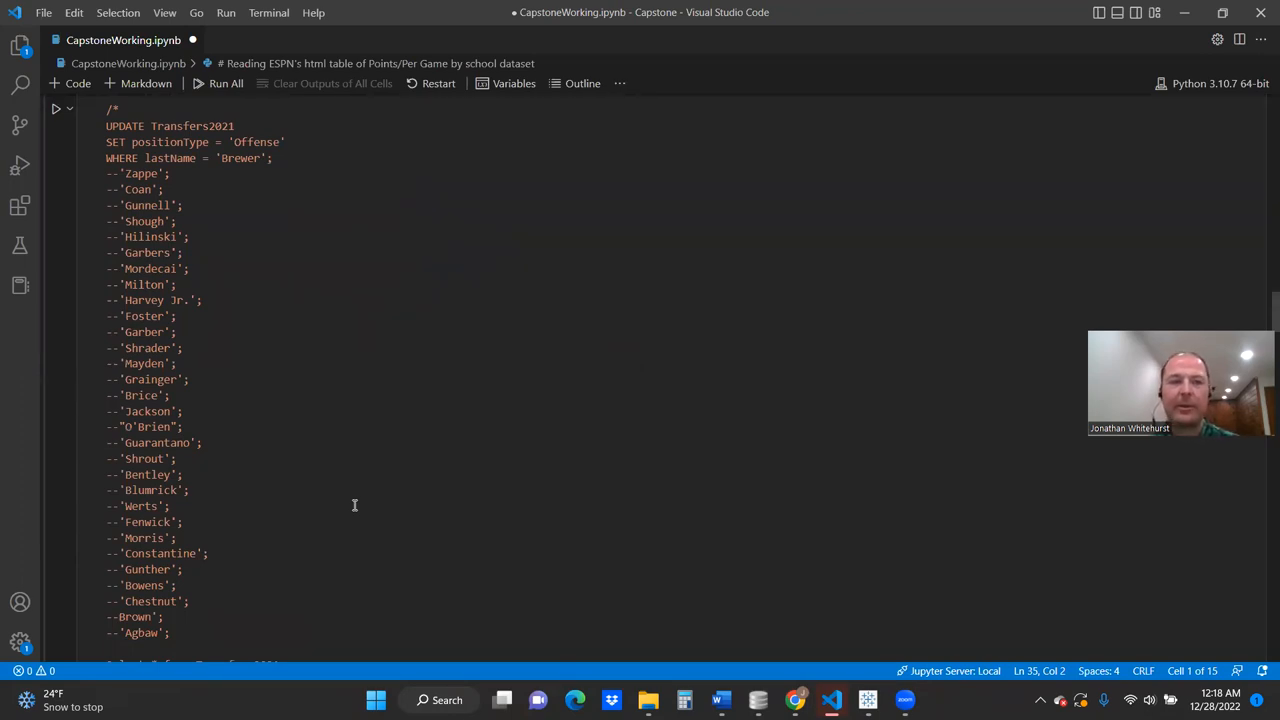
scroll("up", 3)
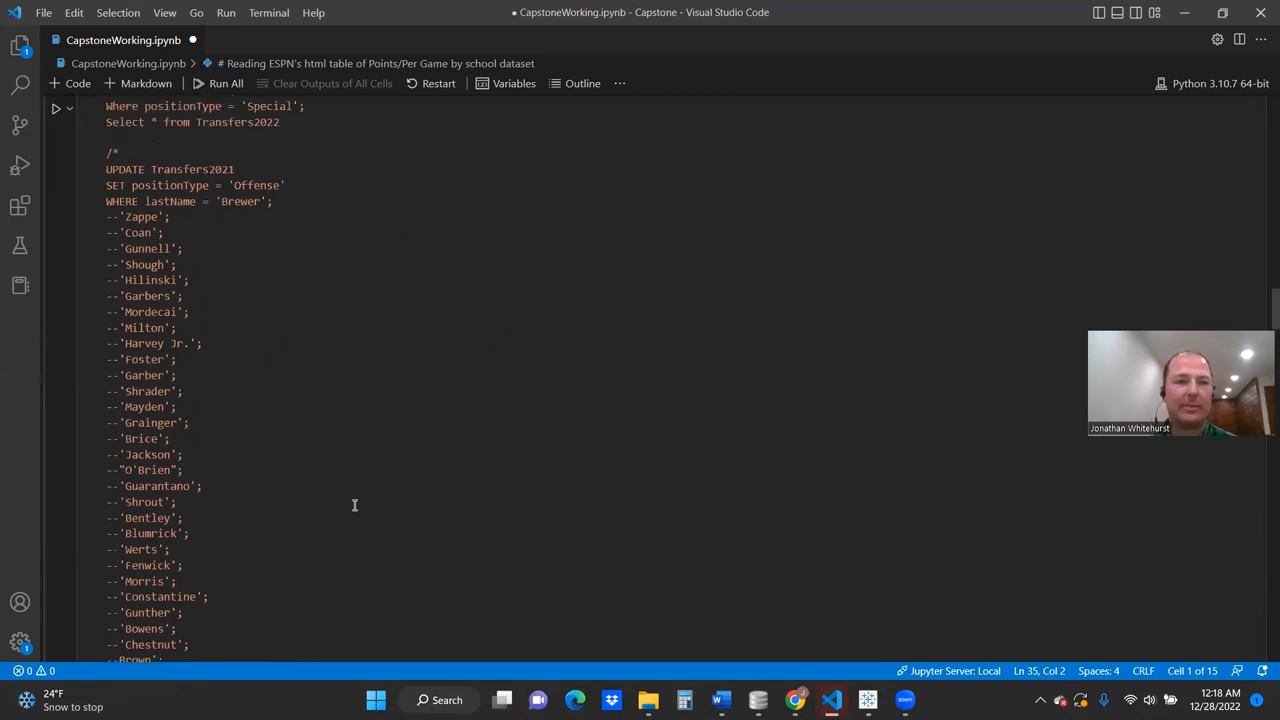
scroll("up", 3)
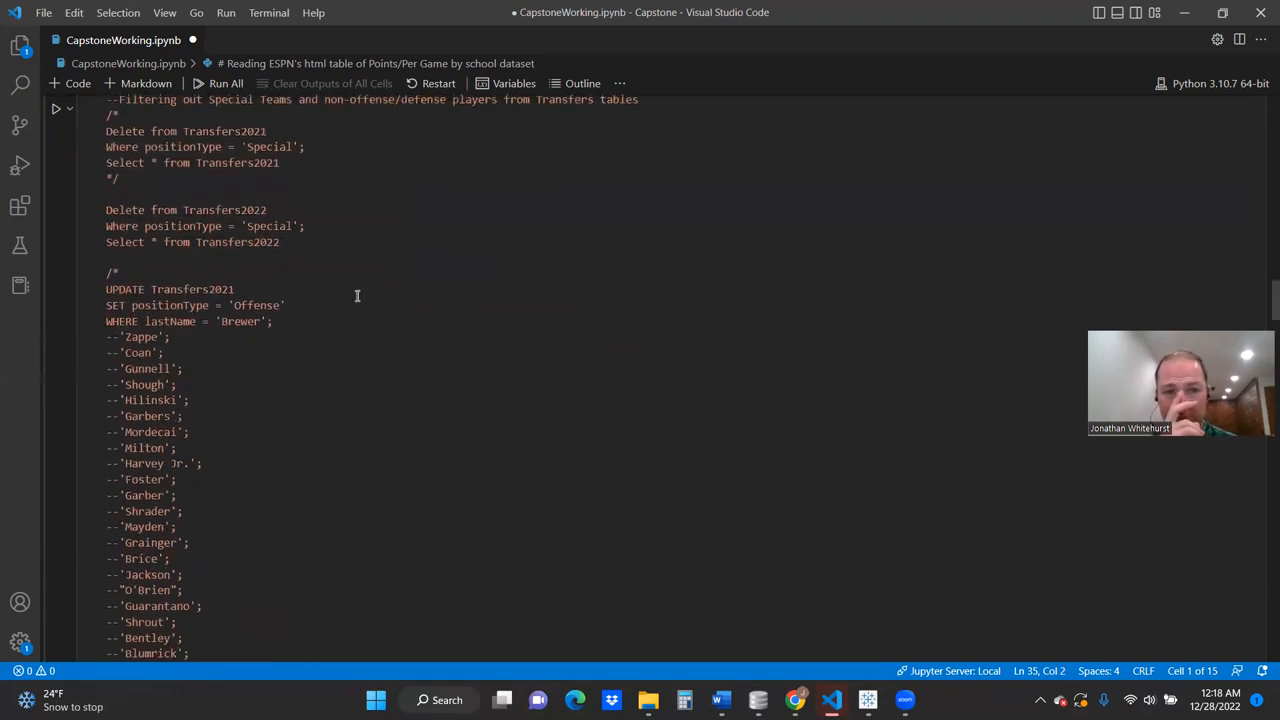
scroll("down", 3)
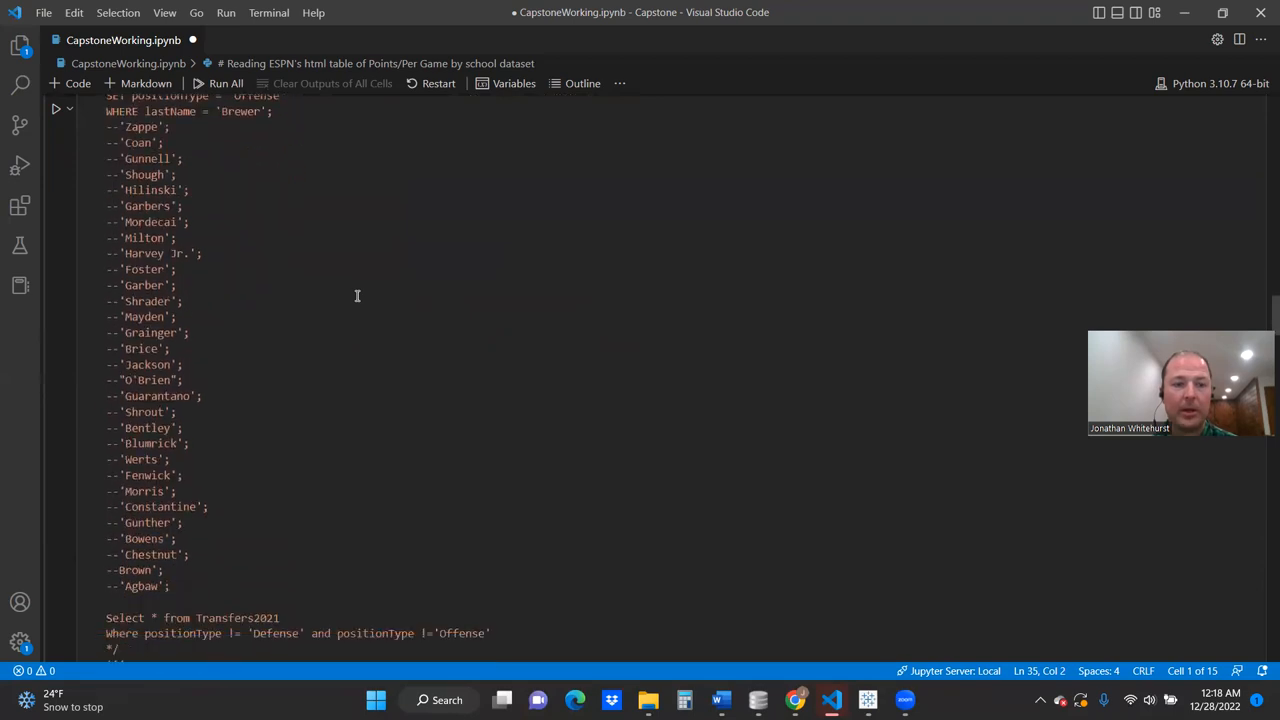
scroll("down", 3)
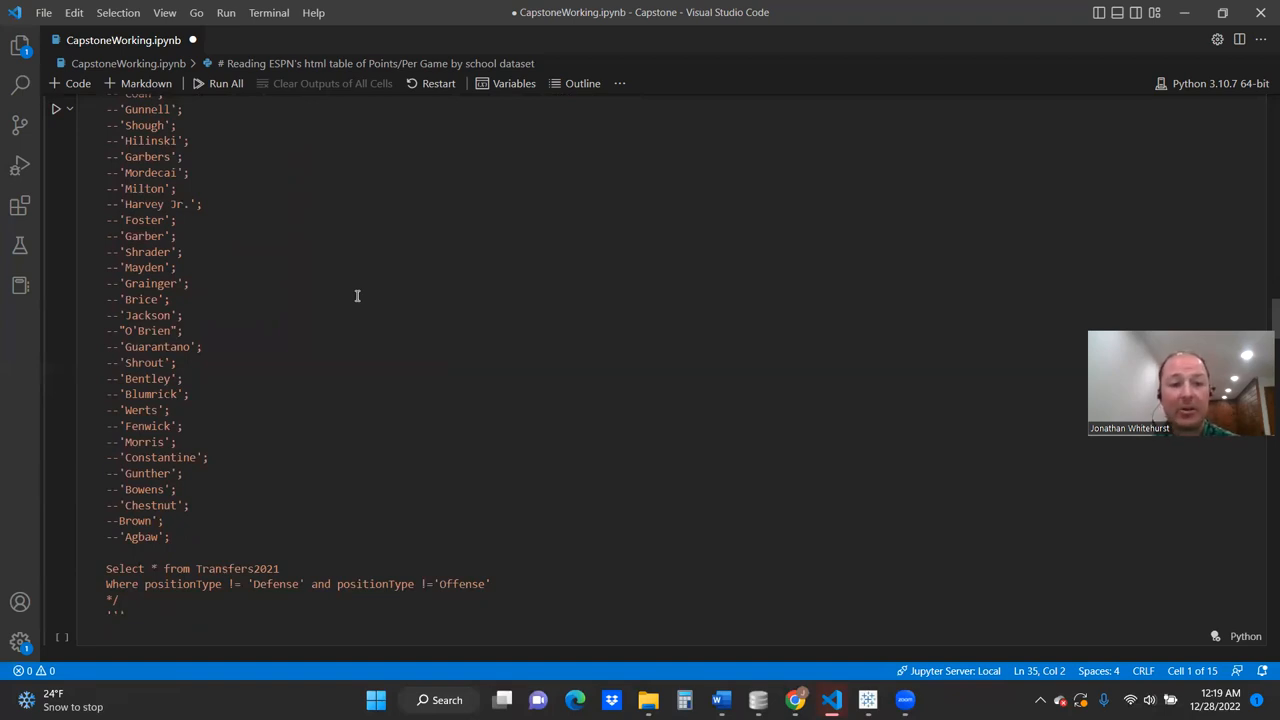
scroll("up", 3)
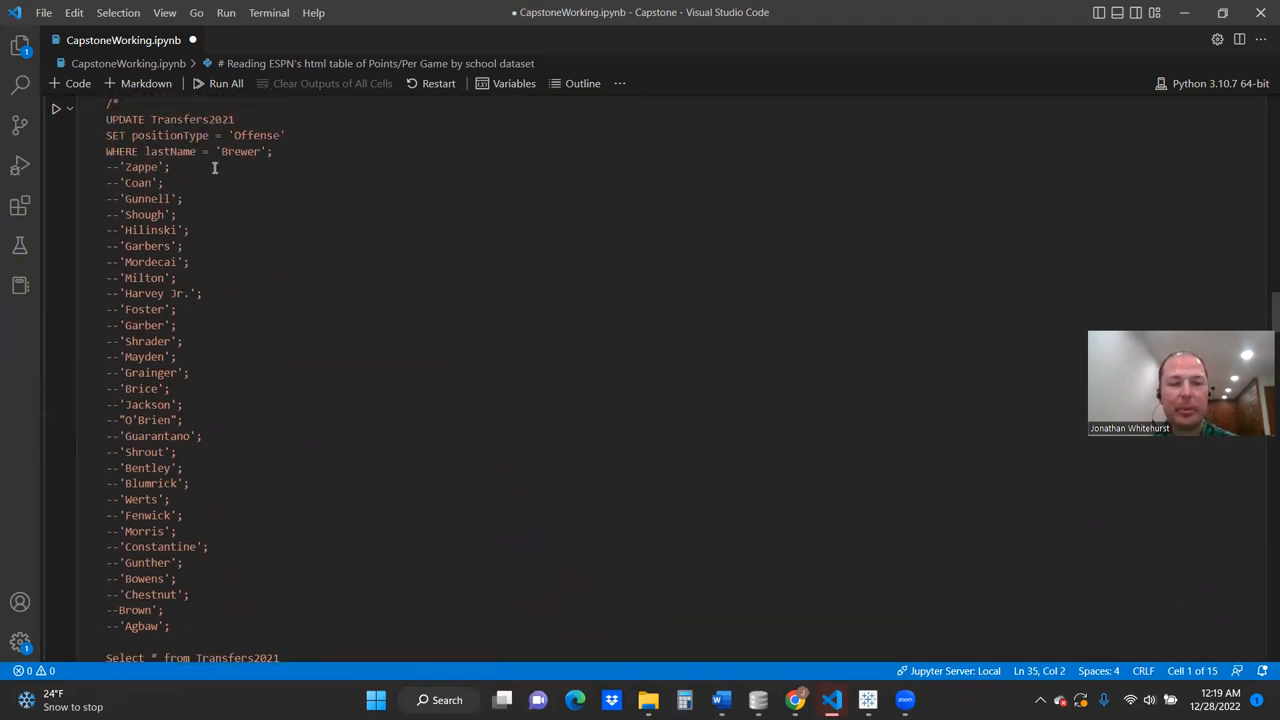
scroll("down", 3)
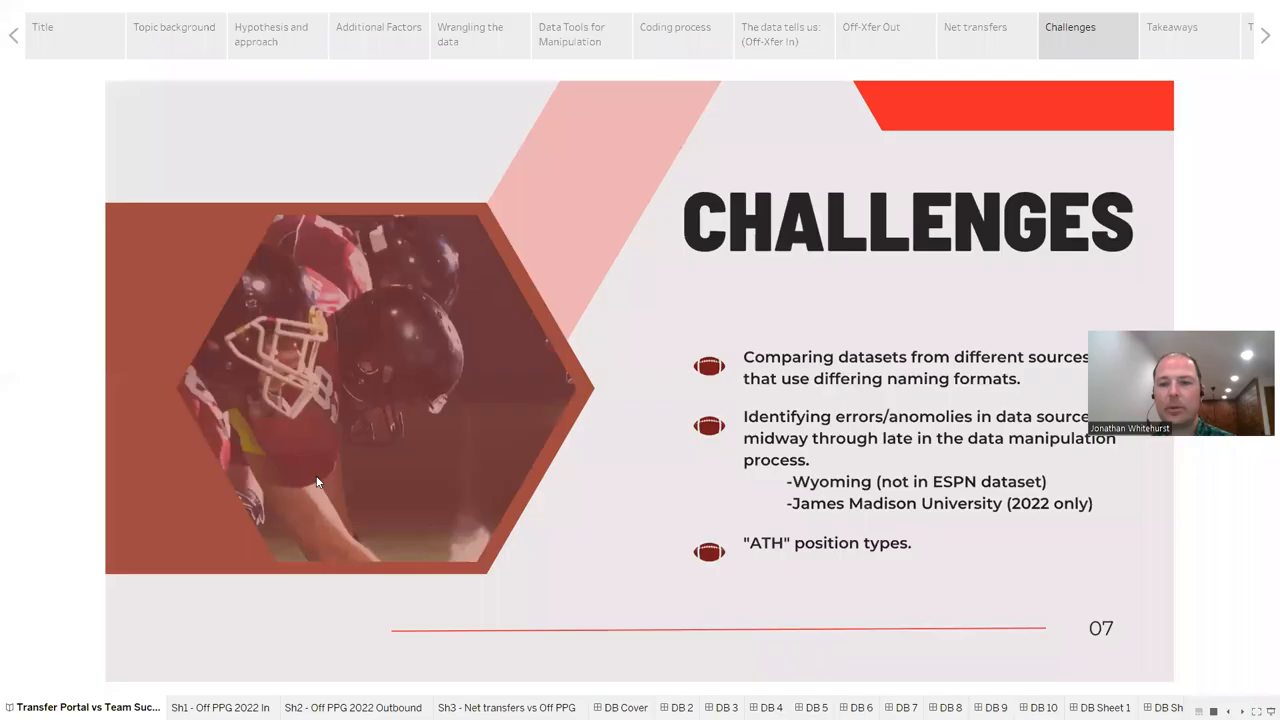
Advance the story to slide 08, Takeaways and Conclusions, via the navigator bar.
left_click(1171, 27)
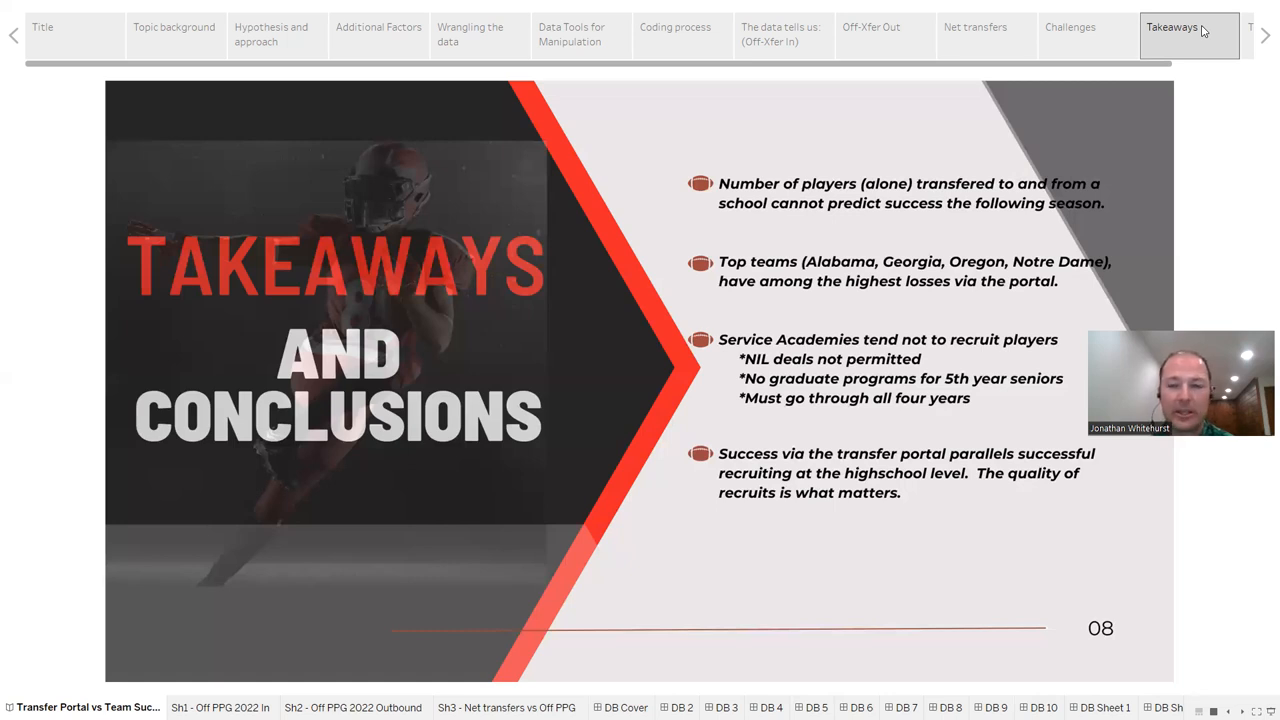
mouse_move(951, 308)
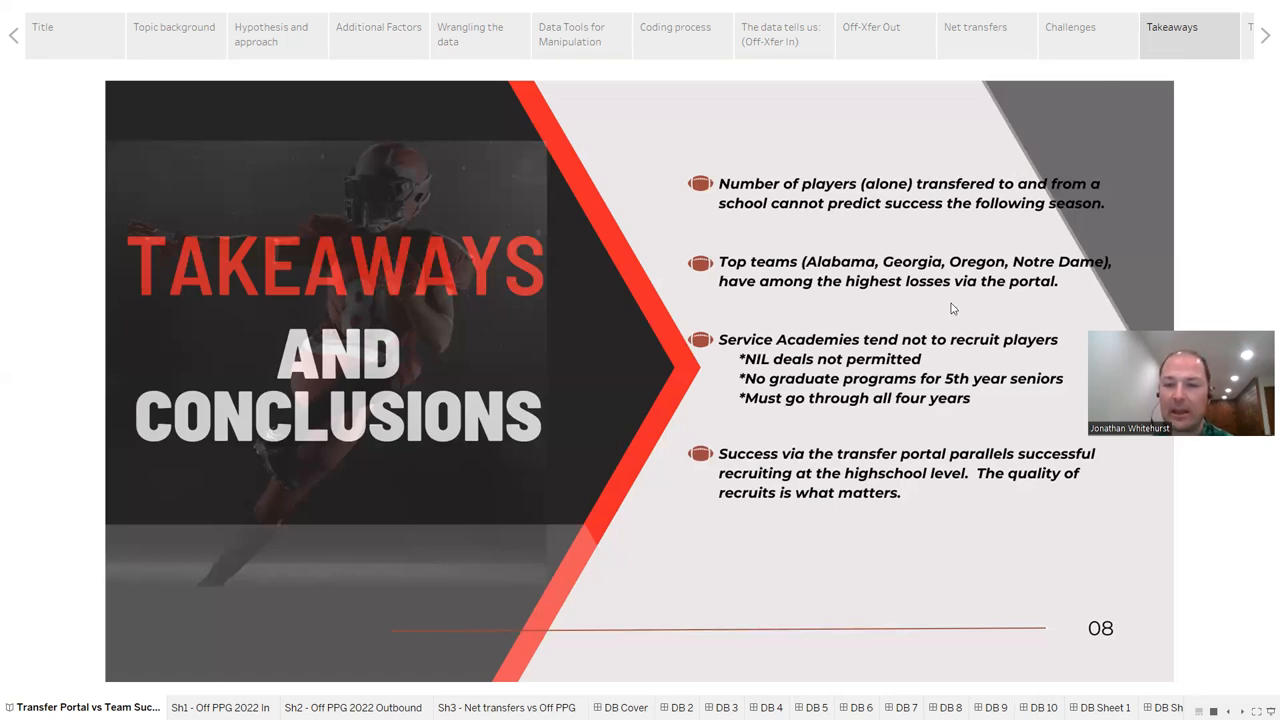
mouse_move(959, 349)
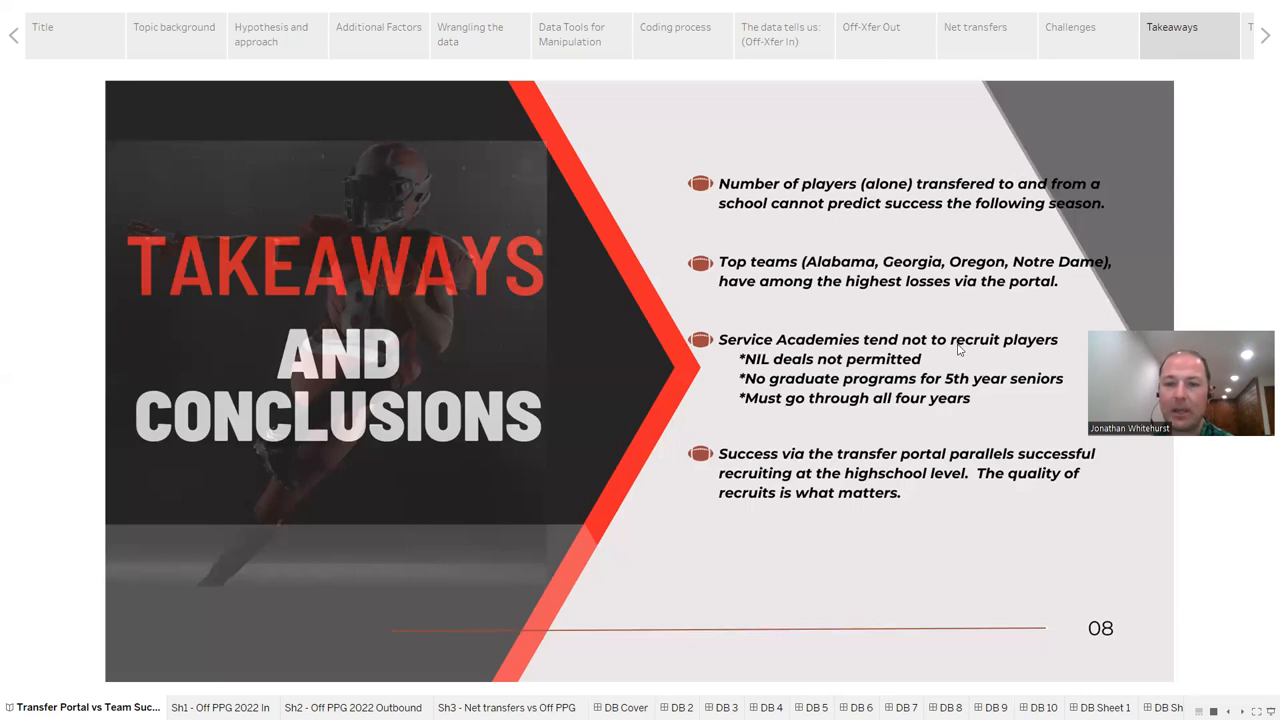
mouse_move(998, 400)
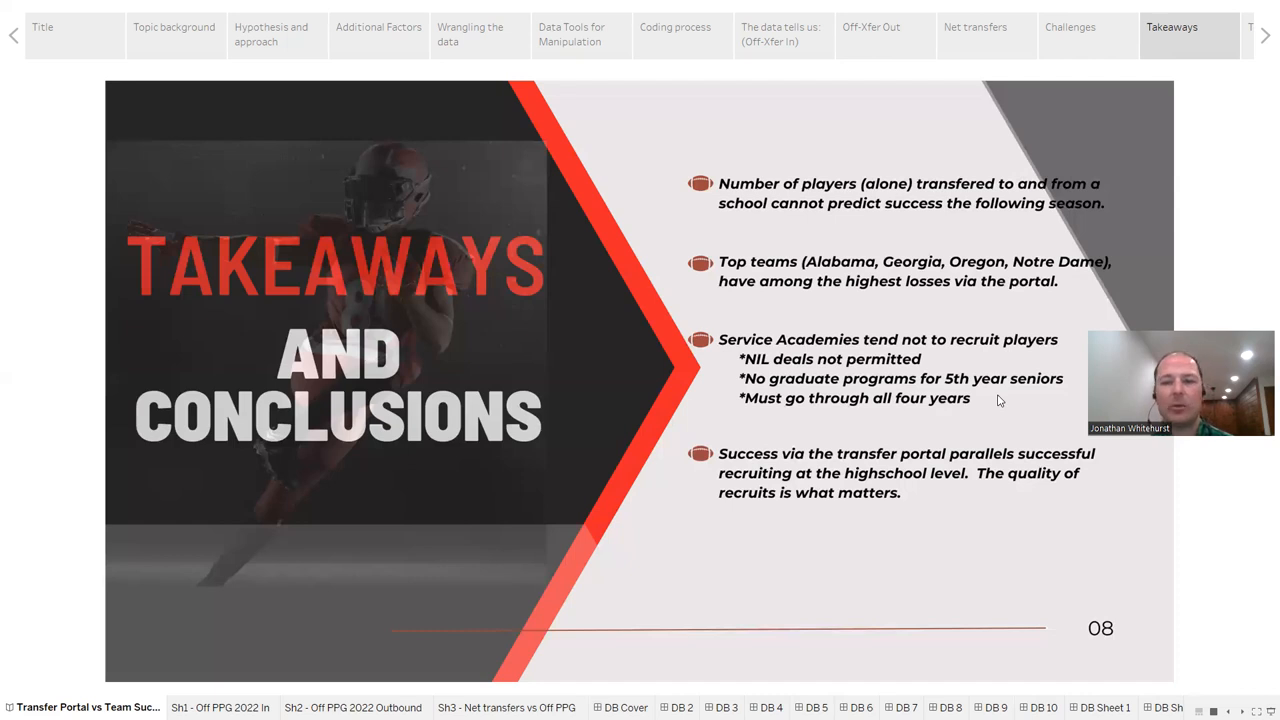
mouse_move(734, 387)
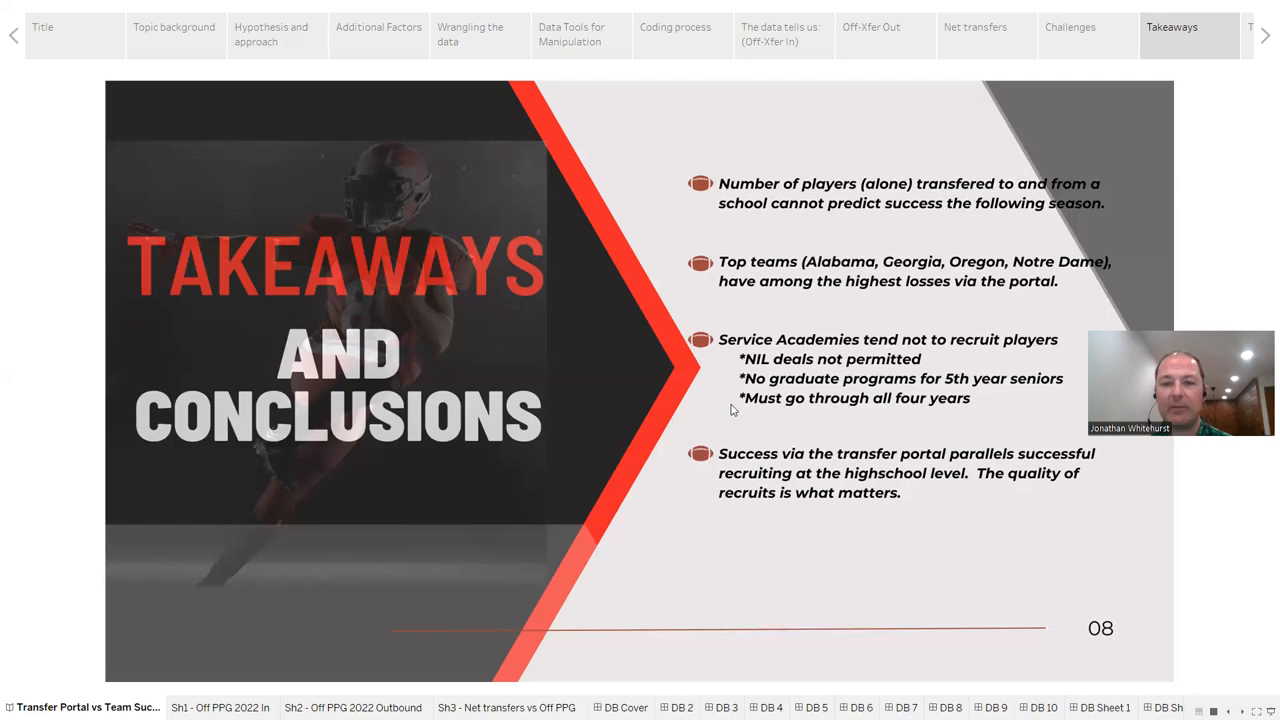
mouse_move(768, 439)
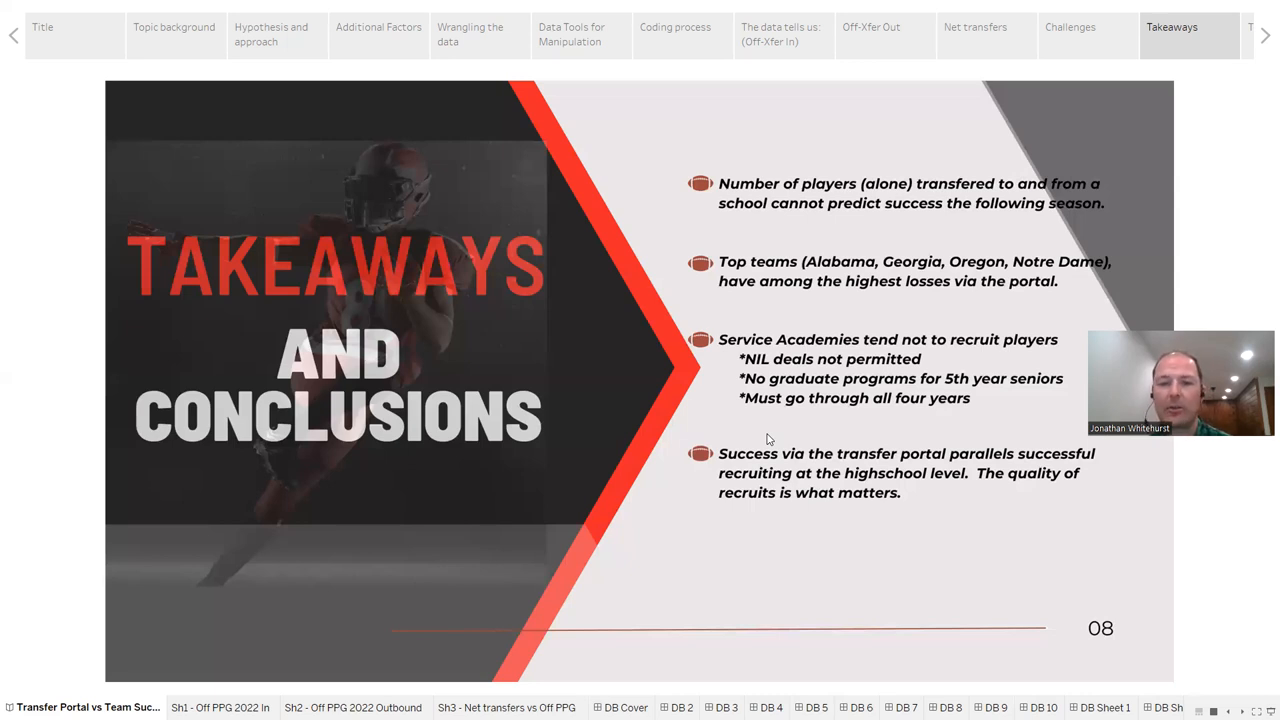
mouse_move(835, 424)
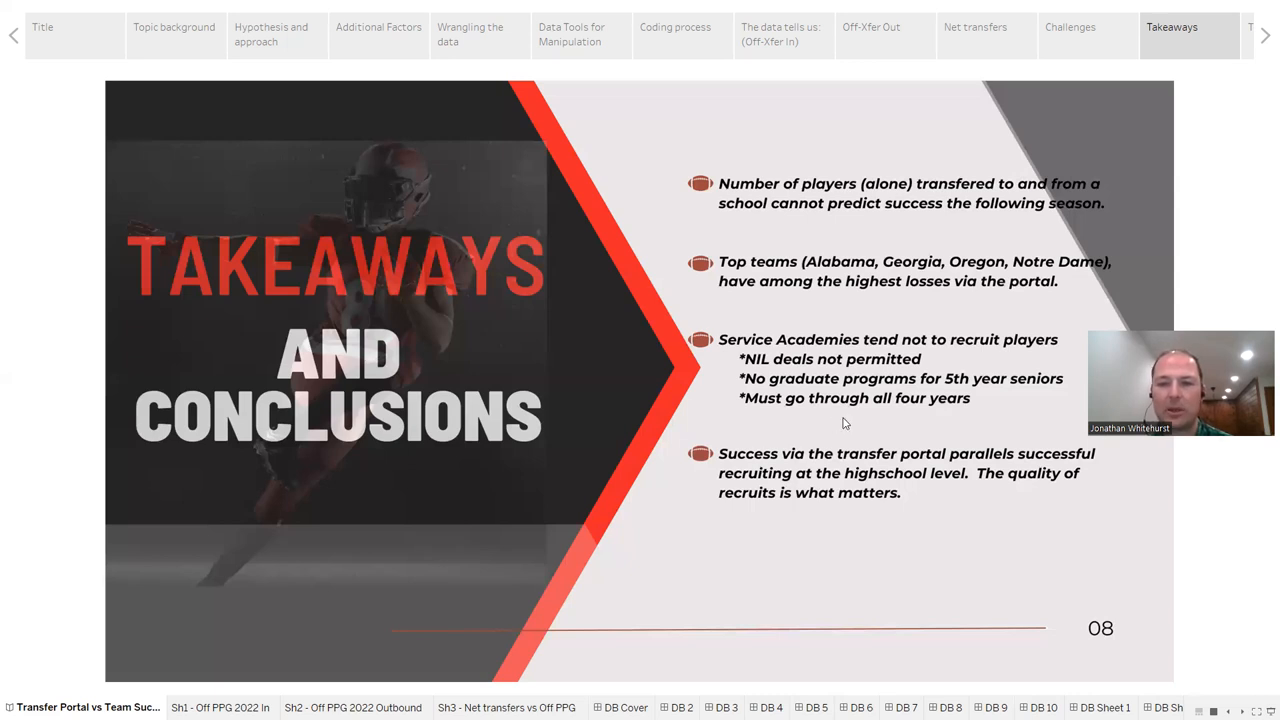
mouse_move(807, 362)
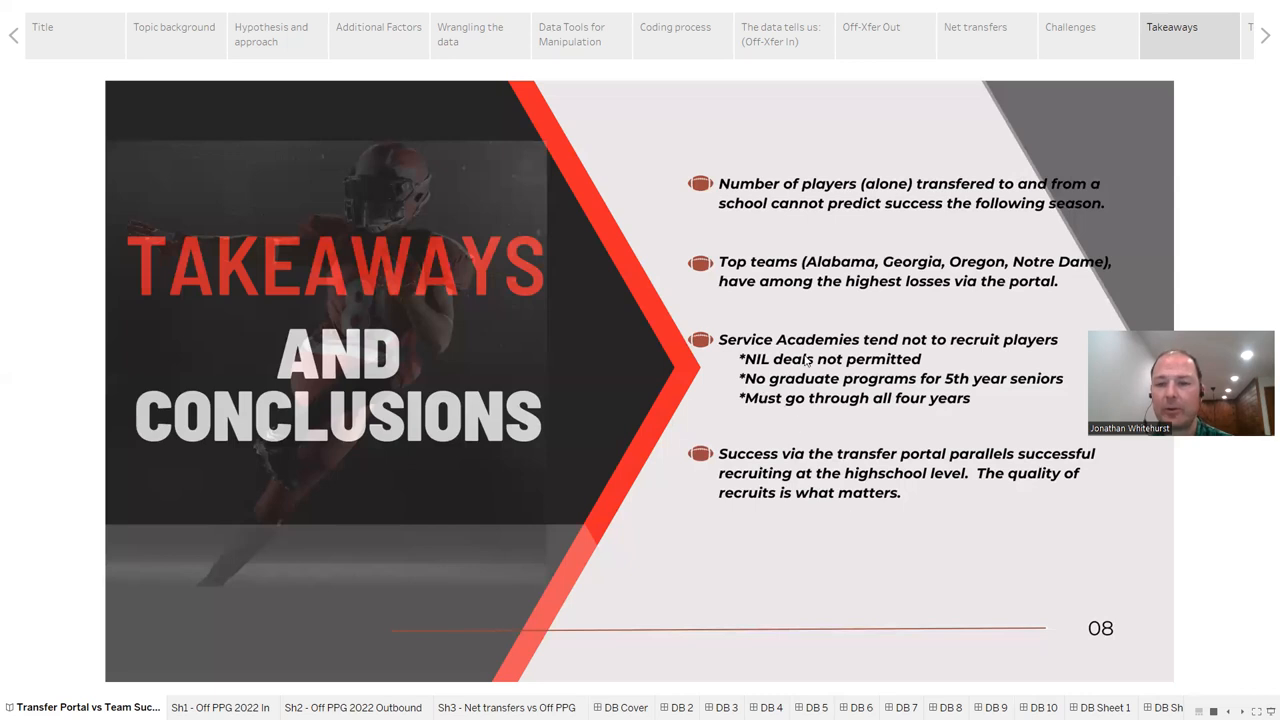
mouse_move(883, 521)
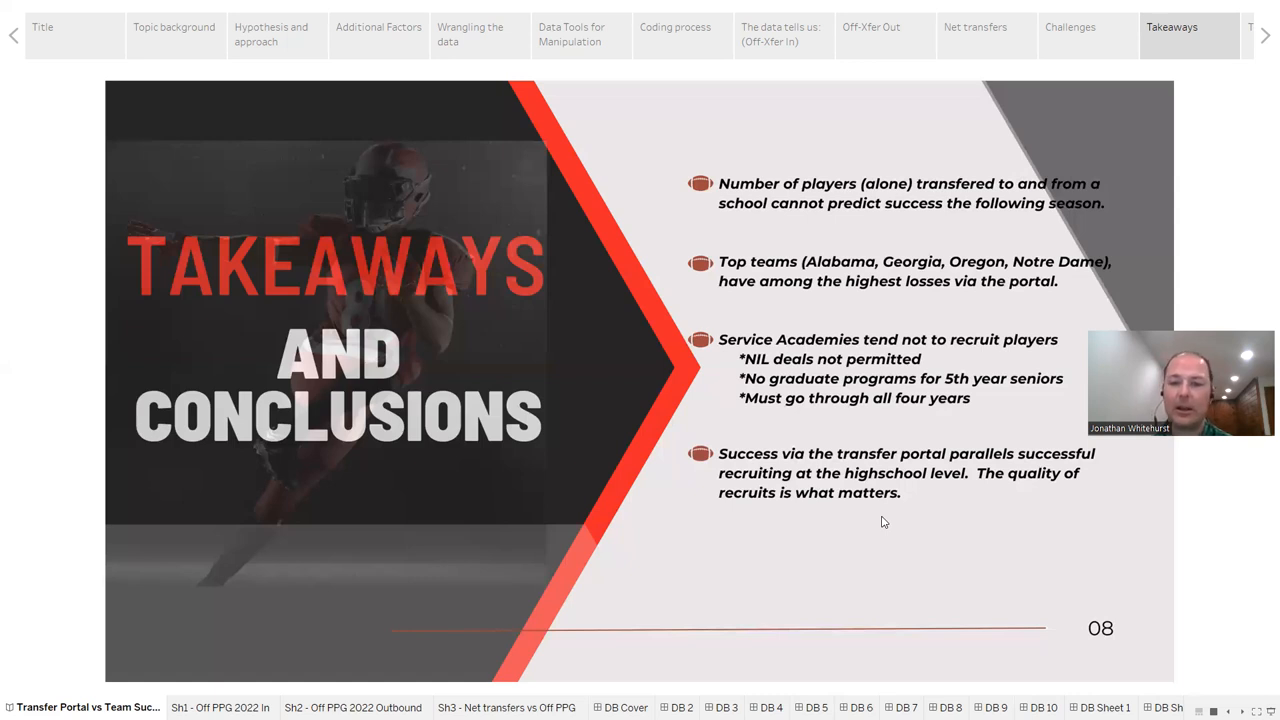
mouse_move(853, 221)
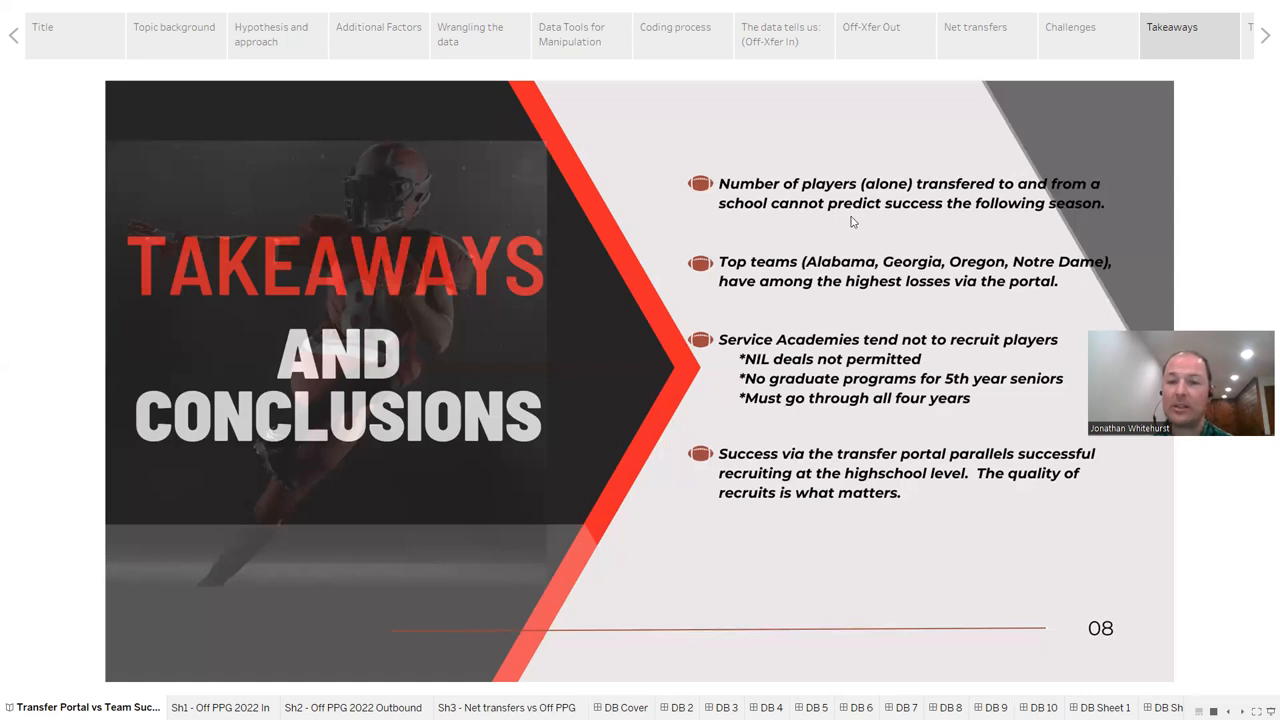
mouse_move(867, 432)
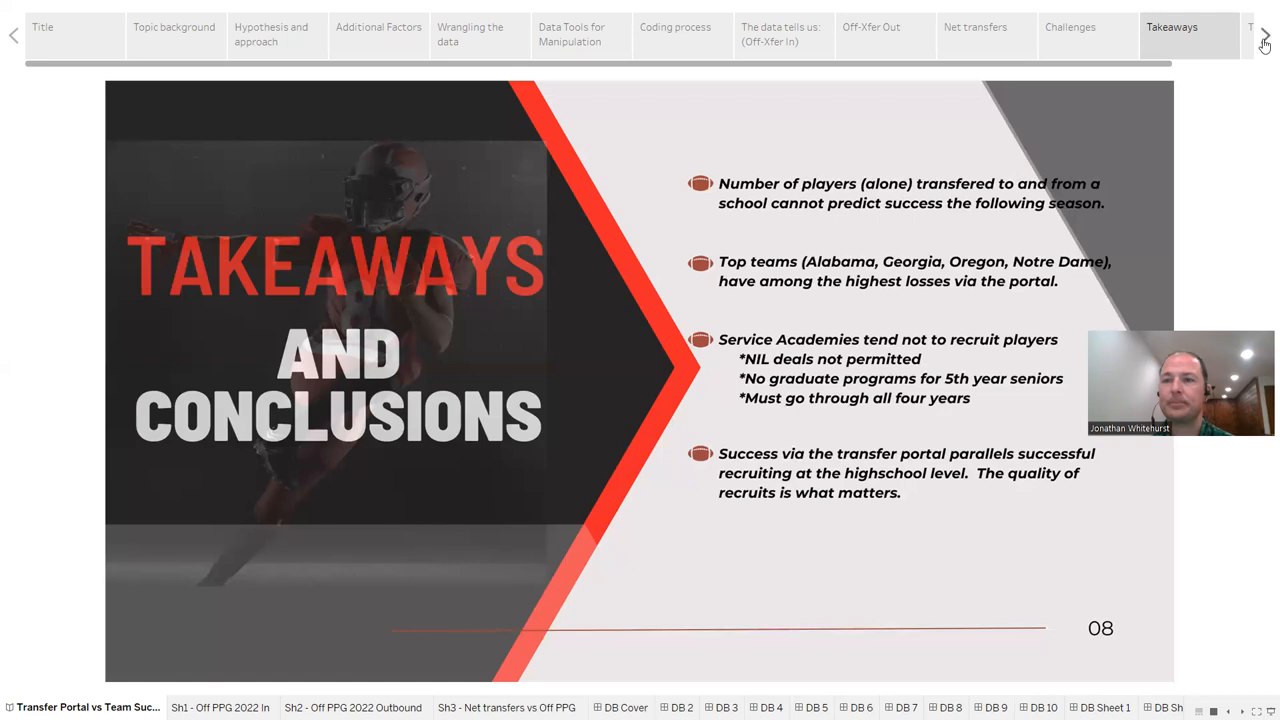
Advance the story to the final slide 09, Thank You to Savvy Coders.
left_click(1264, 35)
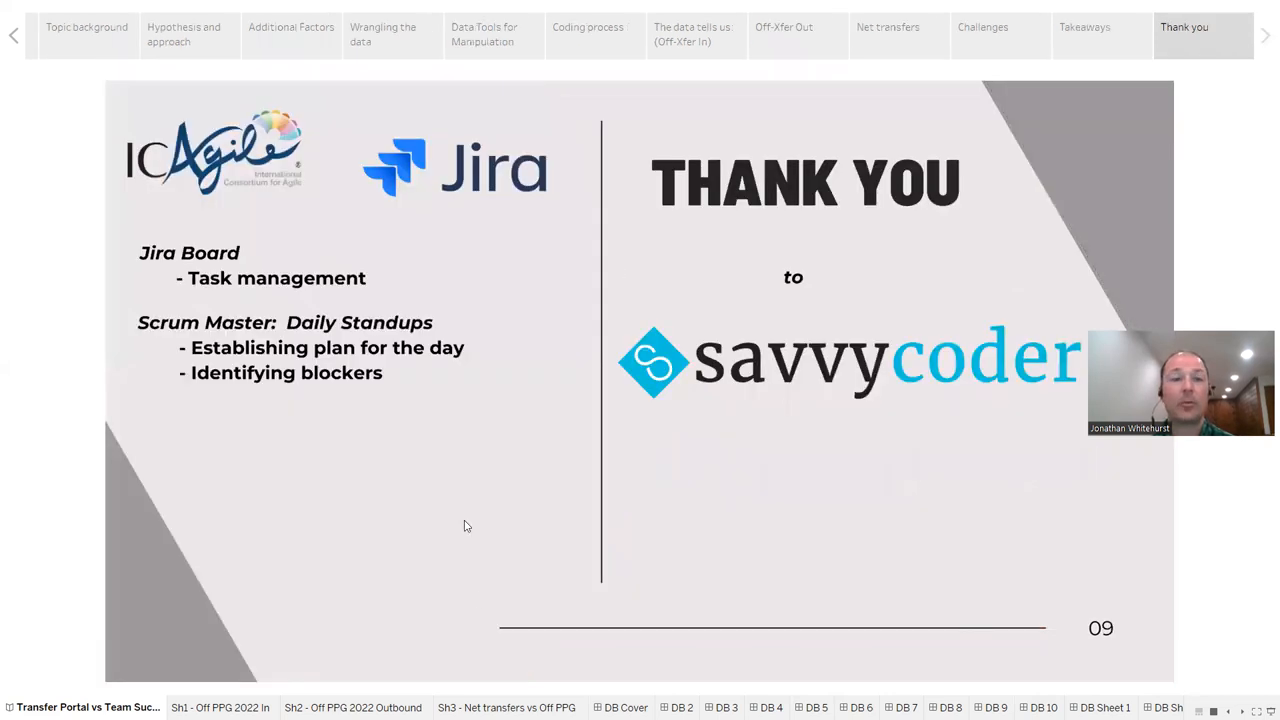
mouse_move(477, 600)
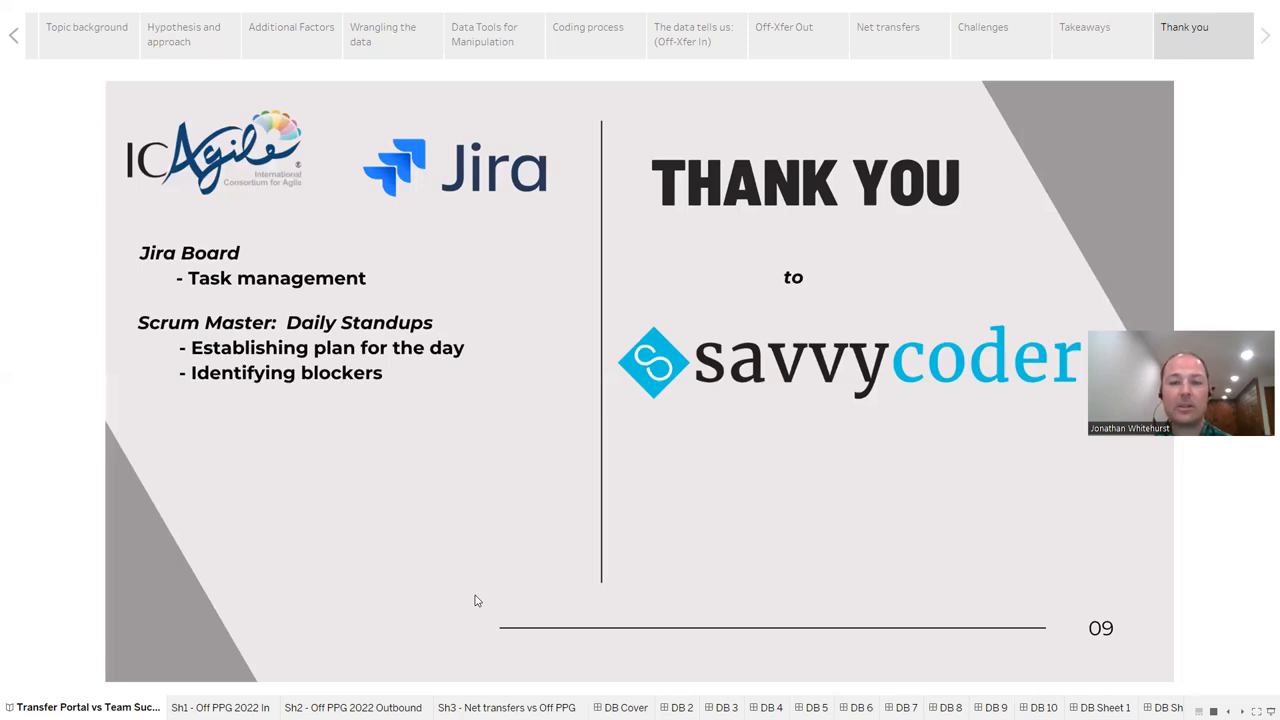
mouse_move(465, 609)
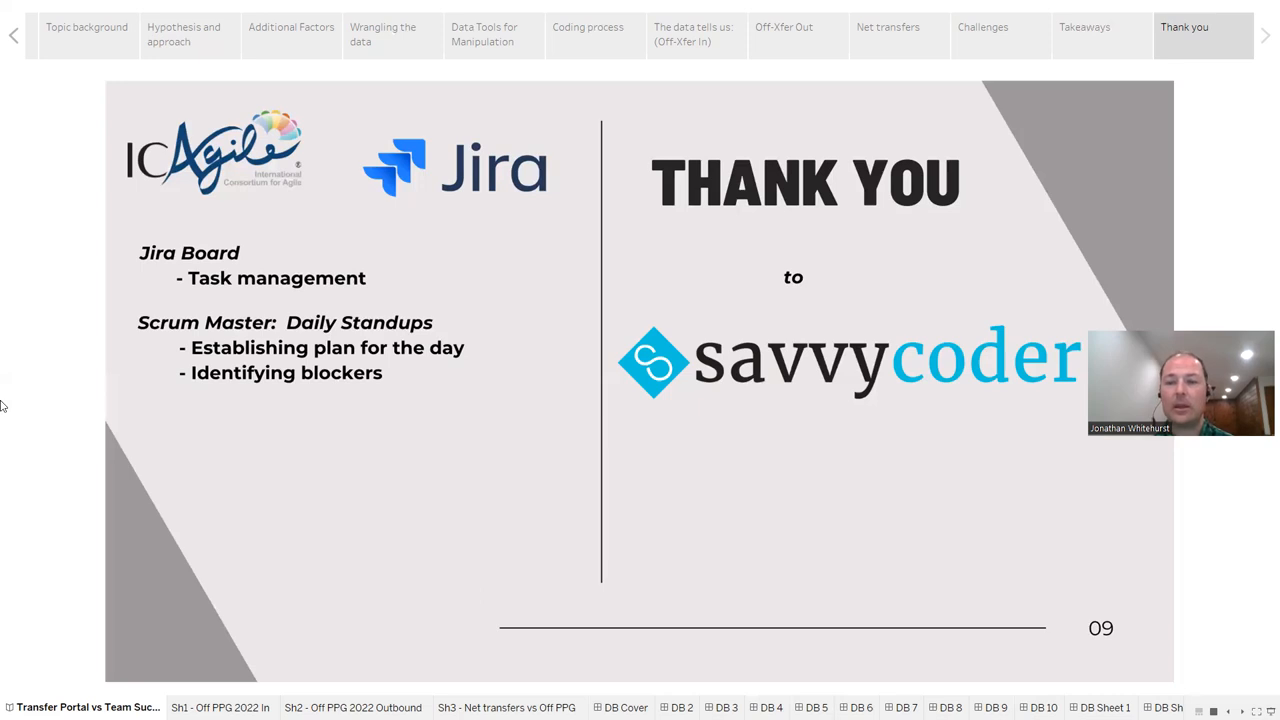
mouse_move(1258, 453)
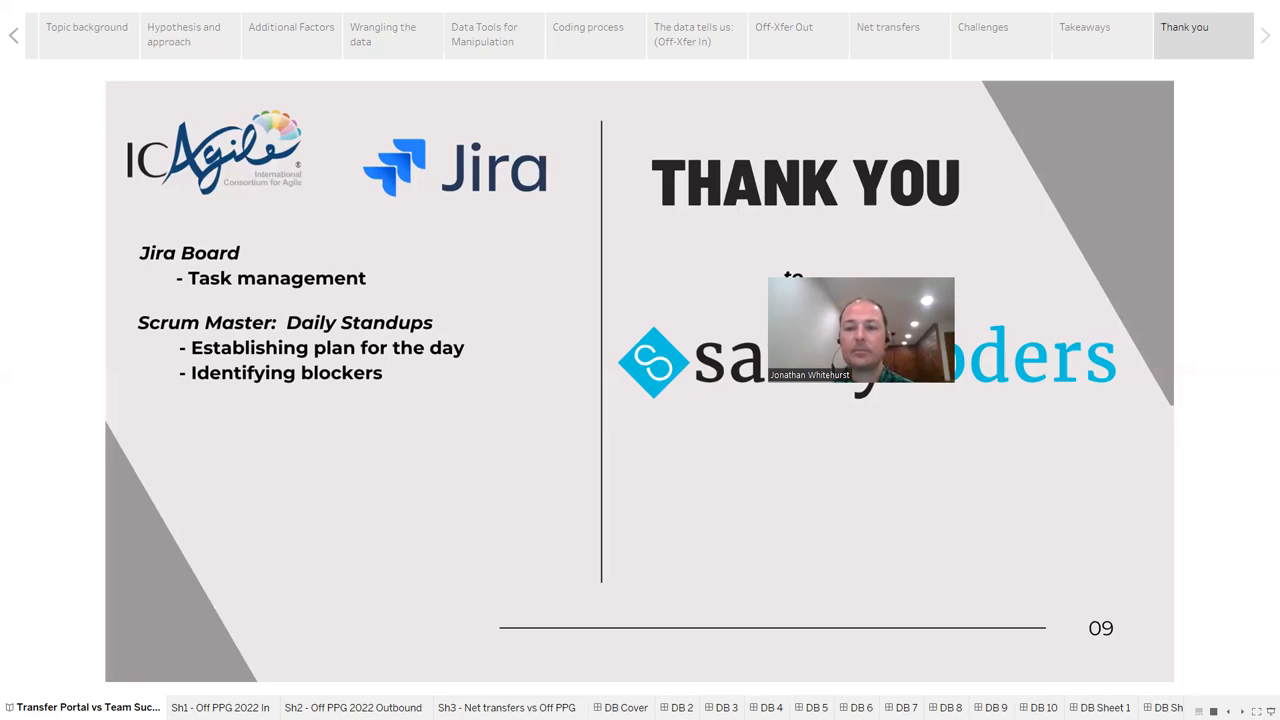
left_click(73, 75)
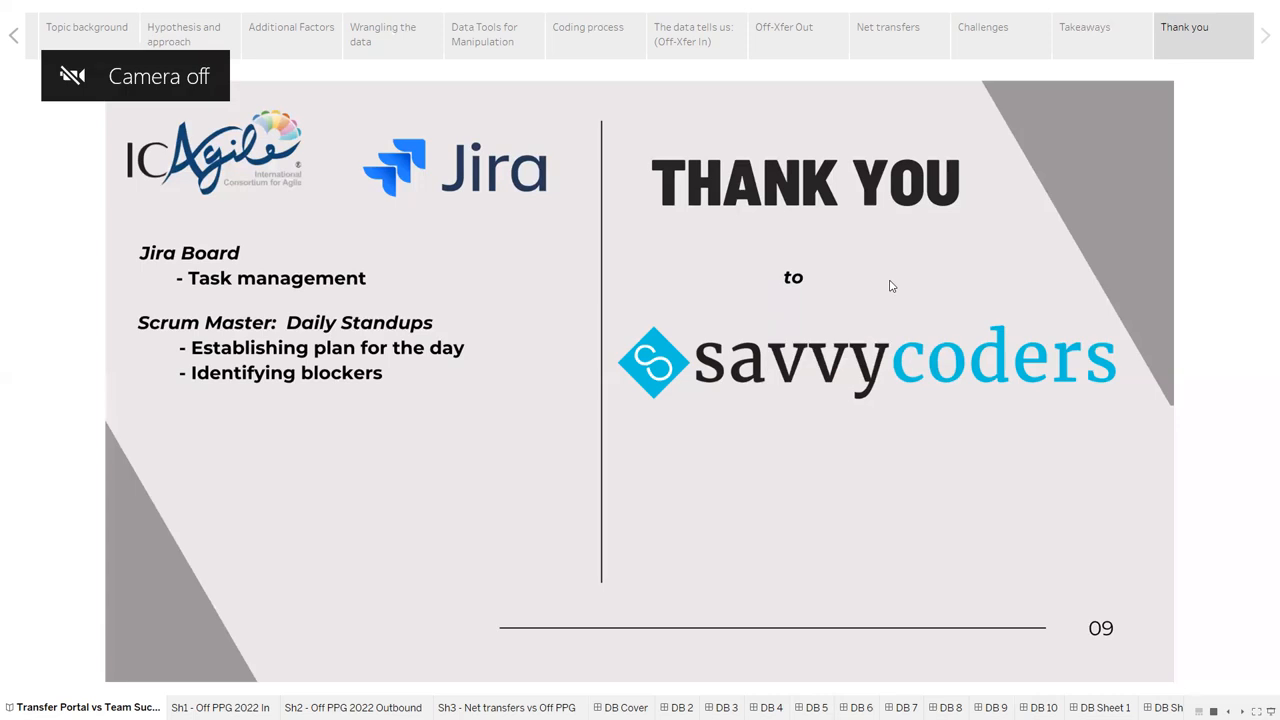
mouse_move(813, 546)
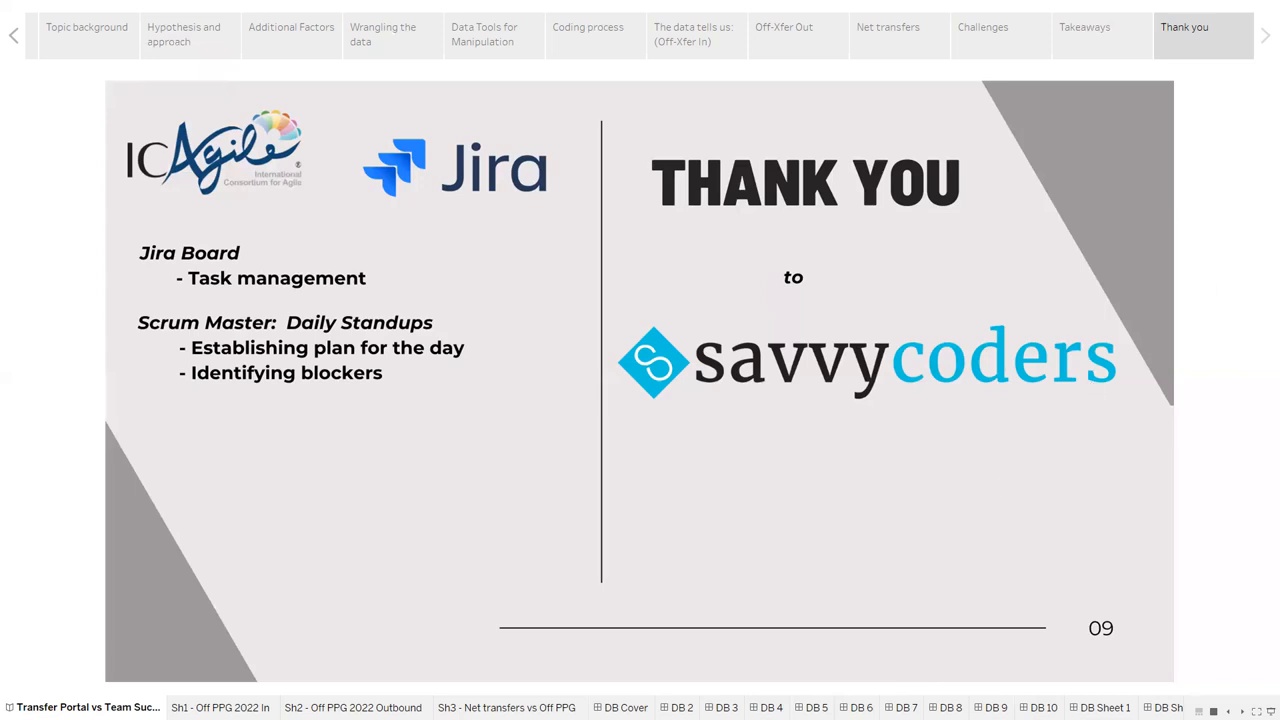
mouse_move(1261, 472)
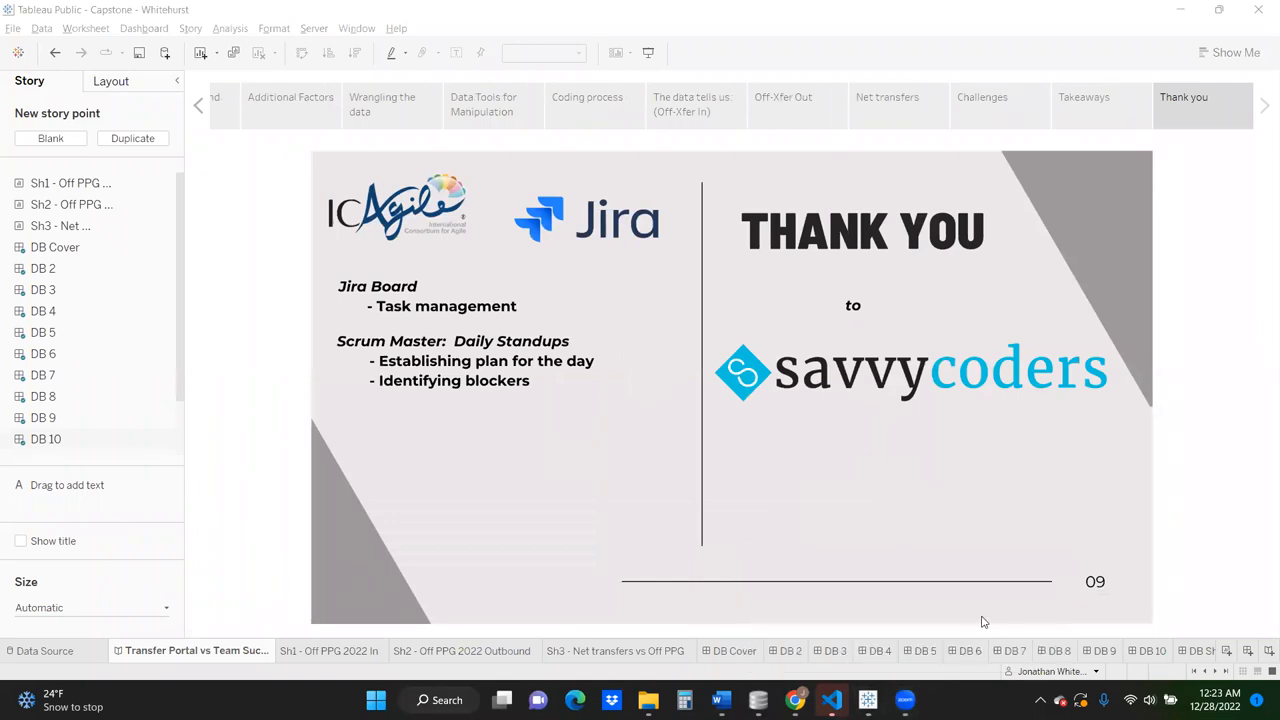
mouse_move(1168, 7)
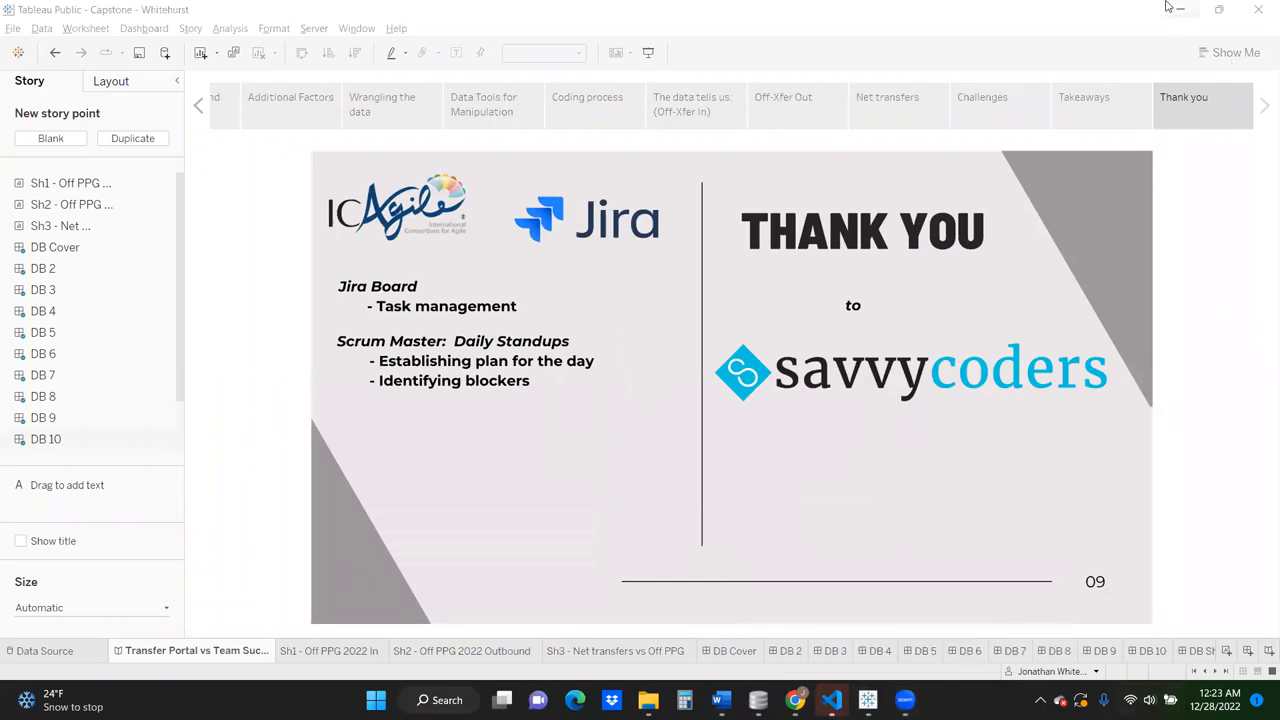